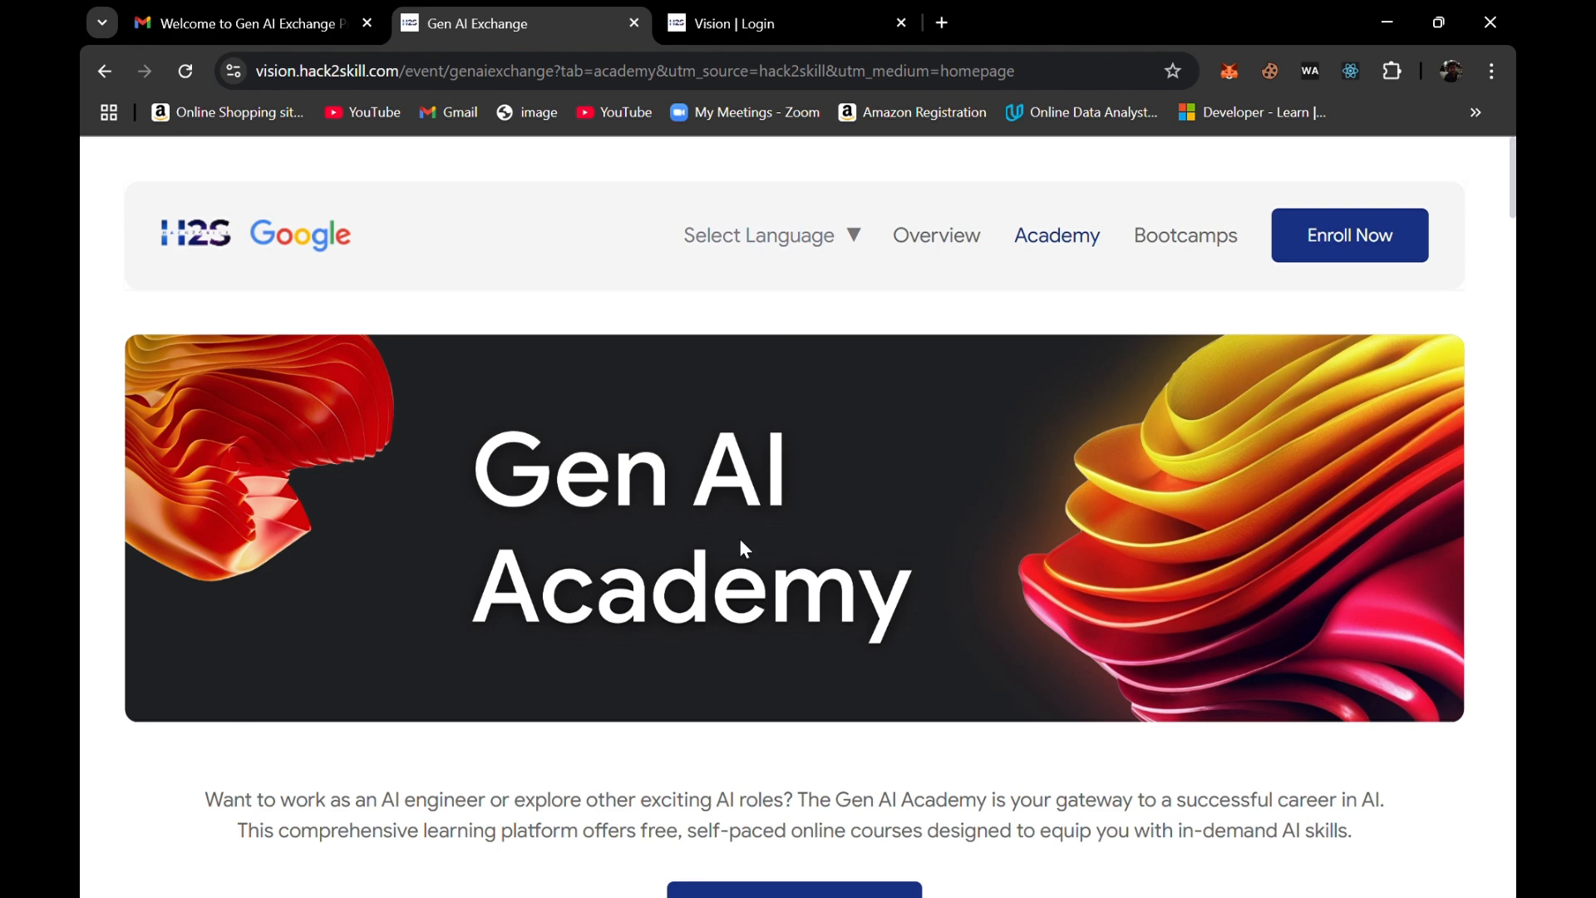
{"action": "mouse_move", "coordinate": [748, 532]}
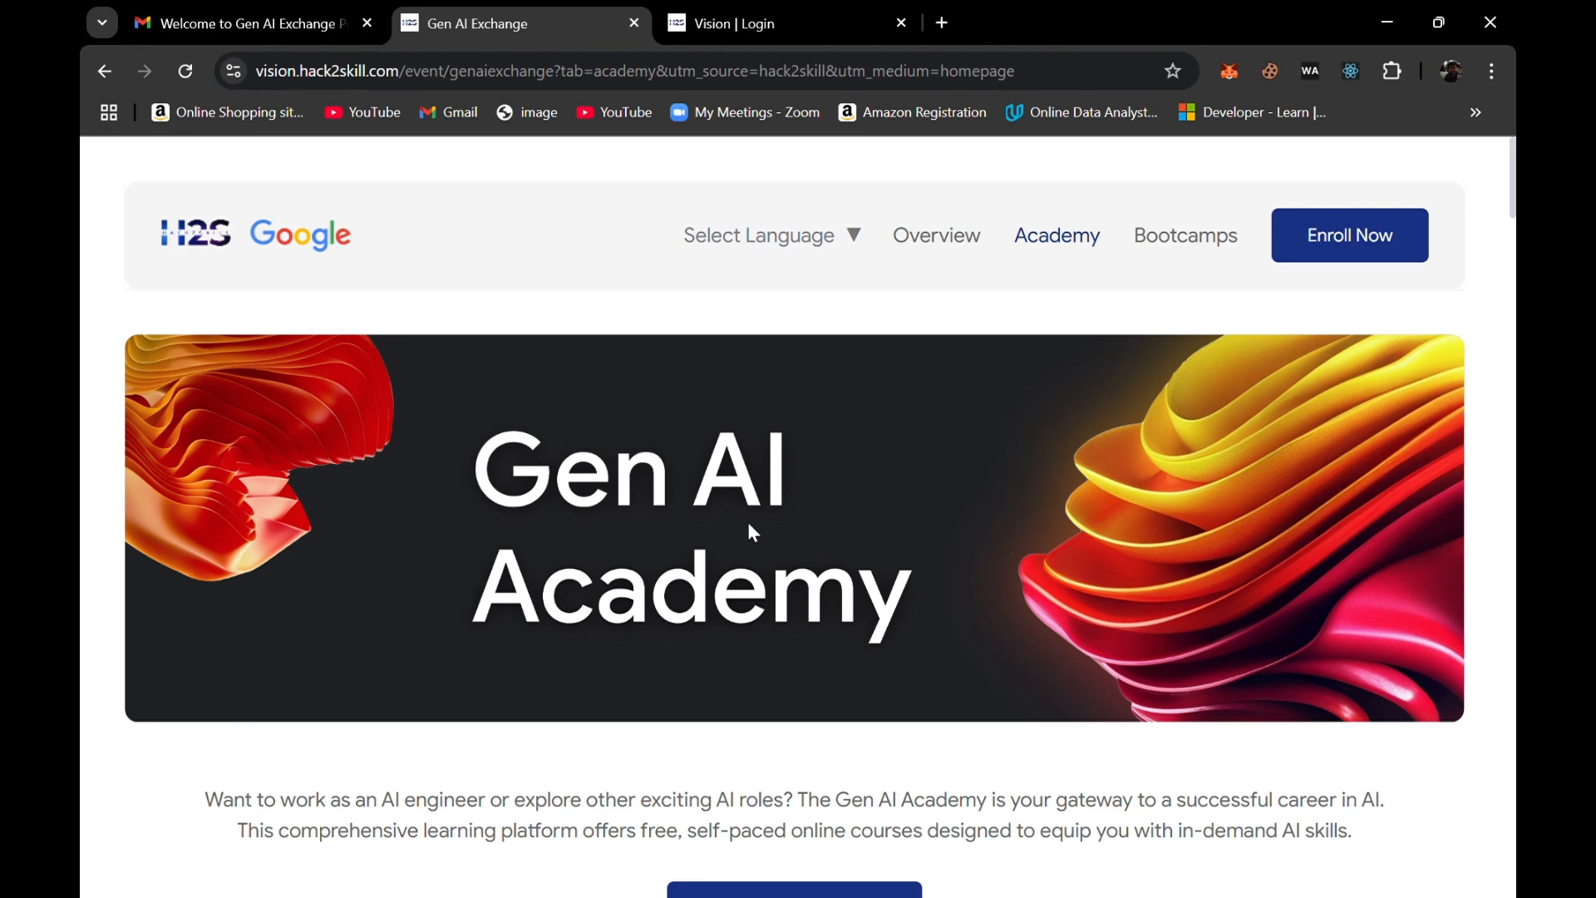
{"action": "mouse_move", "coordinate": [494, 466]}
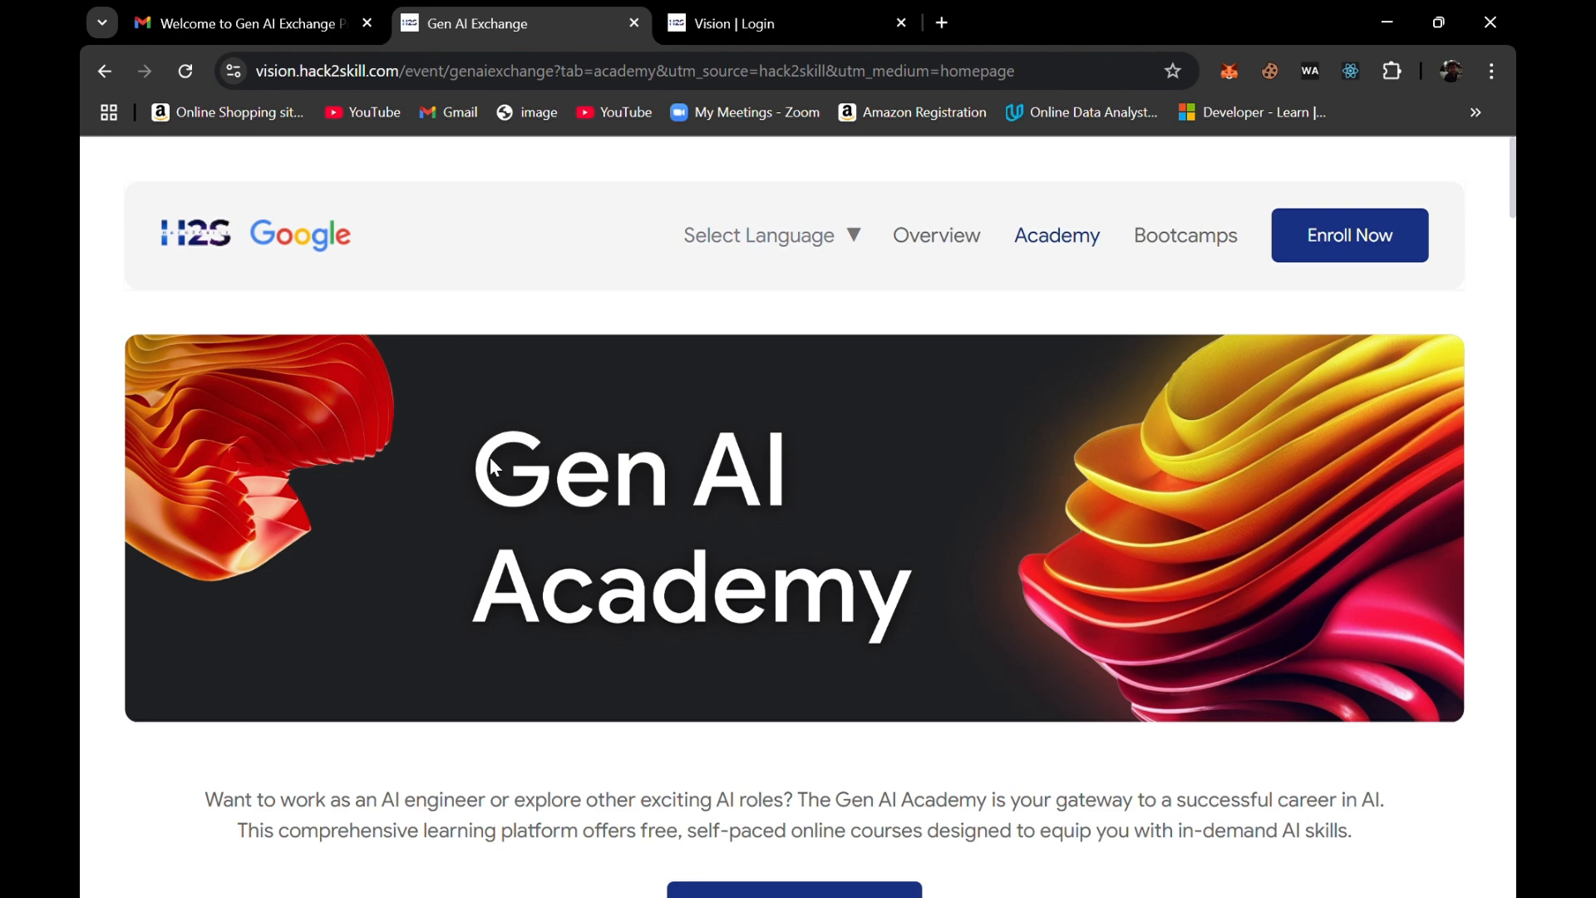
{"action": "mouse_move", "coordinate": [890, 630]}
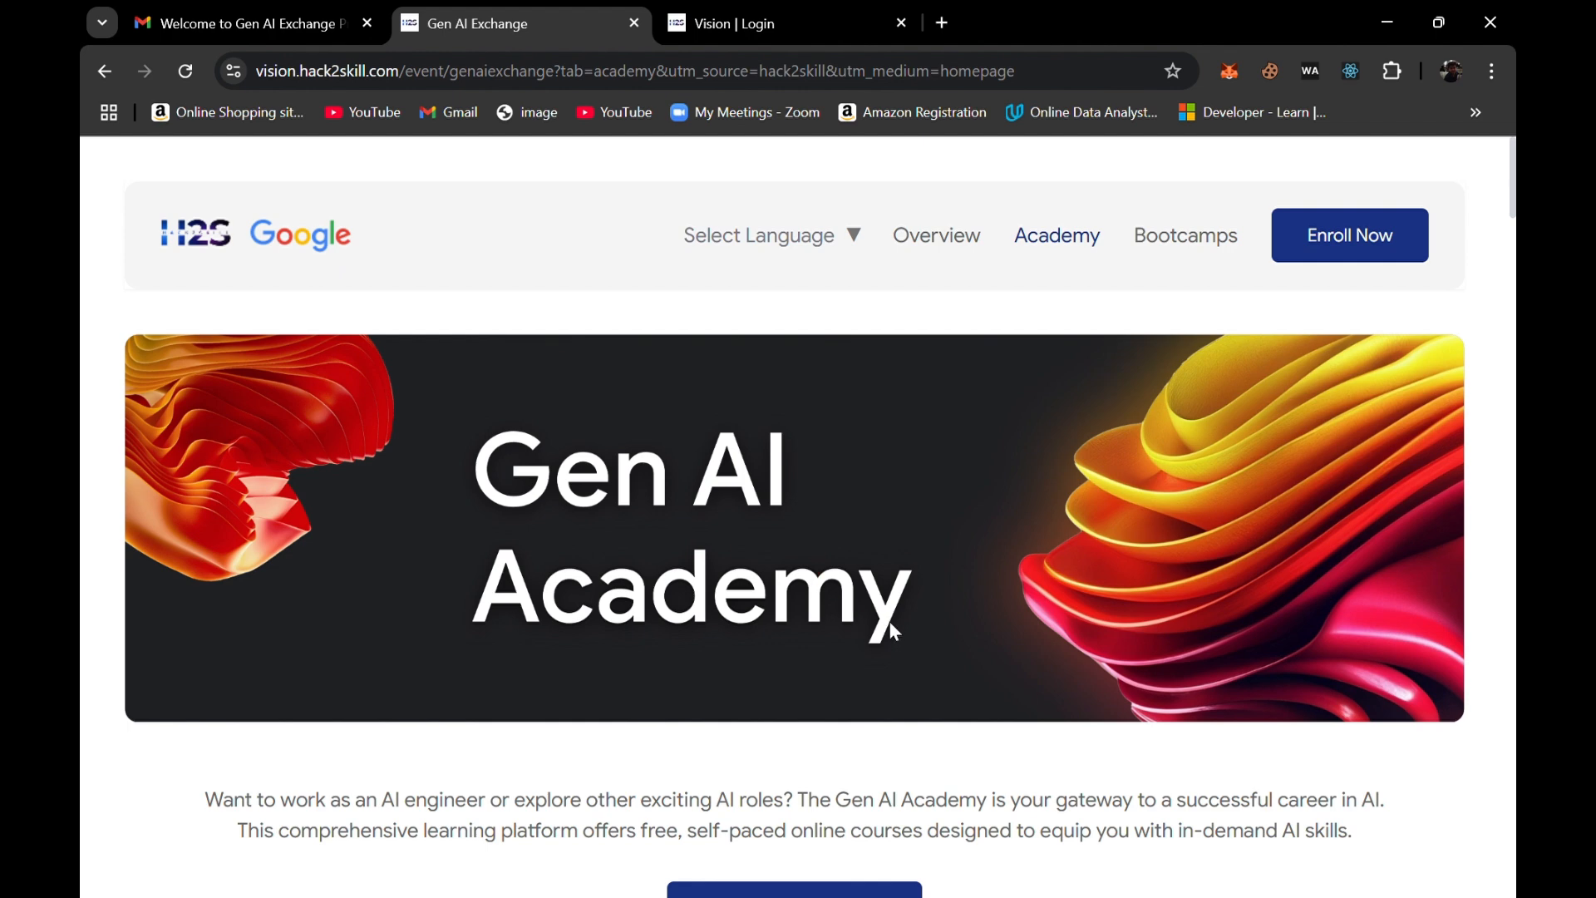
{"action": "mouse_move", "coordinate": [183, 266]}
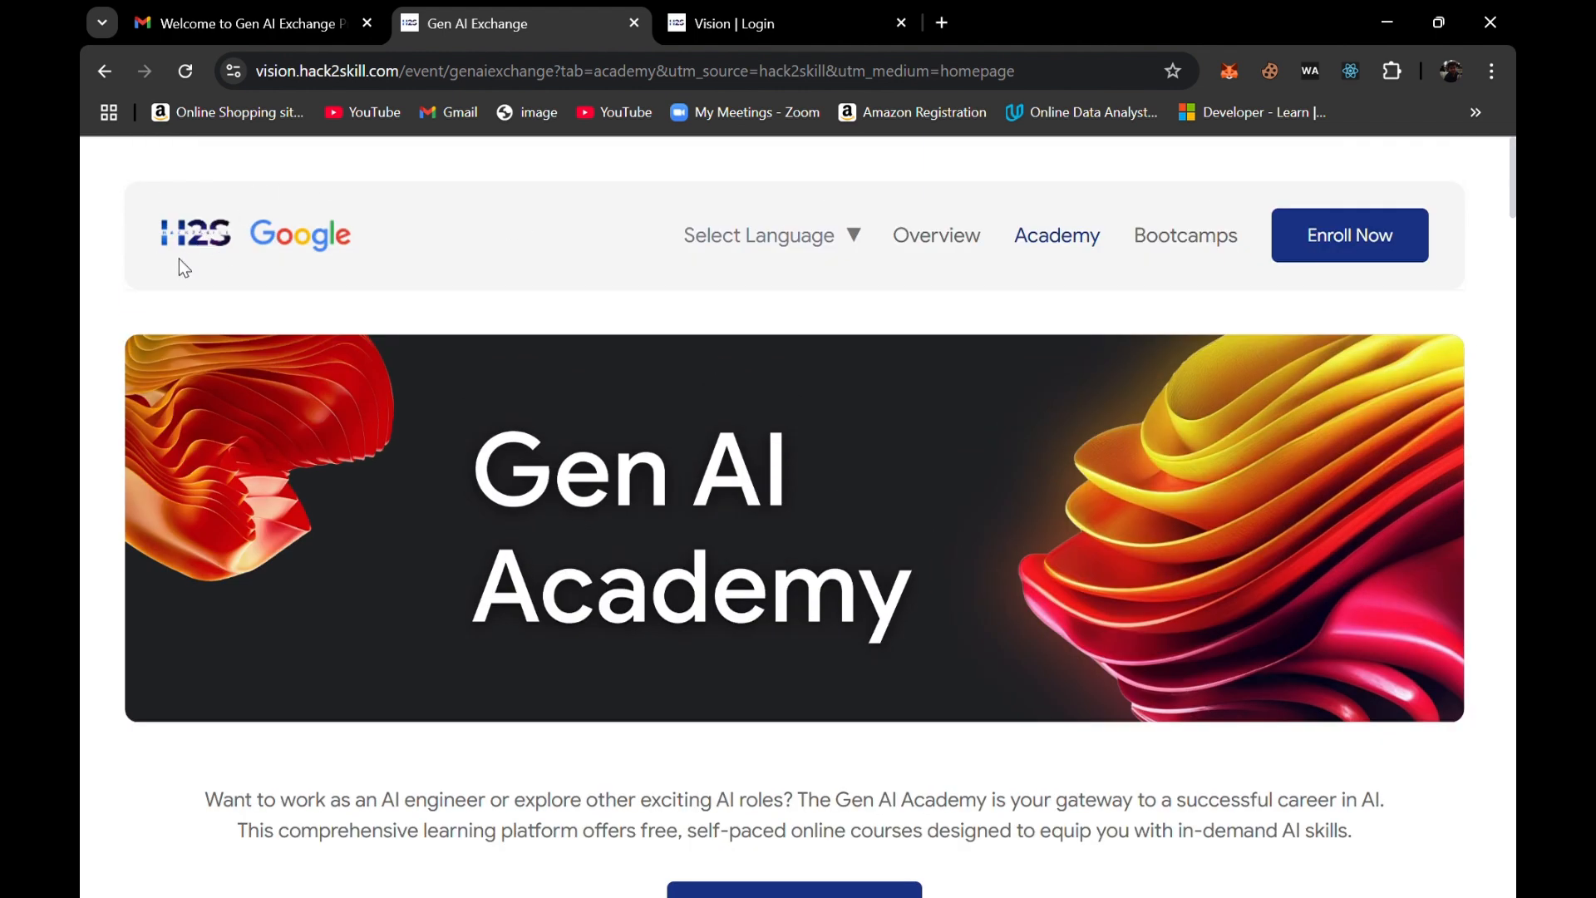
{"action": "mouse_move", "coordinate": [479, 562]}
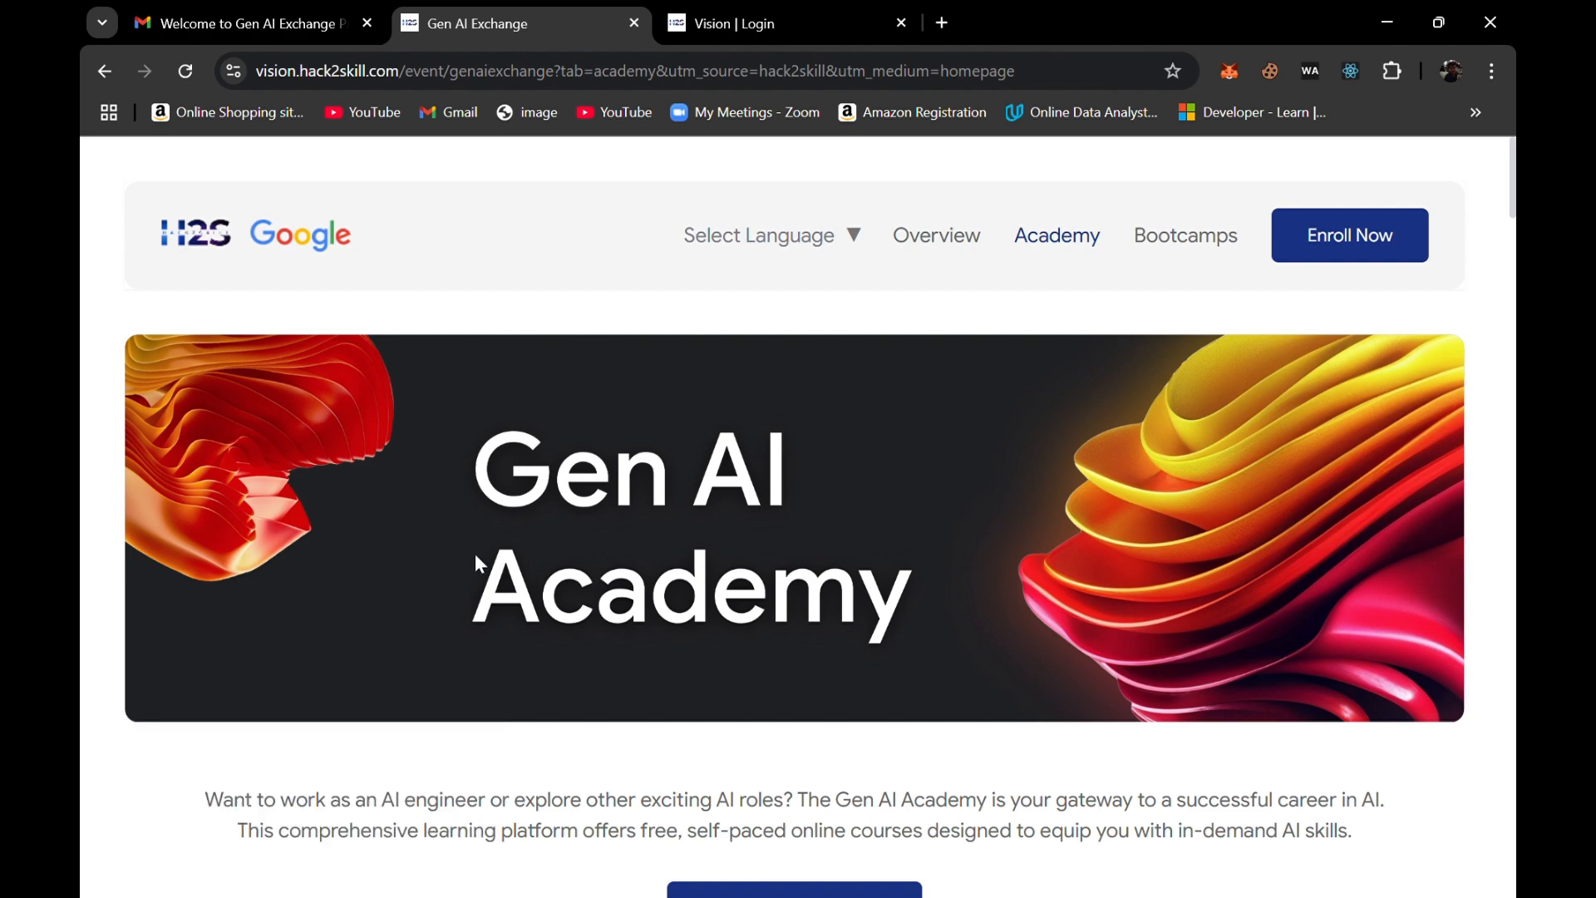
{"action": "mouse_move", "coordinate": [657, 489]}
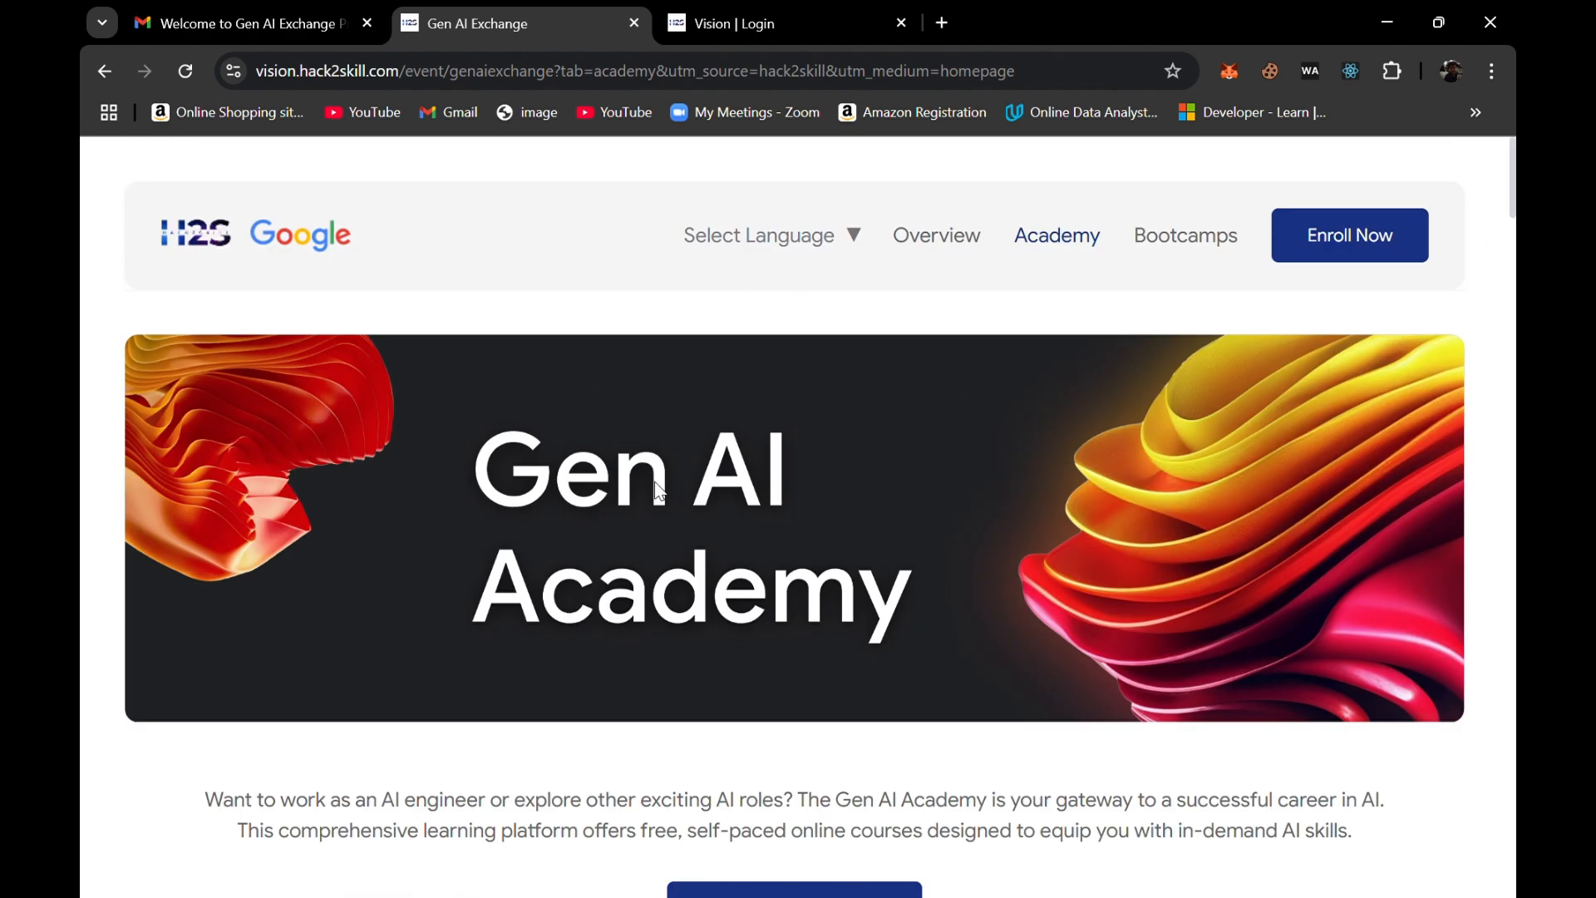
- Scroll through the Gen AI Exchange program landing page to review its details
{"action": "scroll", "scroll_direction": "down", "scroll_amount": 3}
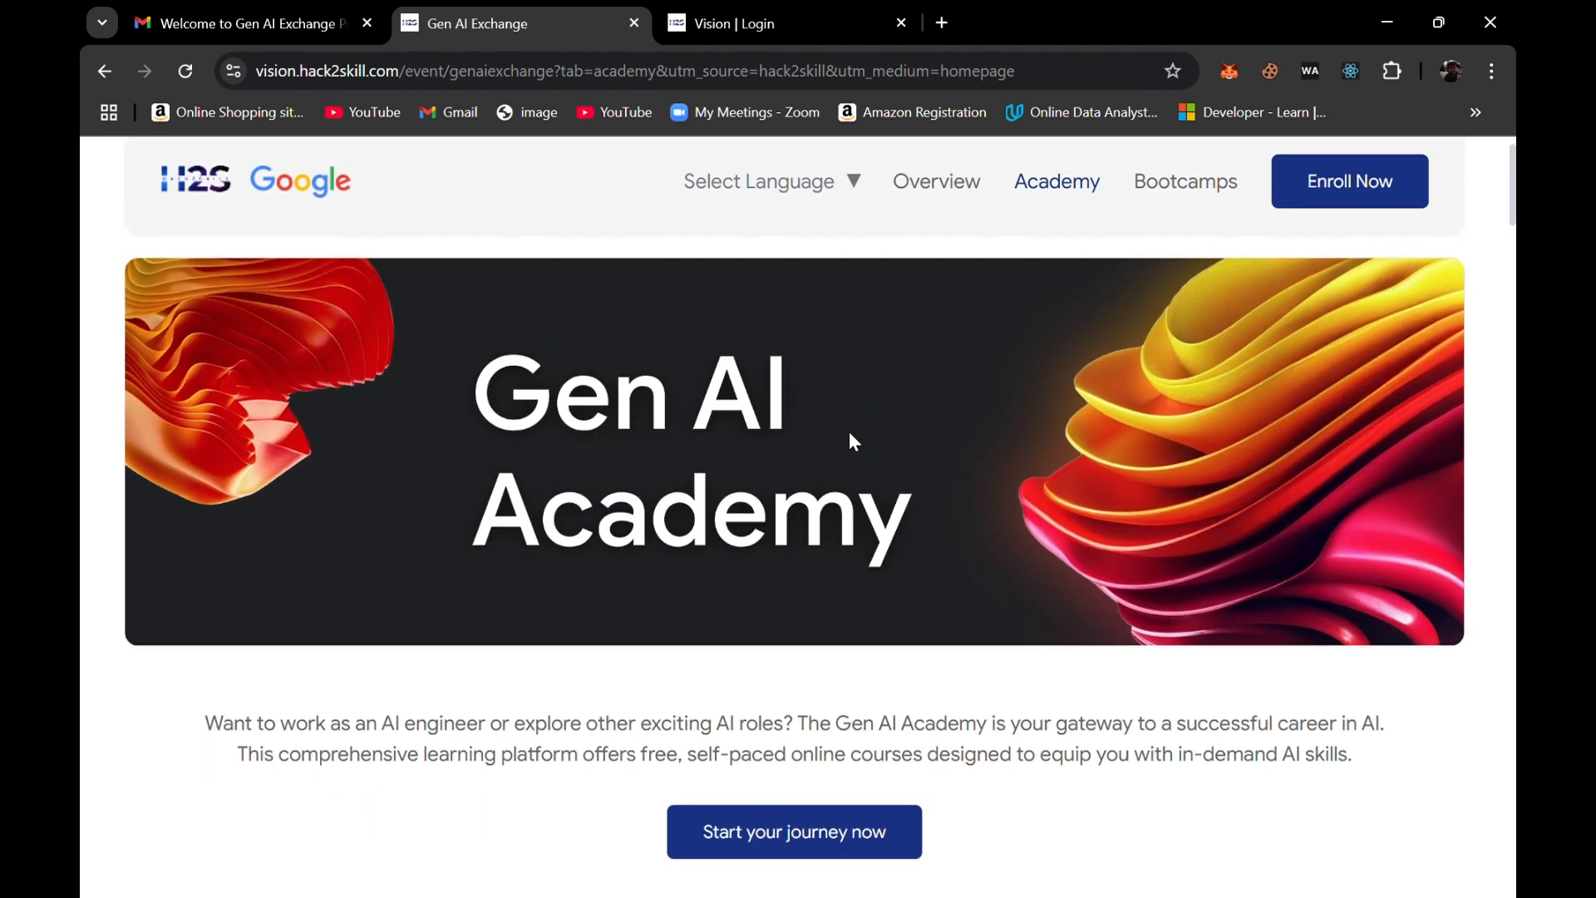
{"action": "scroll", "scroll_direction": "down", "scroll_amount": 3}
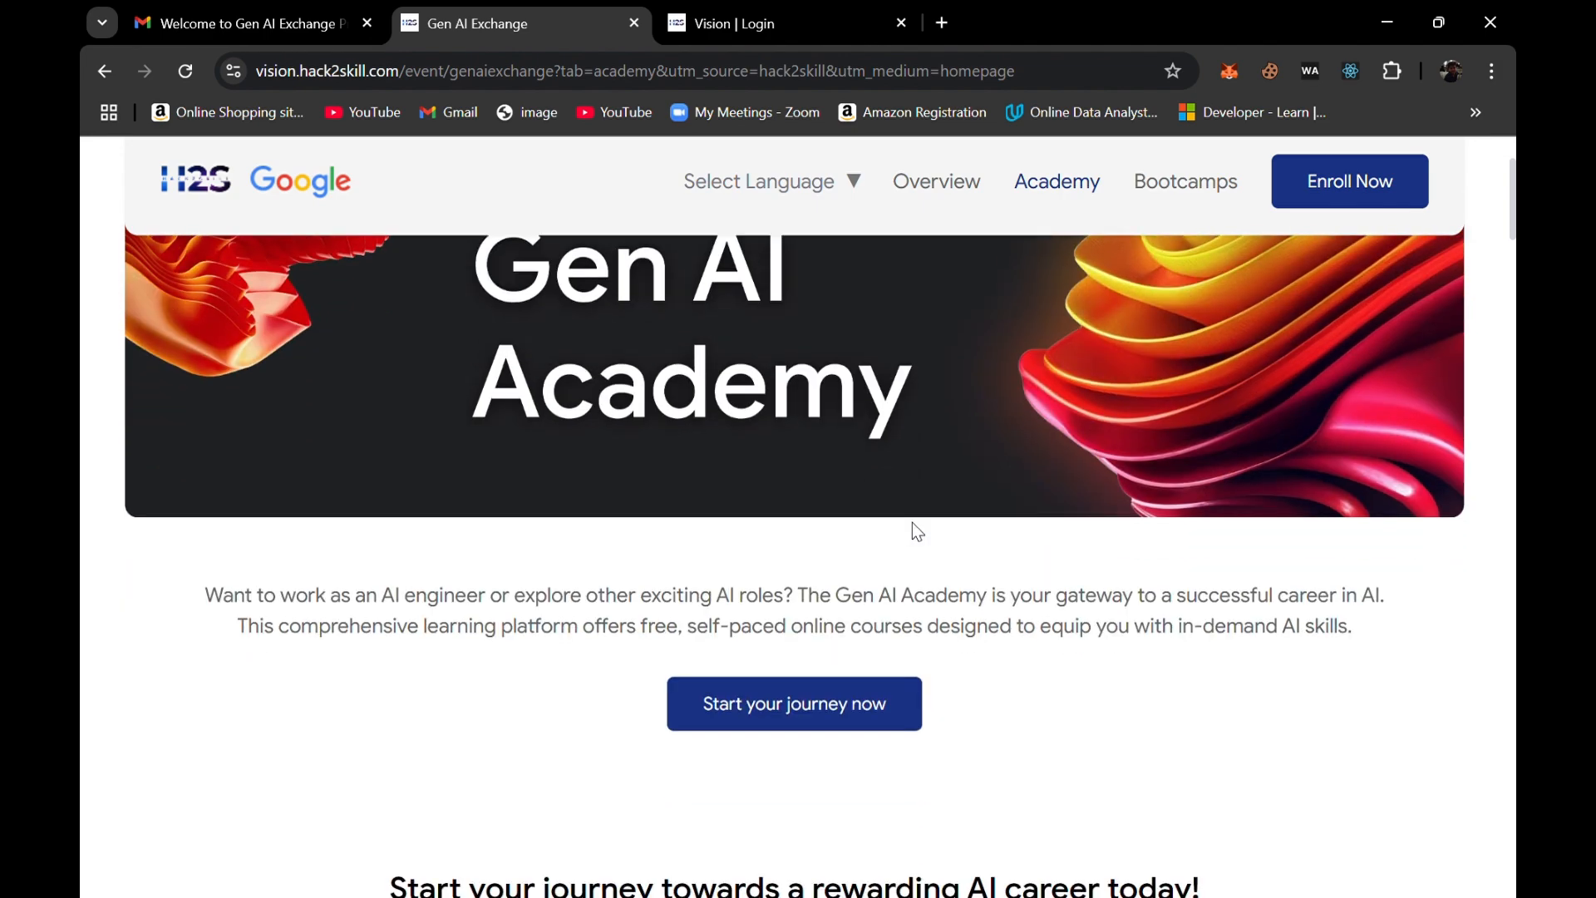
{"action": "scroll", "scroll_direction": "down", "scroll_amount": 3}
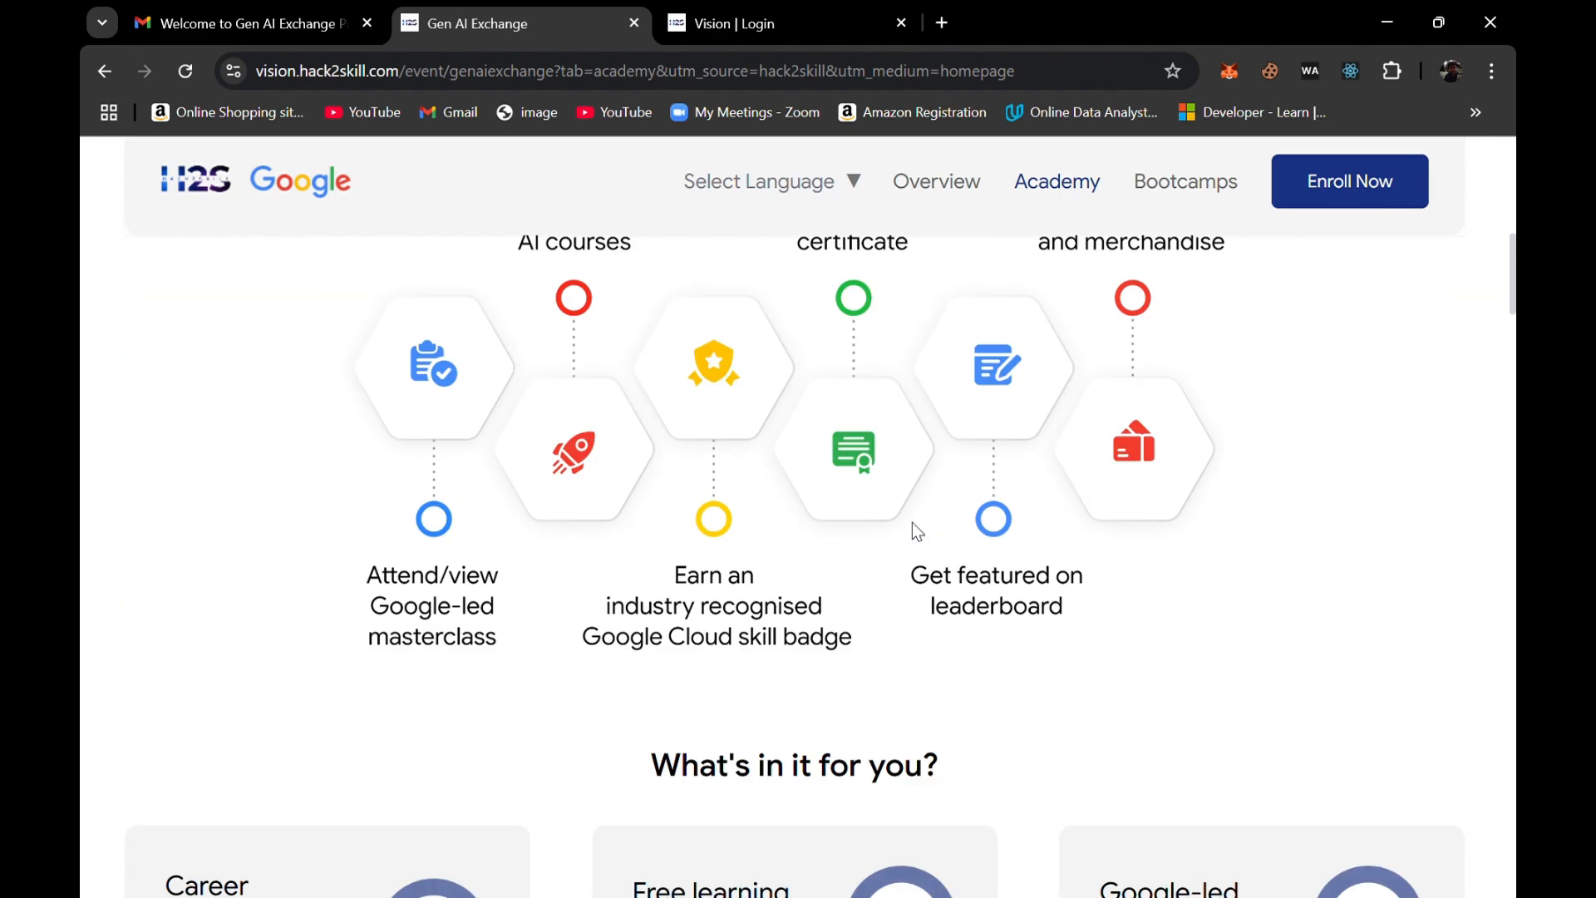
{"action": "scroll", "scroll_direction": "down", "scroll_amount": 3}
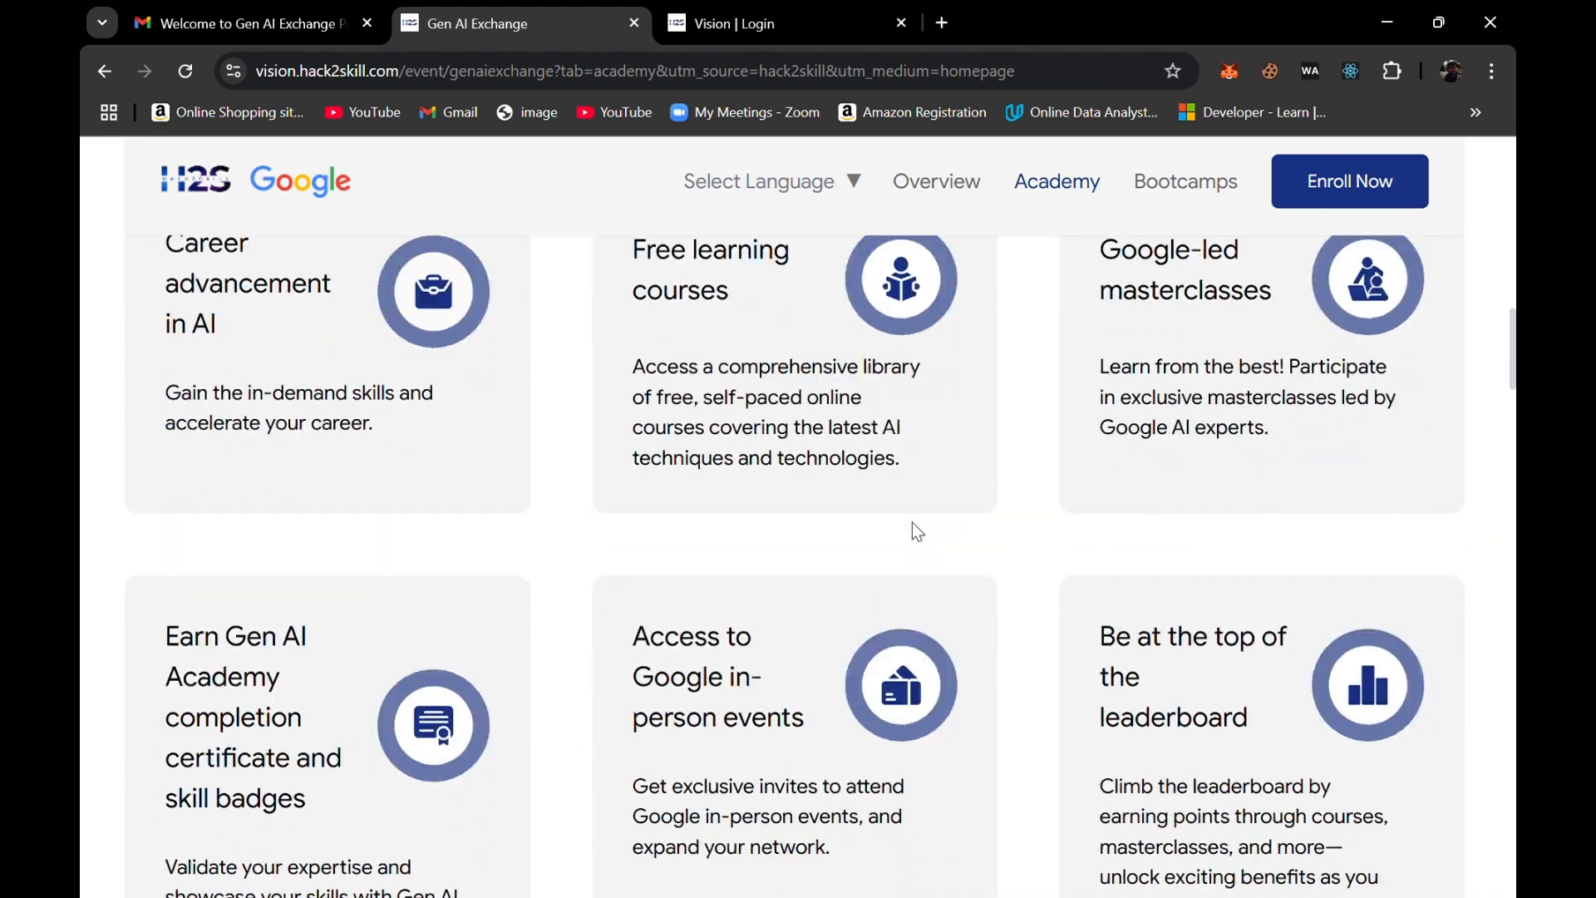
{"action": "scroll", "scroll_direction": "up", "scroll_amount": 3}
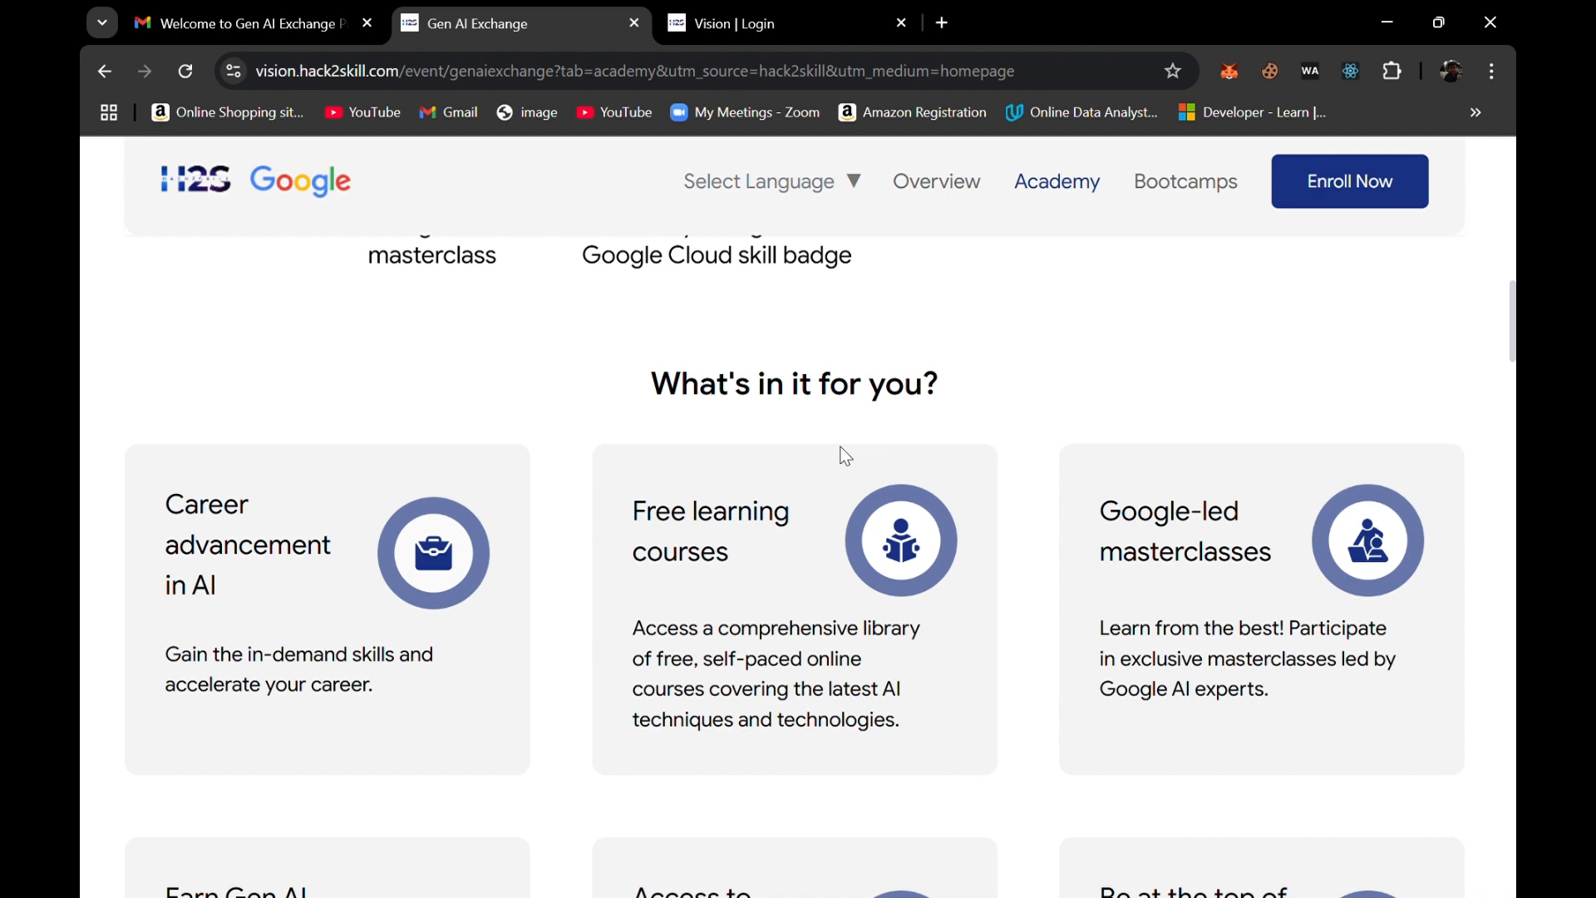
{"action": "mouse_move", "coordinate": [847, 523]}
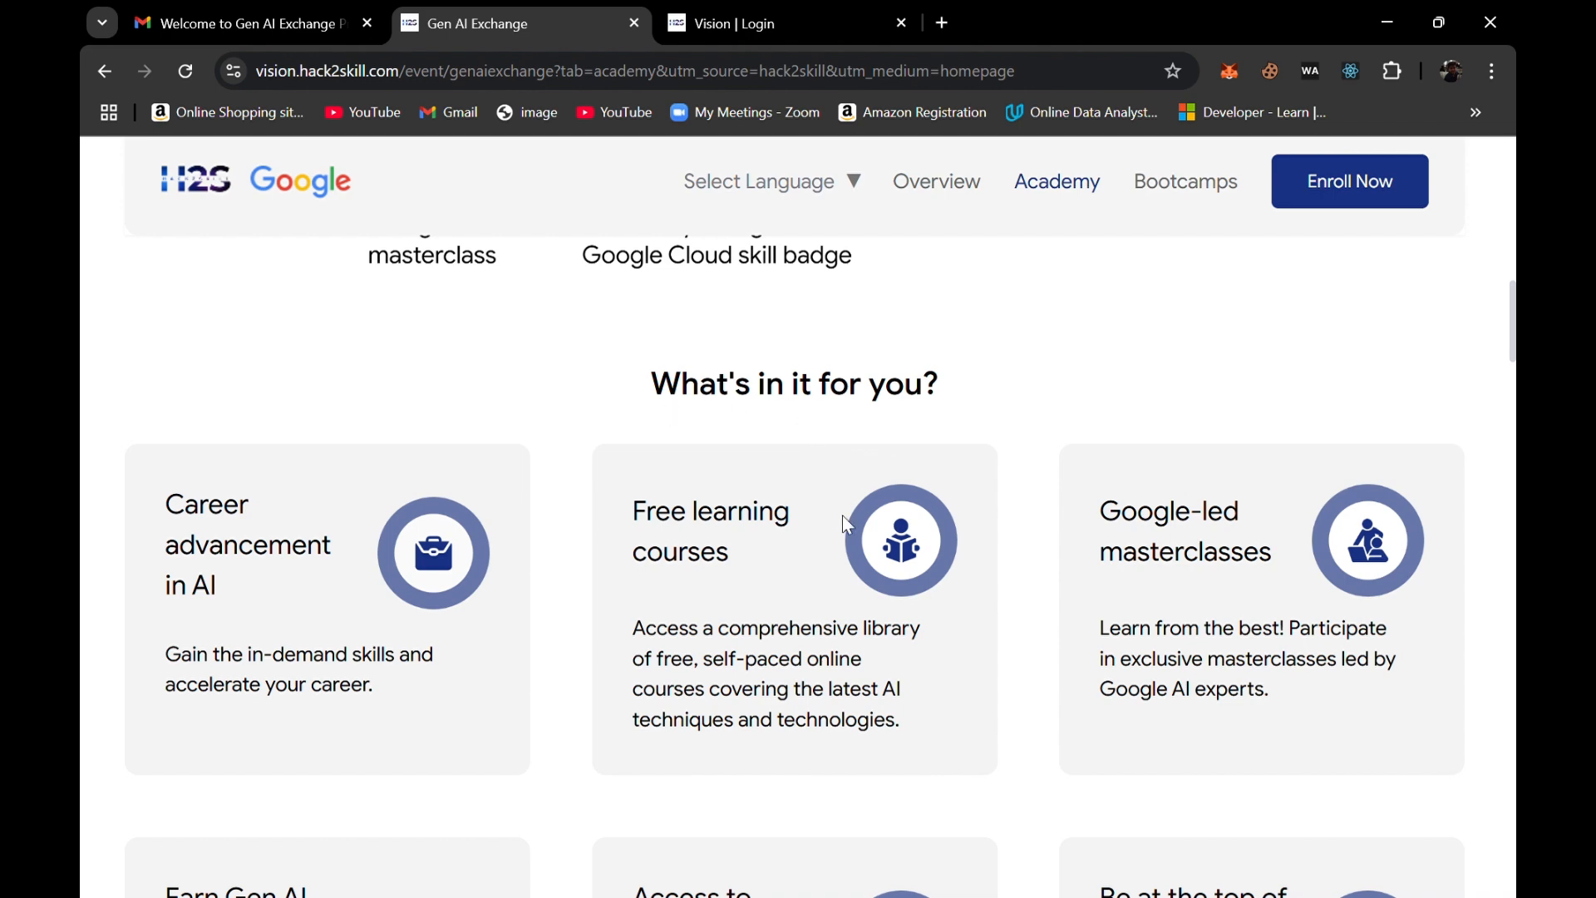
{"action": "scroll", "scroll_direction": "down", "scroll_amount": 3}
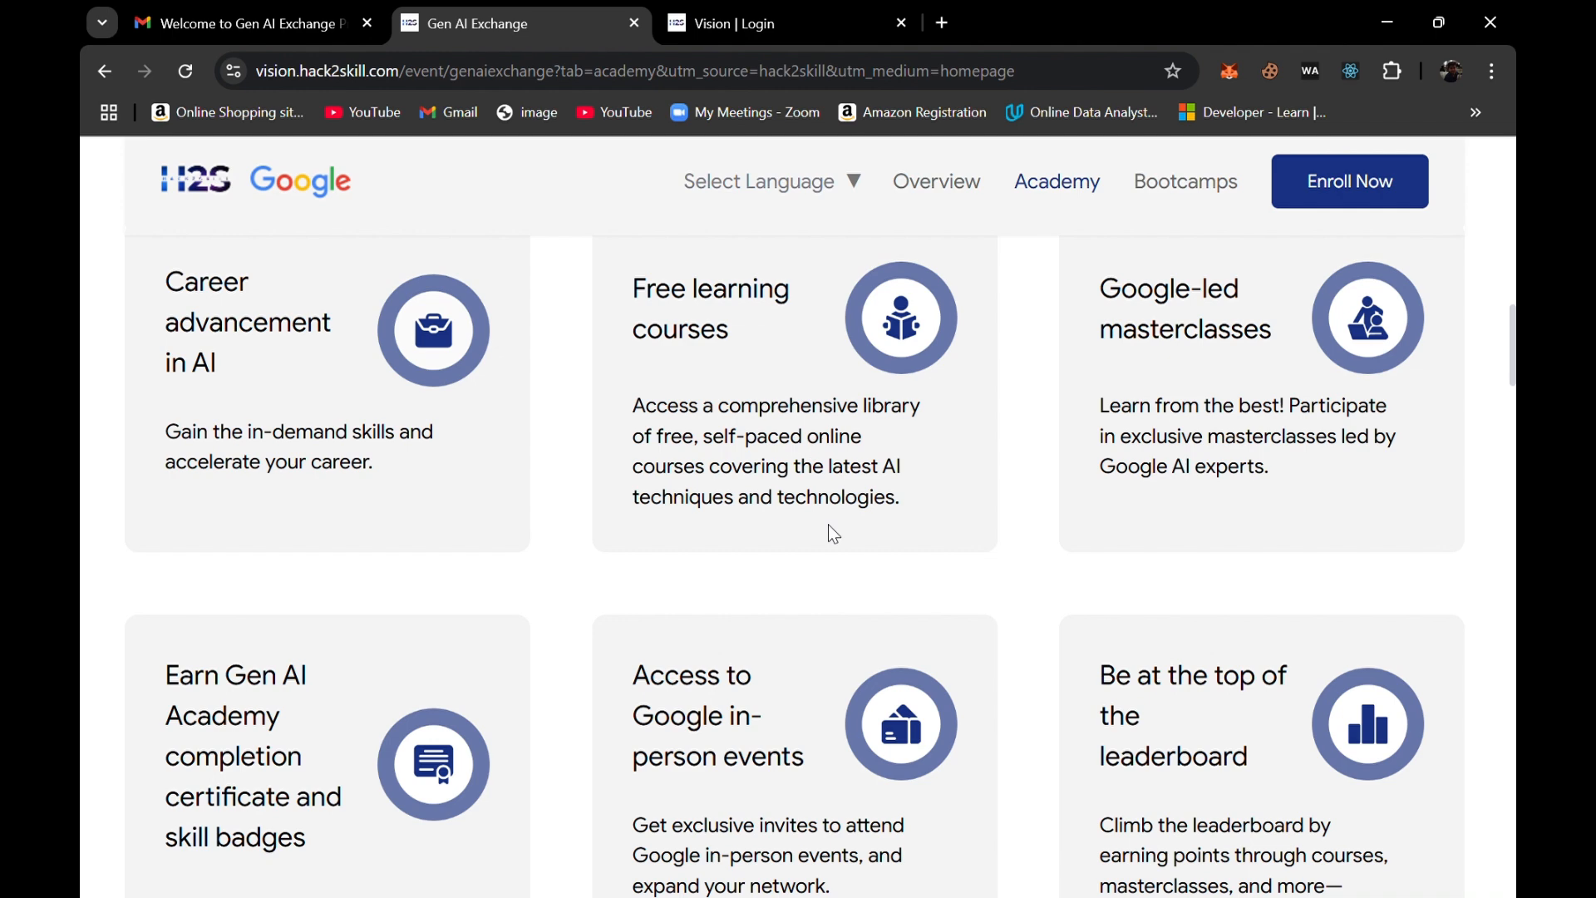
{"action": "scroll", "scroll_direction": "down", "scroll_amount": 3}
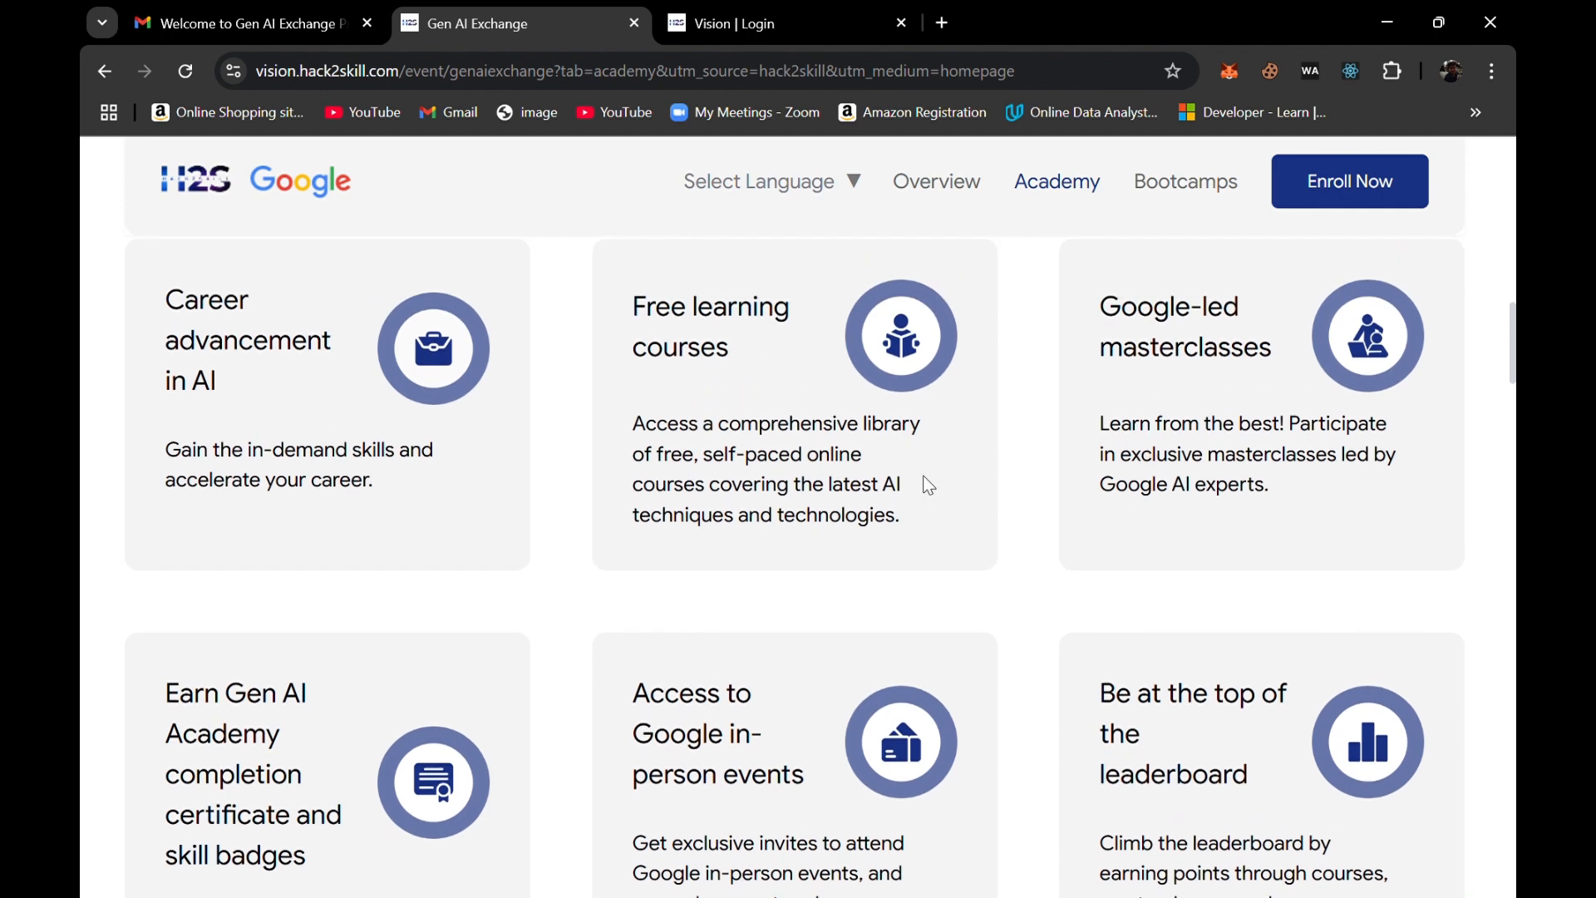
{"action": "scroll", "scroll_direction": "down", "scroll_amount": 3}
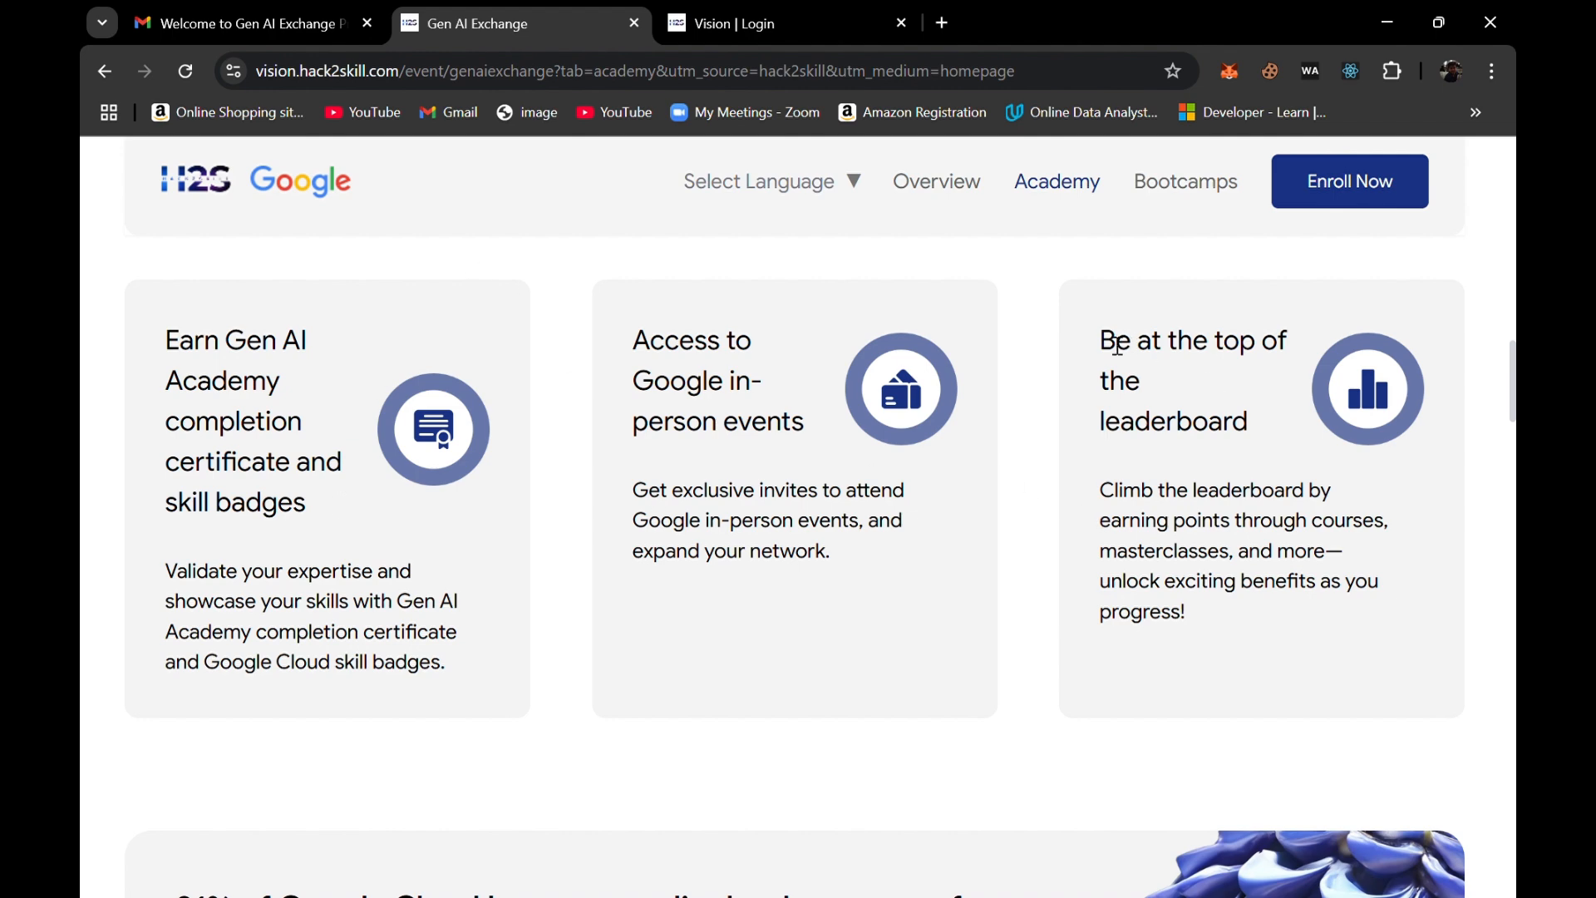
{"action": "left_click_drag", "start_coordinate": [1100, 339], "coordinate": [1248, 421]}
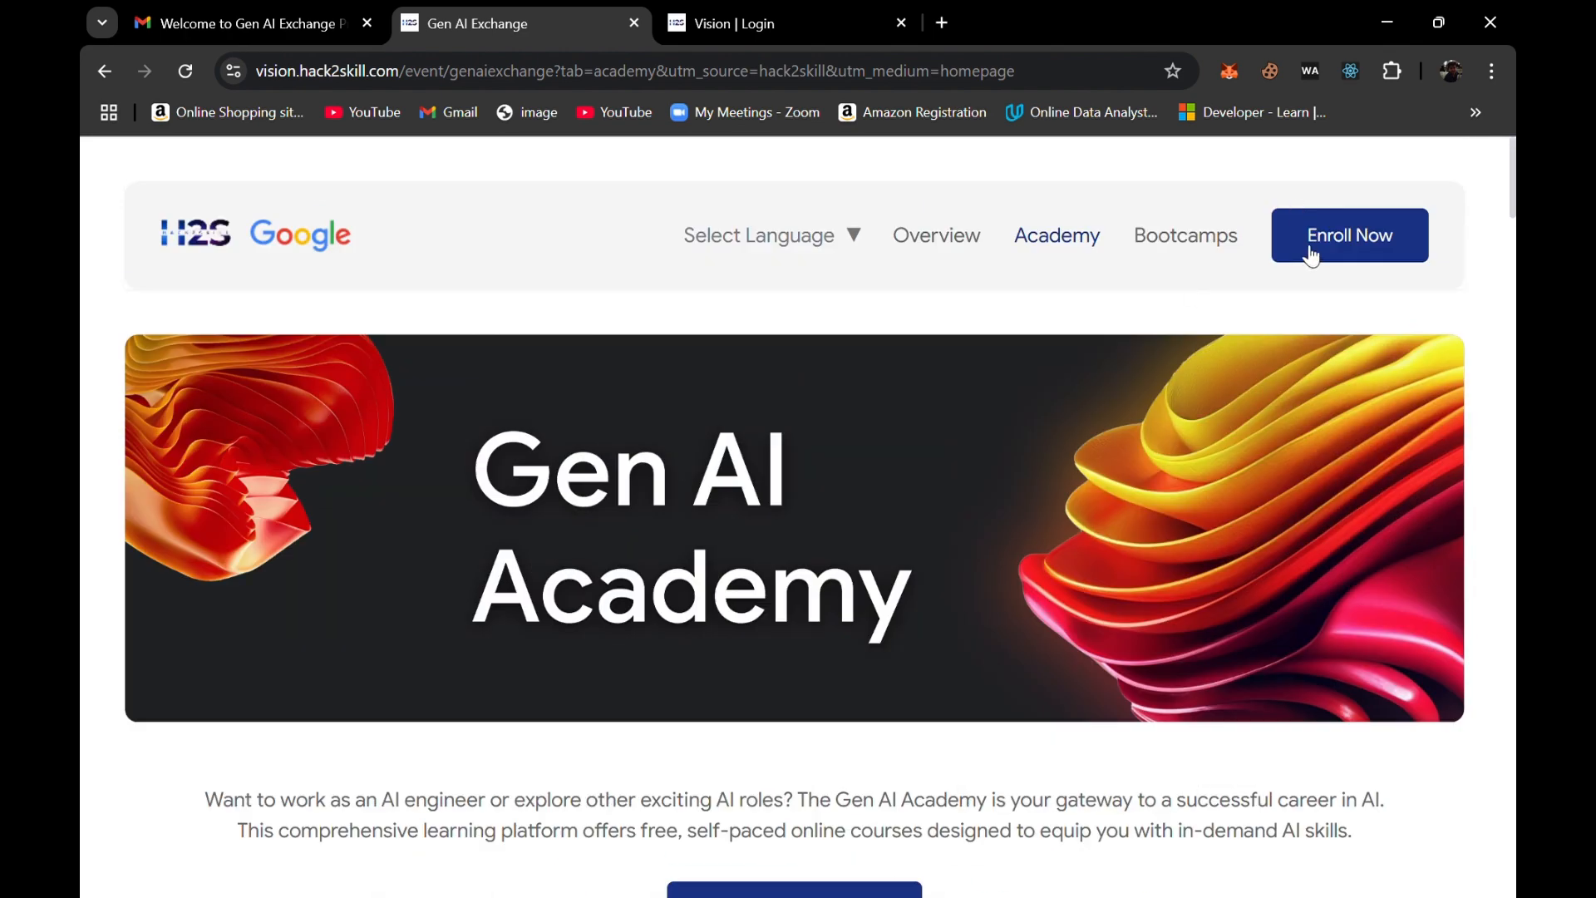
- Enroll in the Gen AI Exchange program and sign in with a Google account
{"action": "left_click", "coordinate": [1347, 235]}
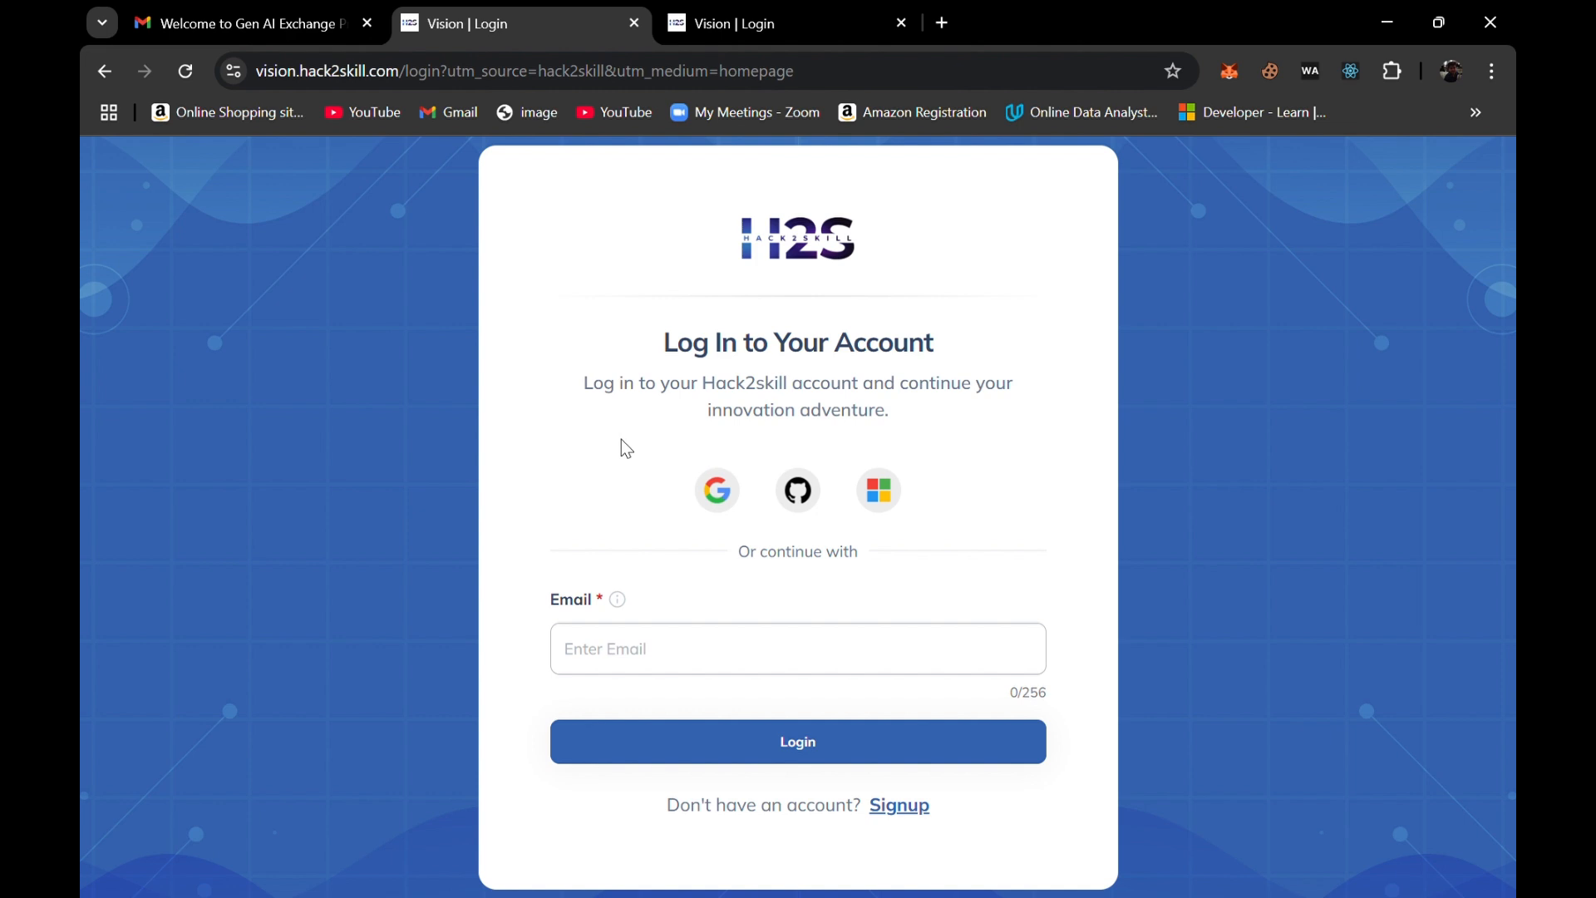
{"action": "mouse_move", "coordinate": [728, 493]}
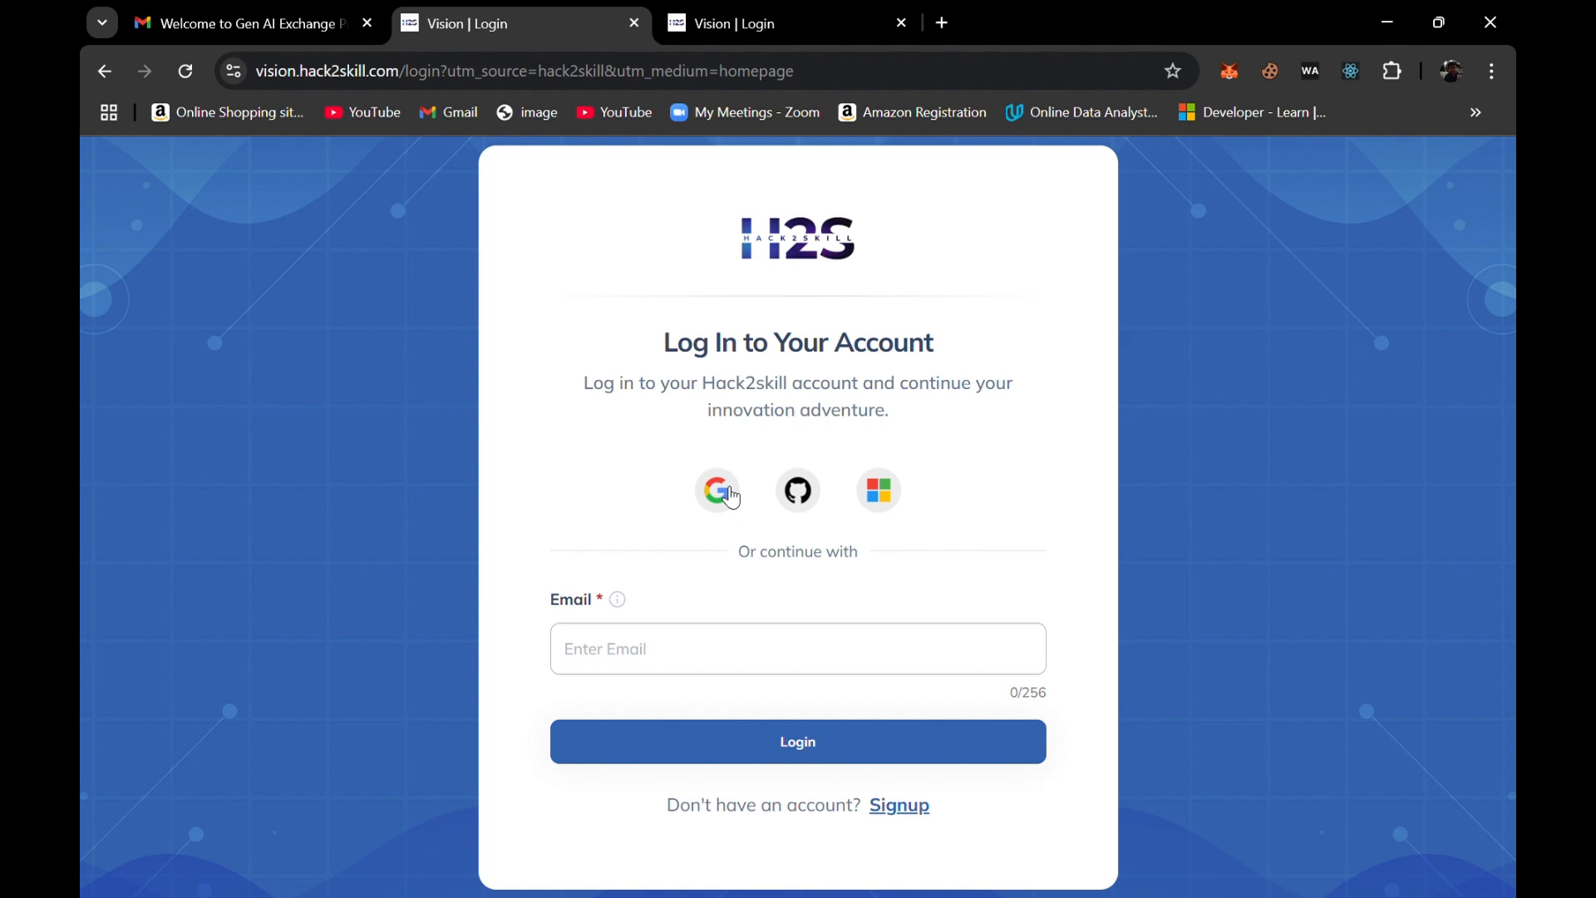
{"action": "left_click", "coordinate": [718, 490]}
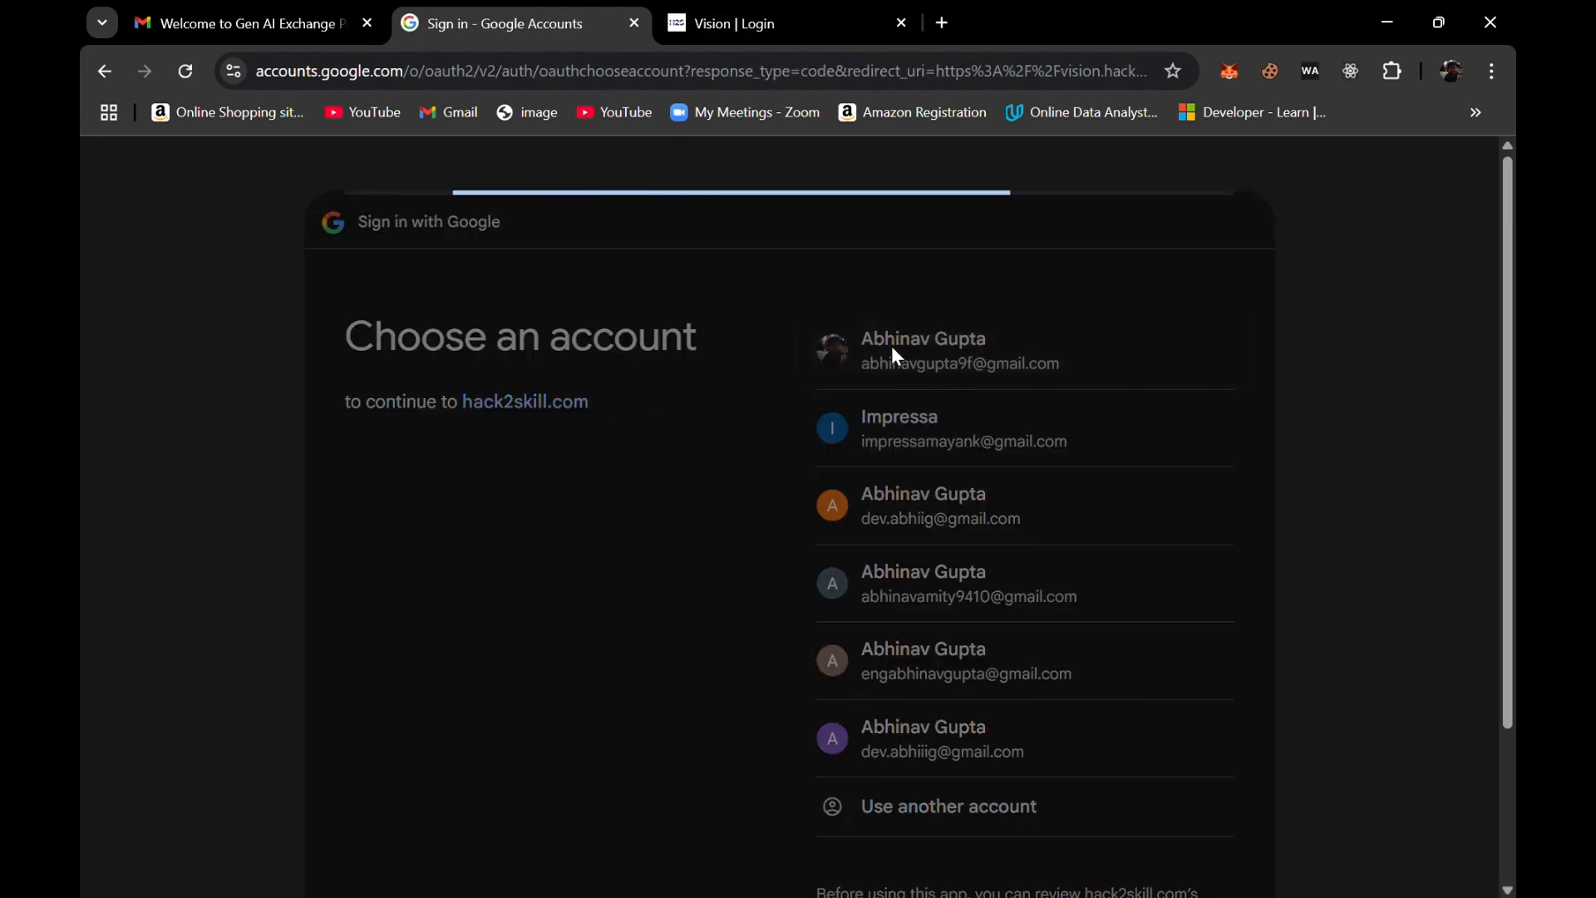
{"action": "left_click", "coordinate": [958, 350]}
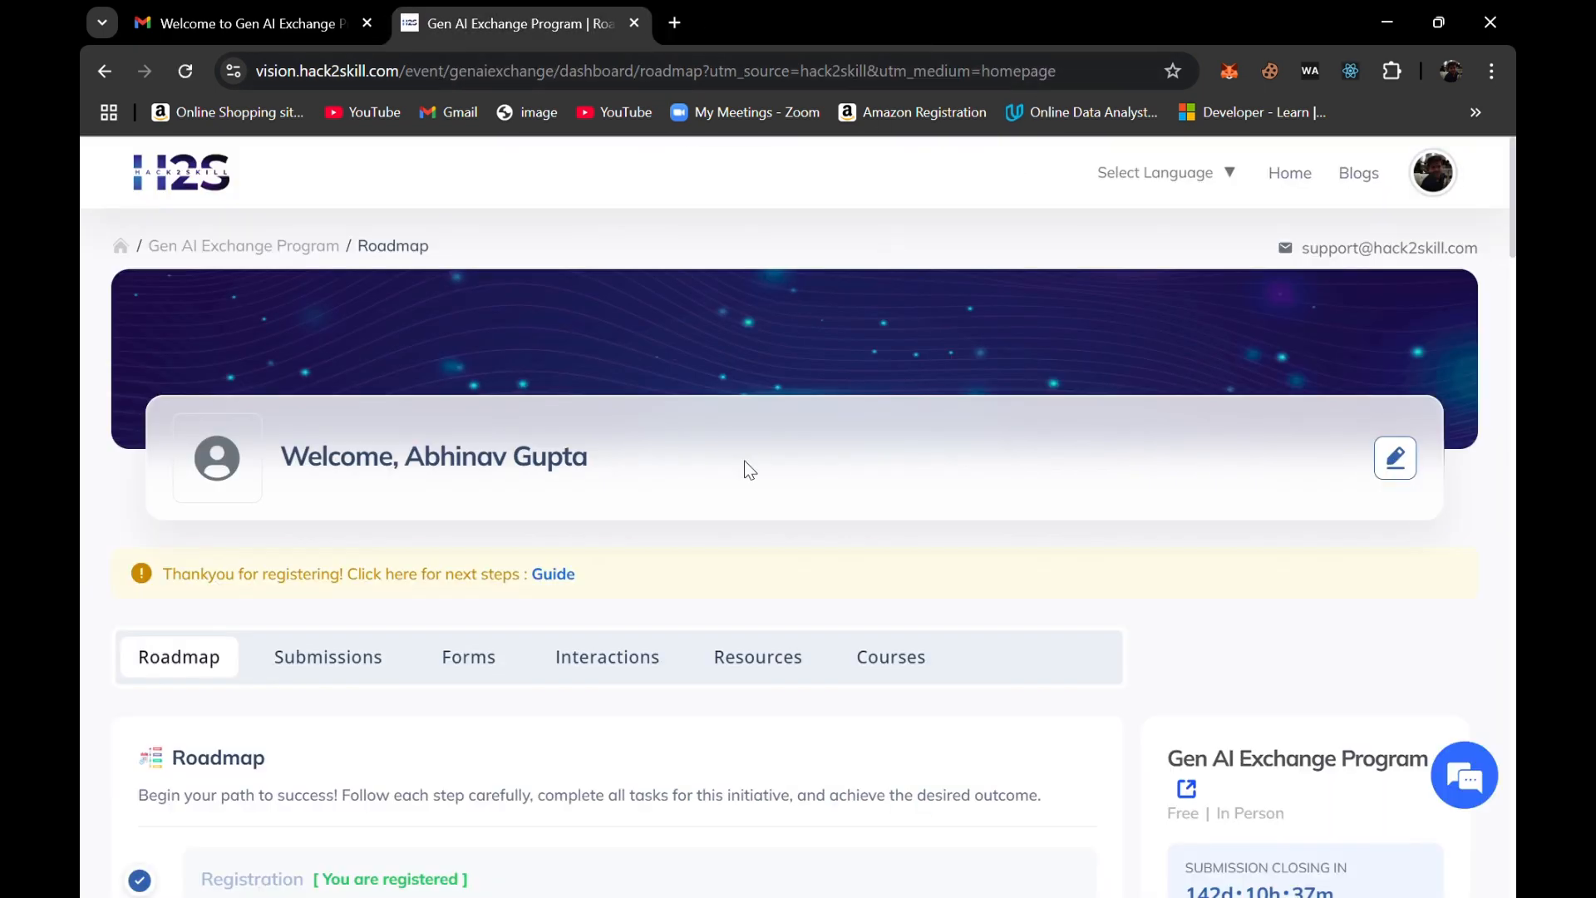
- Scroll the roadmap to the 'Share your Skills Boost public profile and get credits' module
{"action": "scroll", "scroll_direction": "down", "scroll_amount": 3}
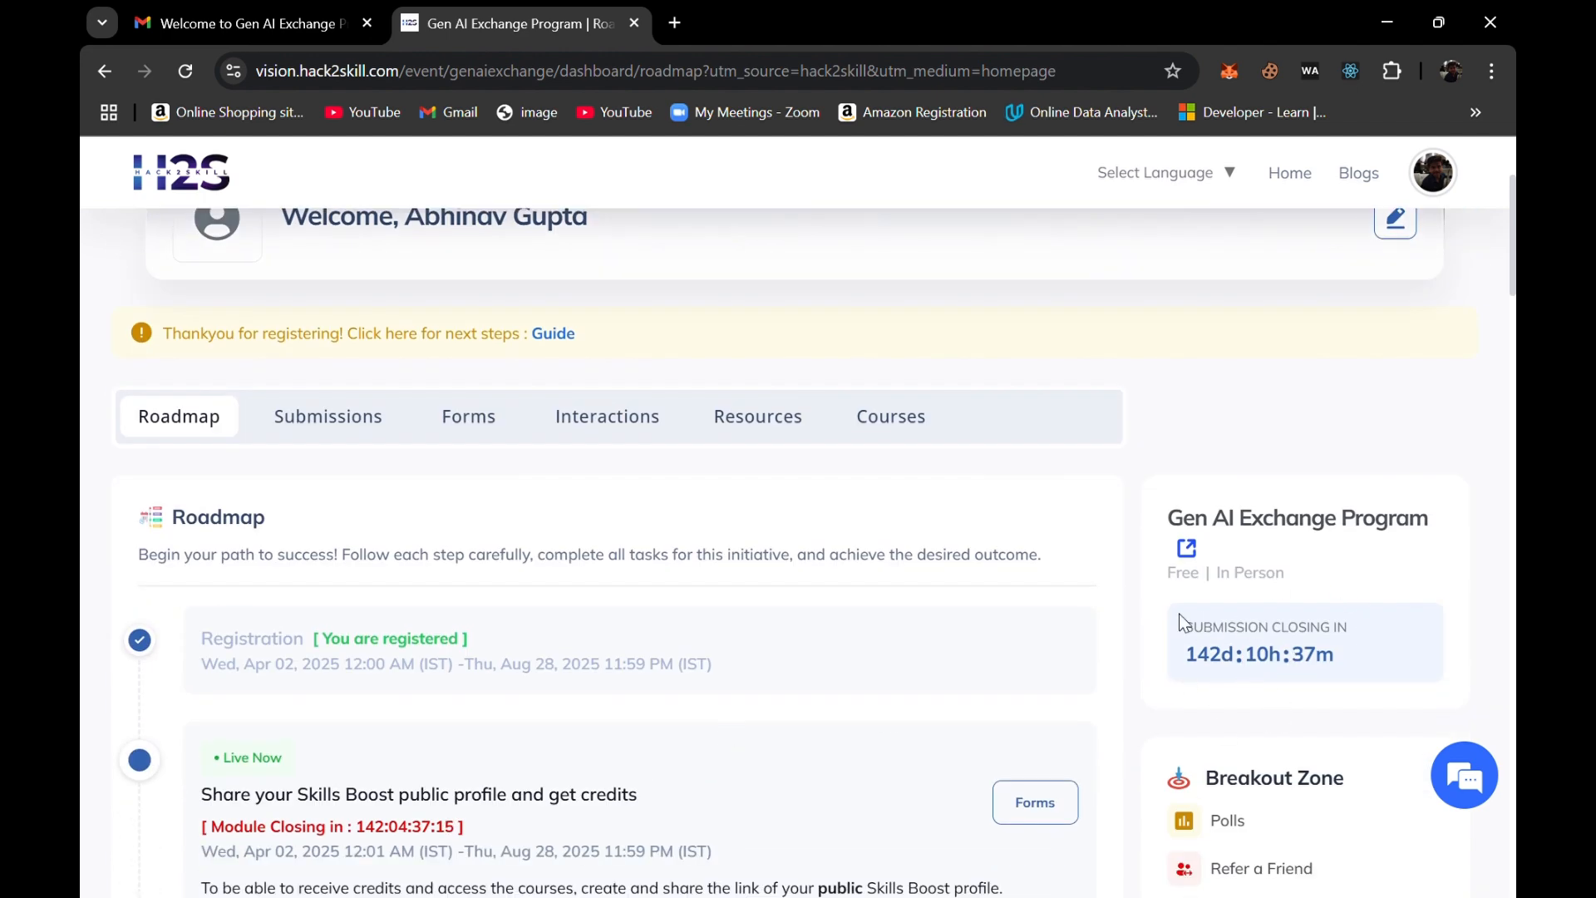
{"action": "scroll", "scroll_direction": "down", "scroll_amount": 3}
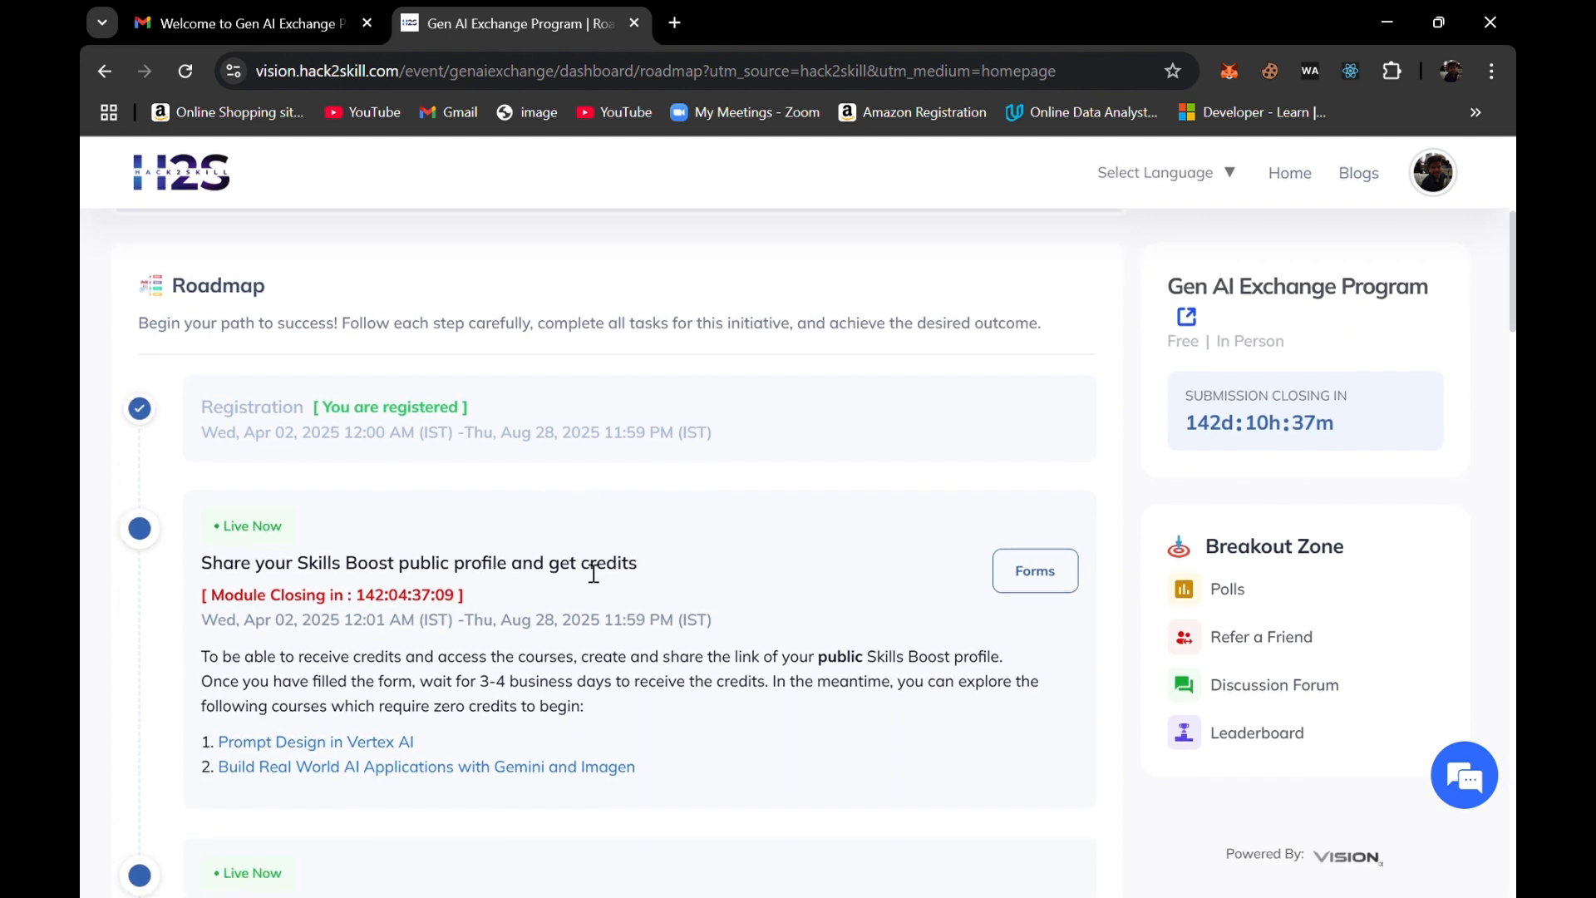
{"action": "left_click_drag", "start_coordinate": [200, 402], "coordinate": [709, 429]}
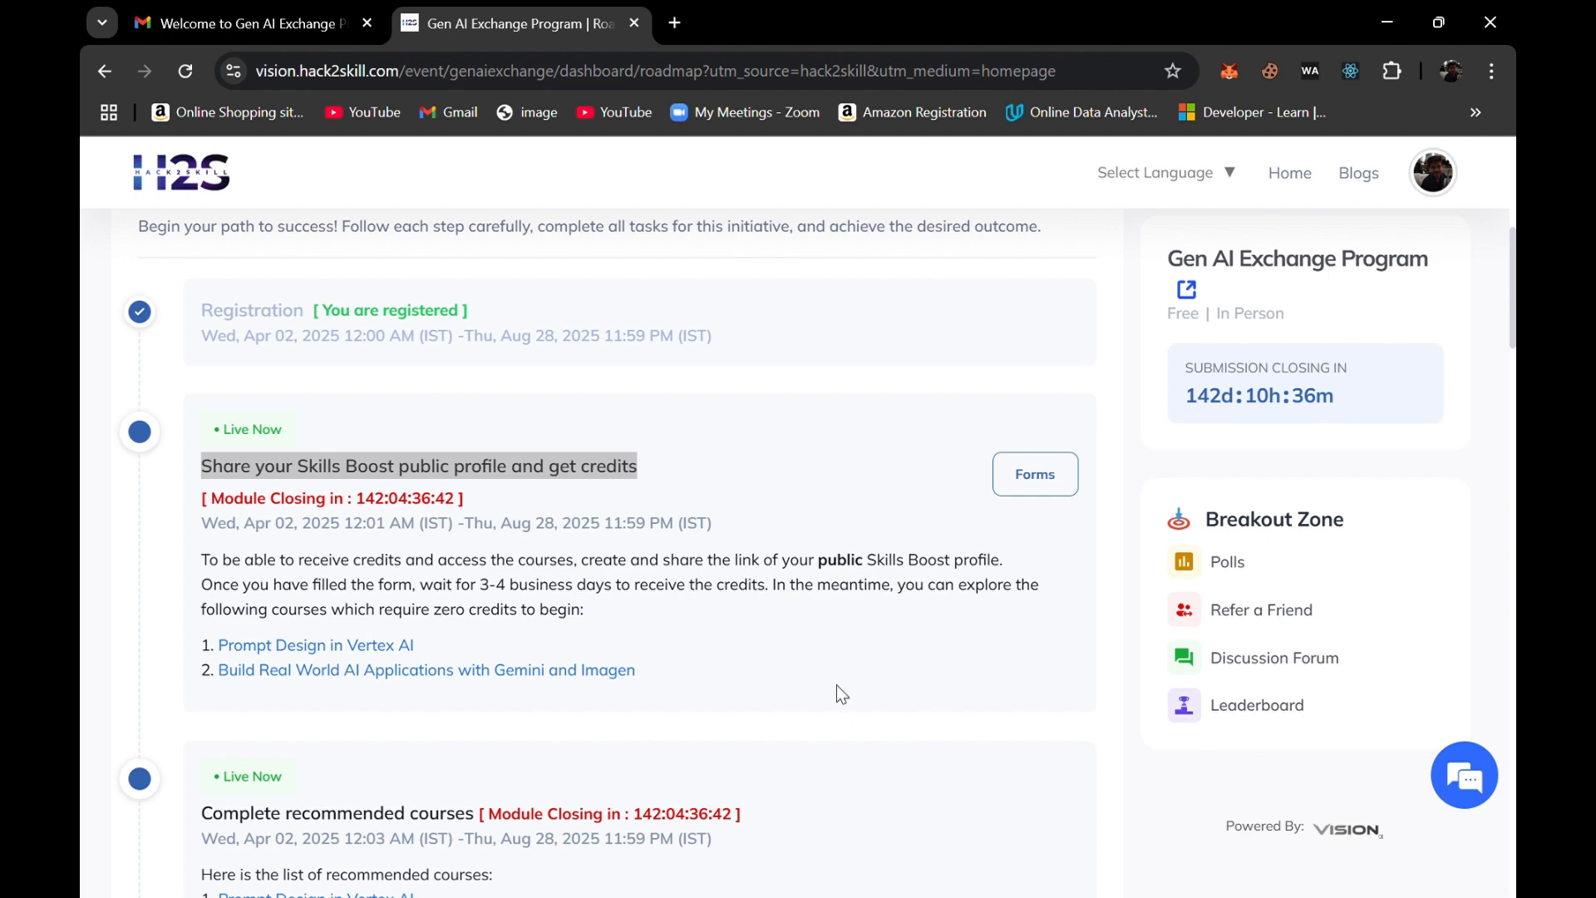
{"action": "scroll", "scroll_direction": "down", "scroll_amount": 3}
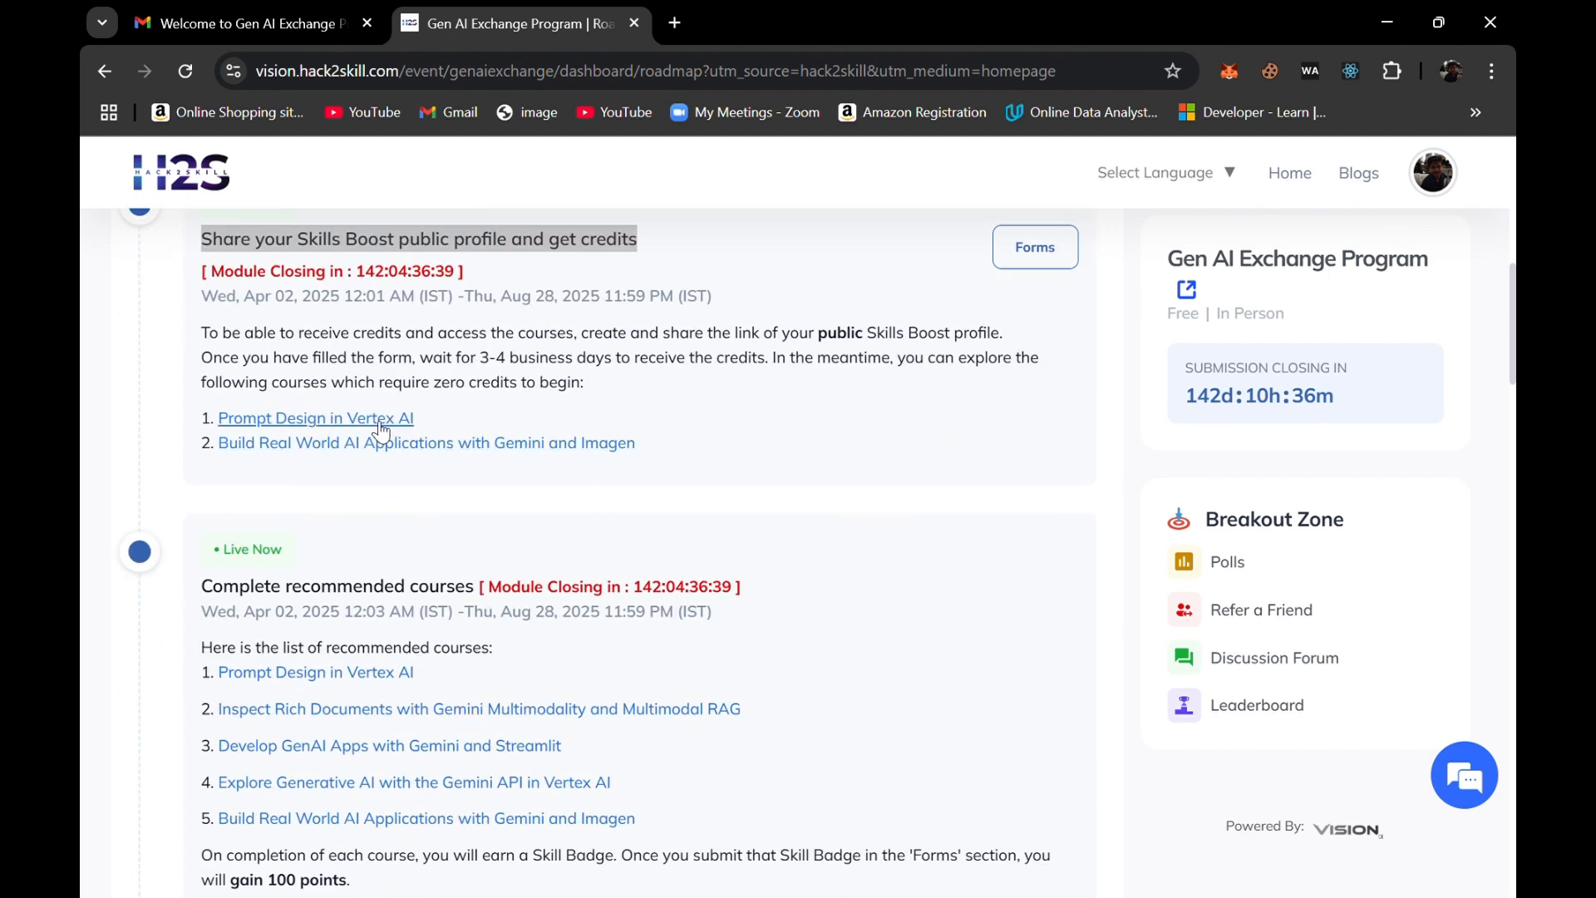
{"action": "mouse_move", "coordinate": [526, 453]}
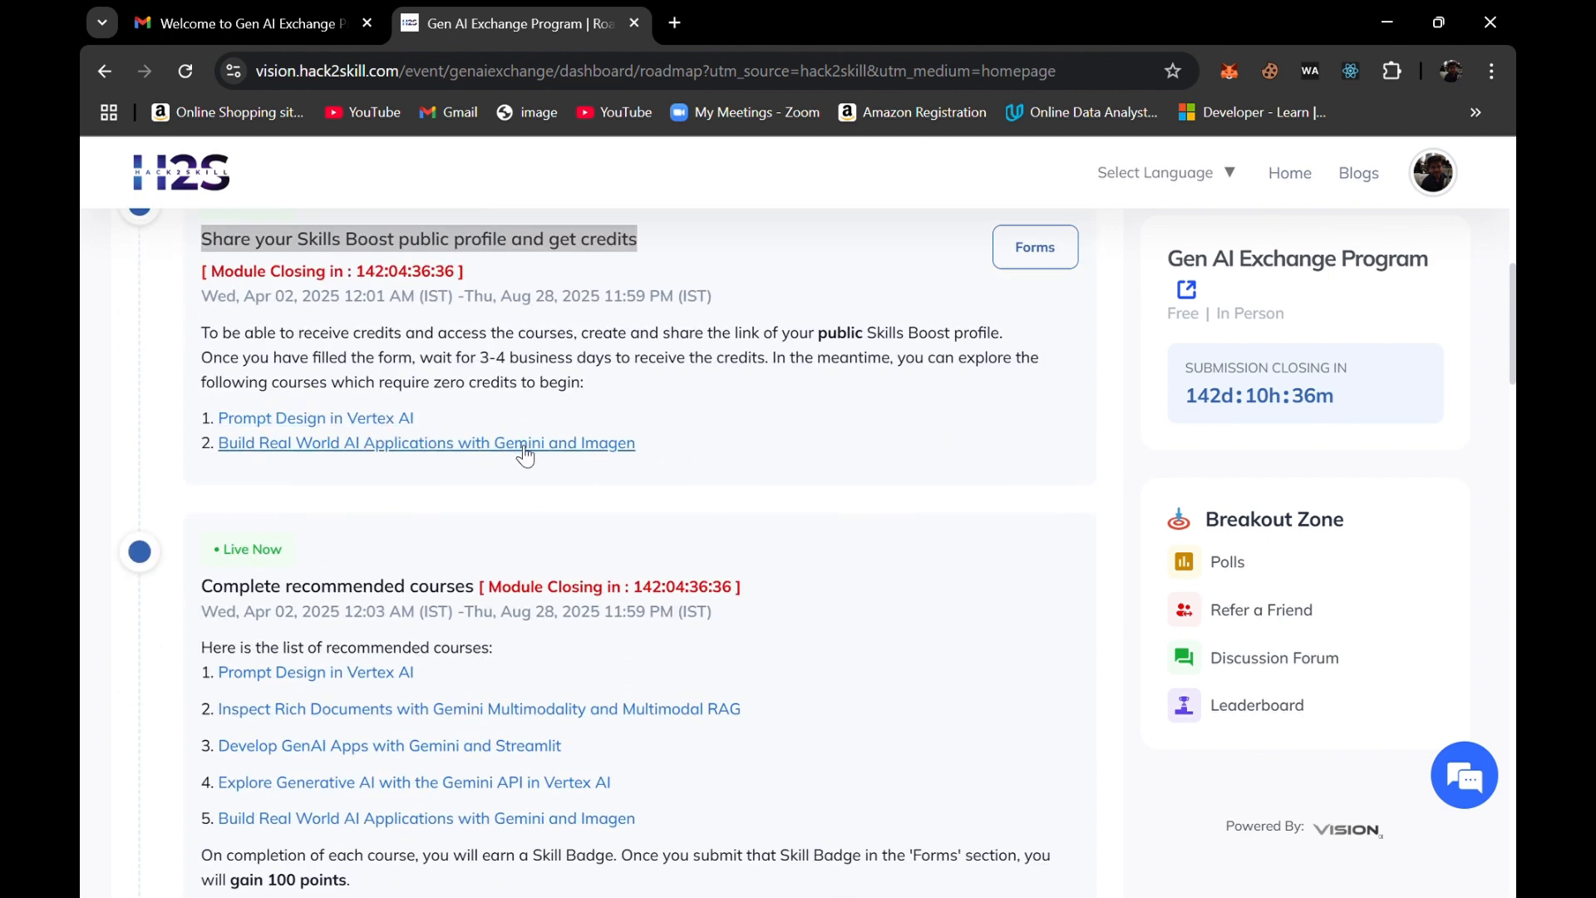
{"action": "scroll", "scroll_direction": "down", "scroll_amount": 3}
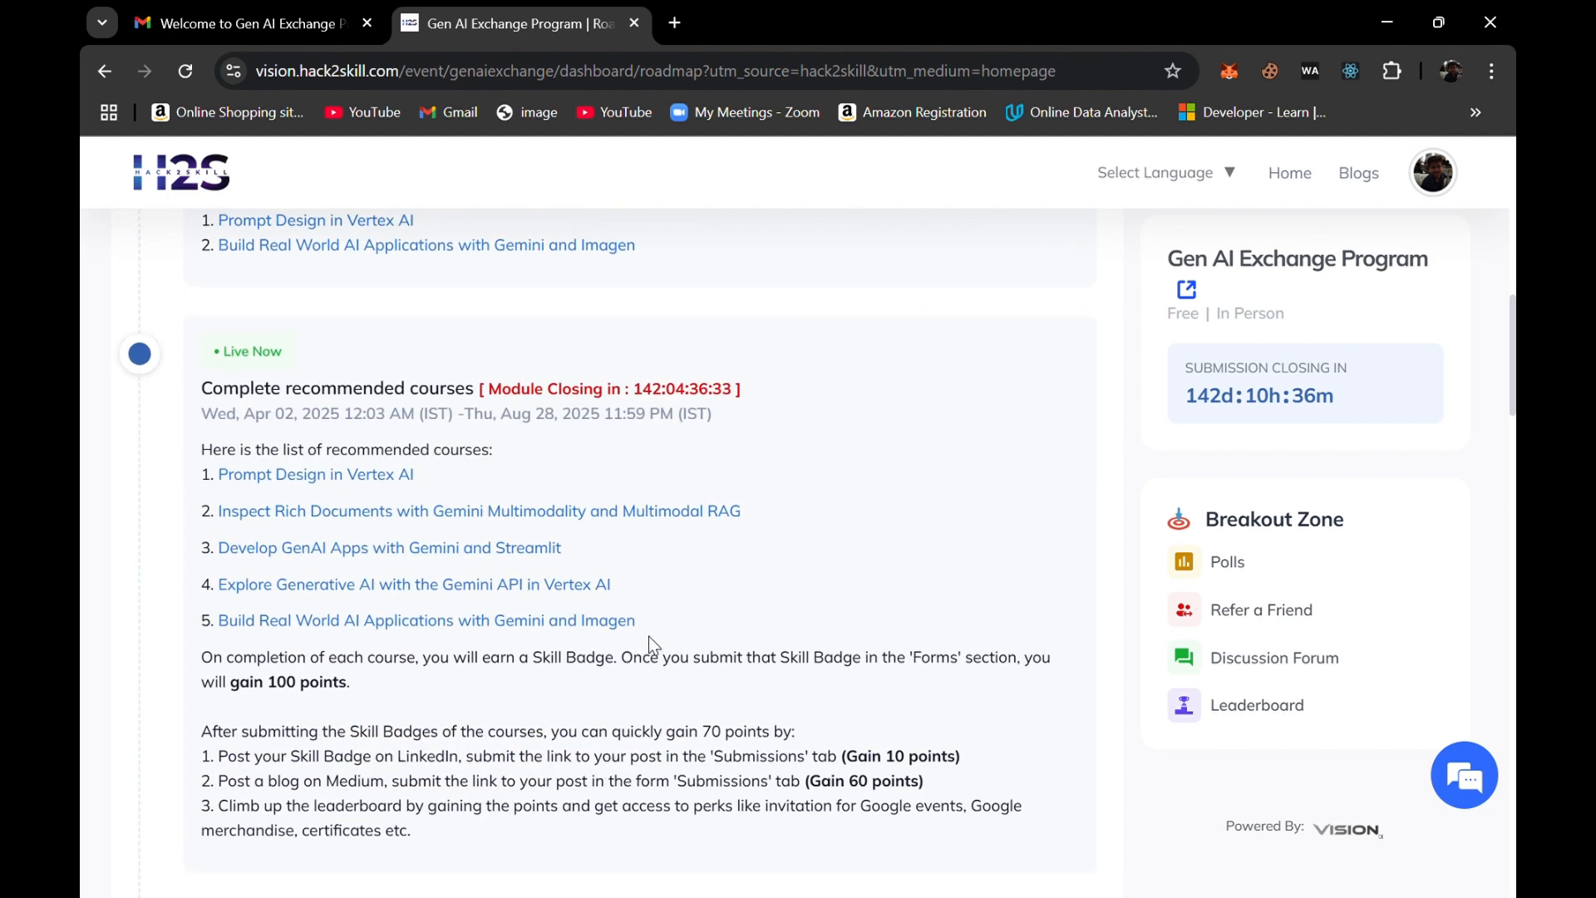
{"action": "left_click_drag", "start_coordinate": [218, 473], "coordinate": [634, 620]}
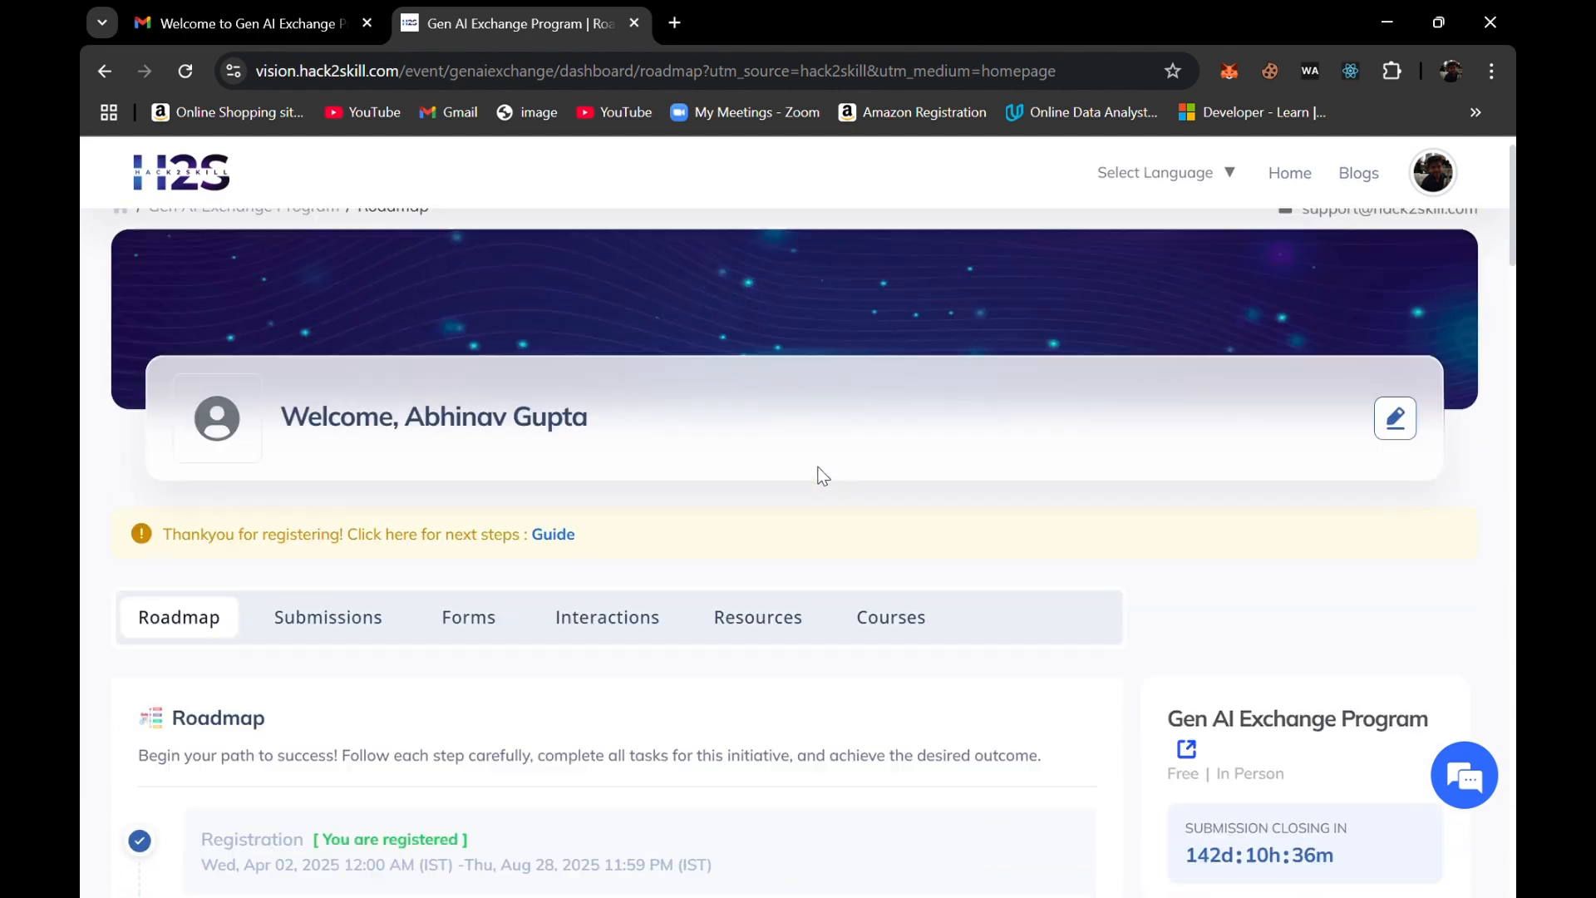
{"action": "scroll", "scroll_direction": "down", "scroll_amount": 3}
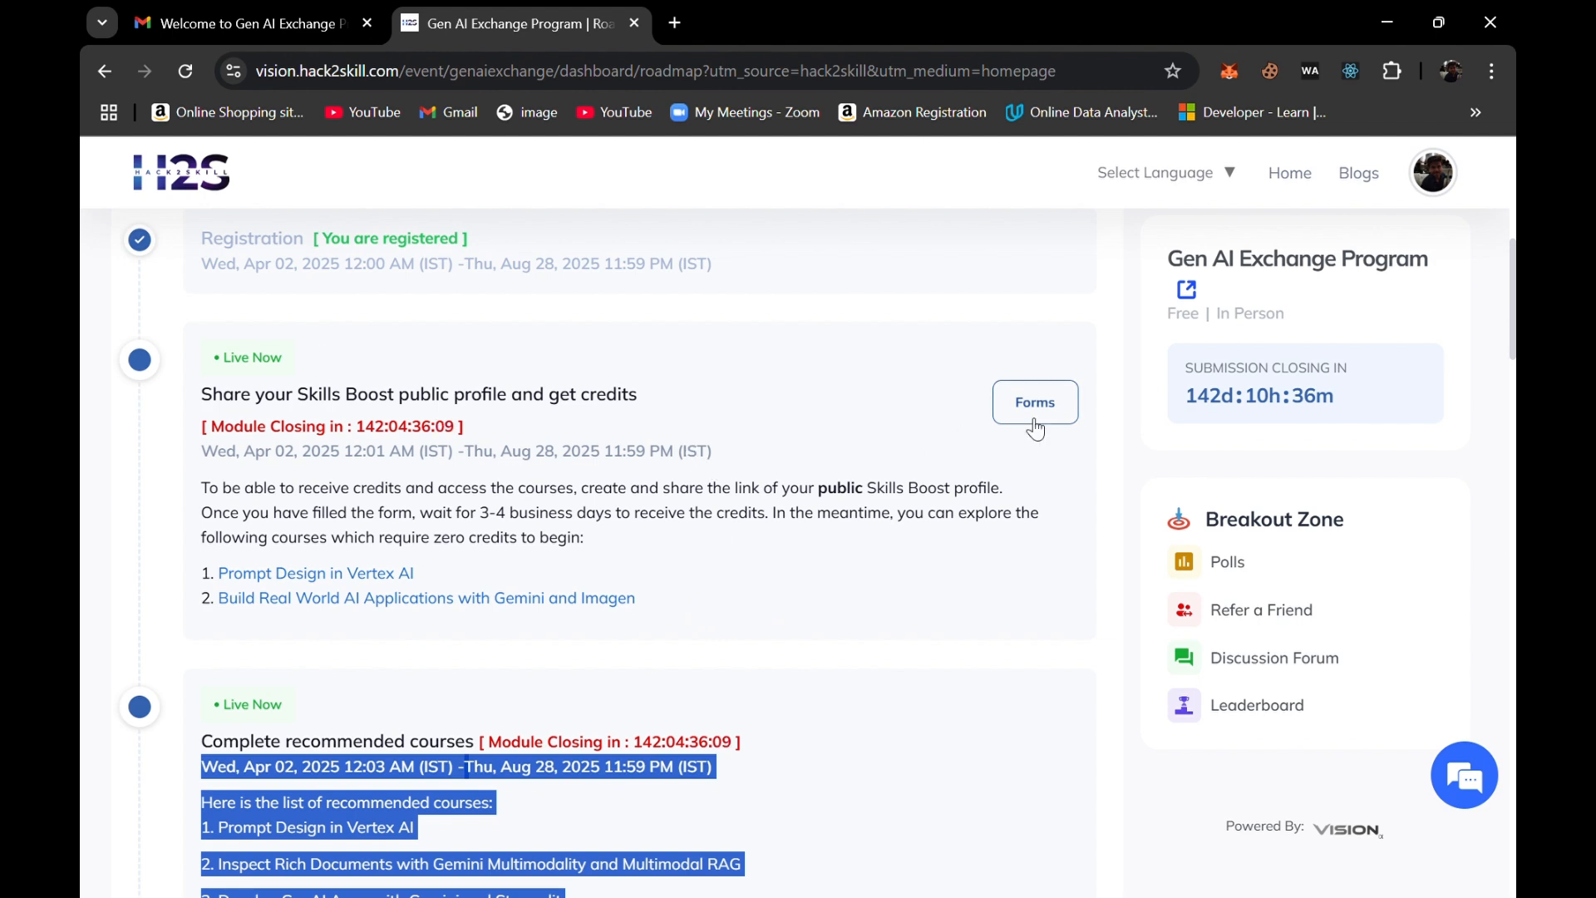
- Open the module's Forms page and launch cloudskillsboost.google in a new tab
{"action": "left_click", "coordinate": [1033, 401]}
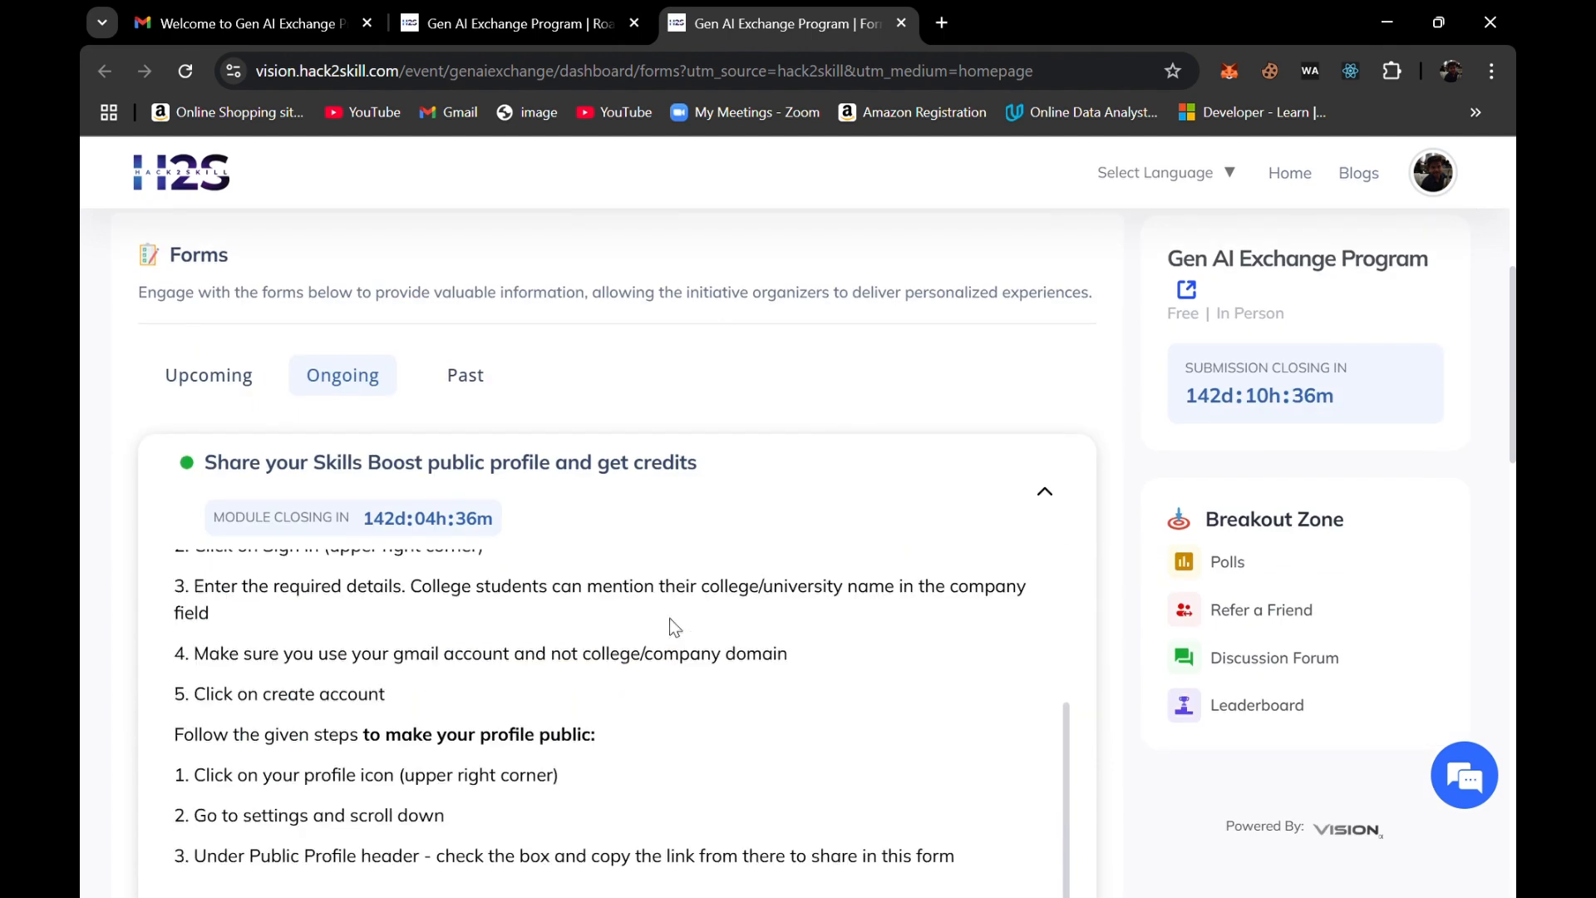
{"action": "scroll", "scroll_direction": "down", "scroll_amount": 3}
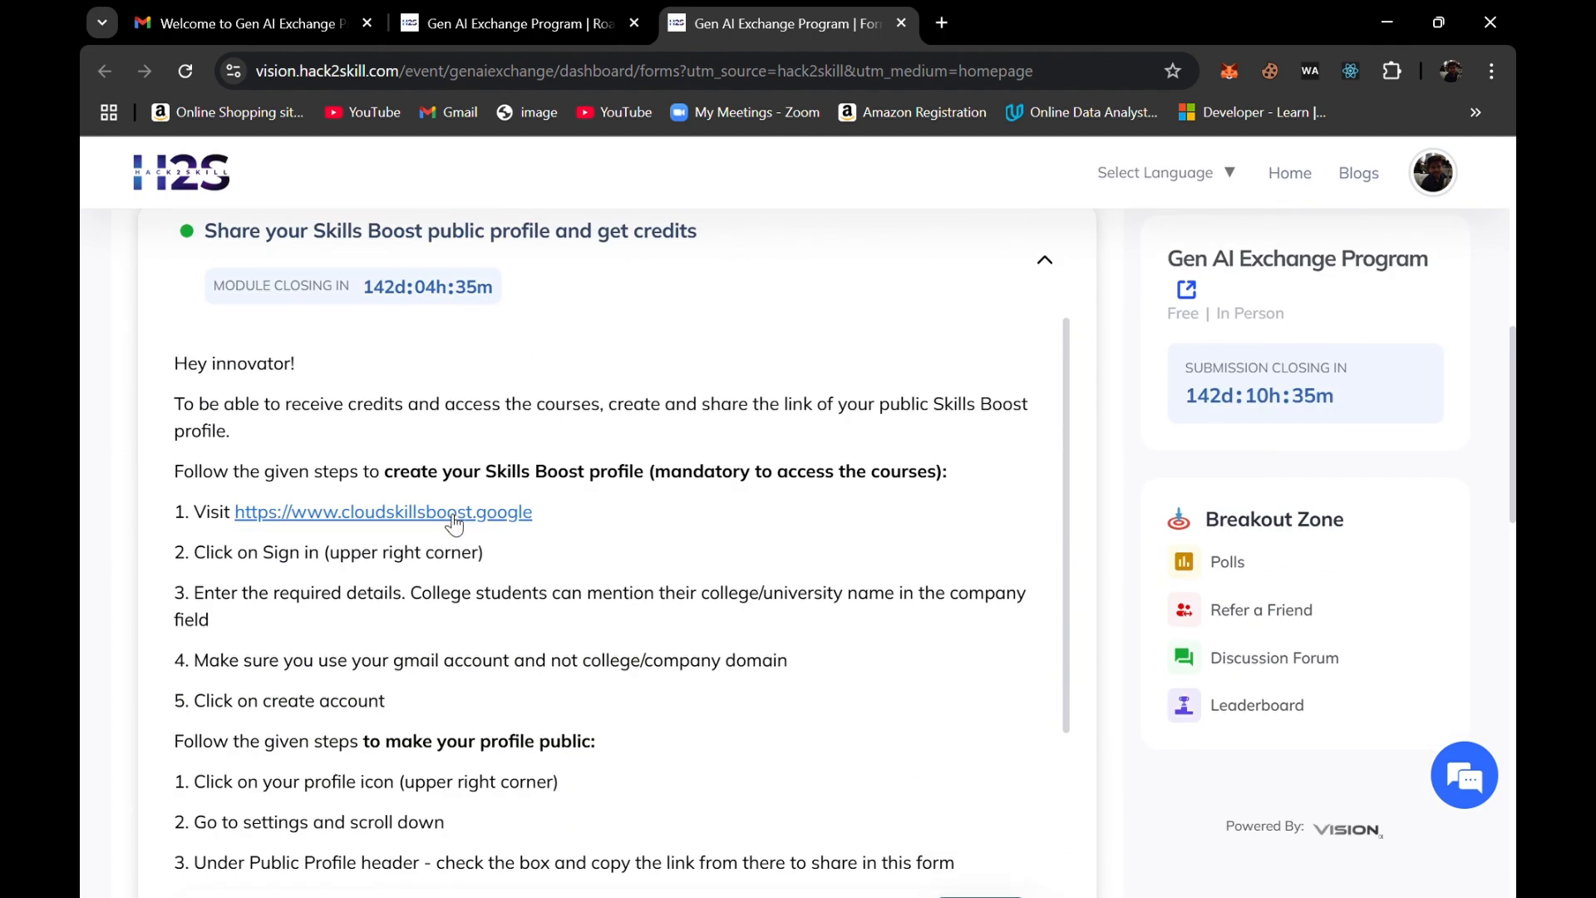
{"action": "left_click", "coordinate": [381, 512]}
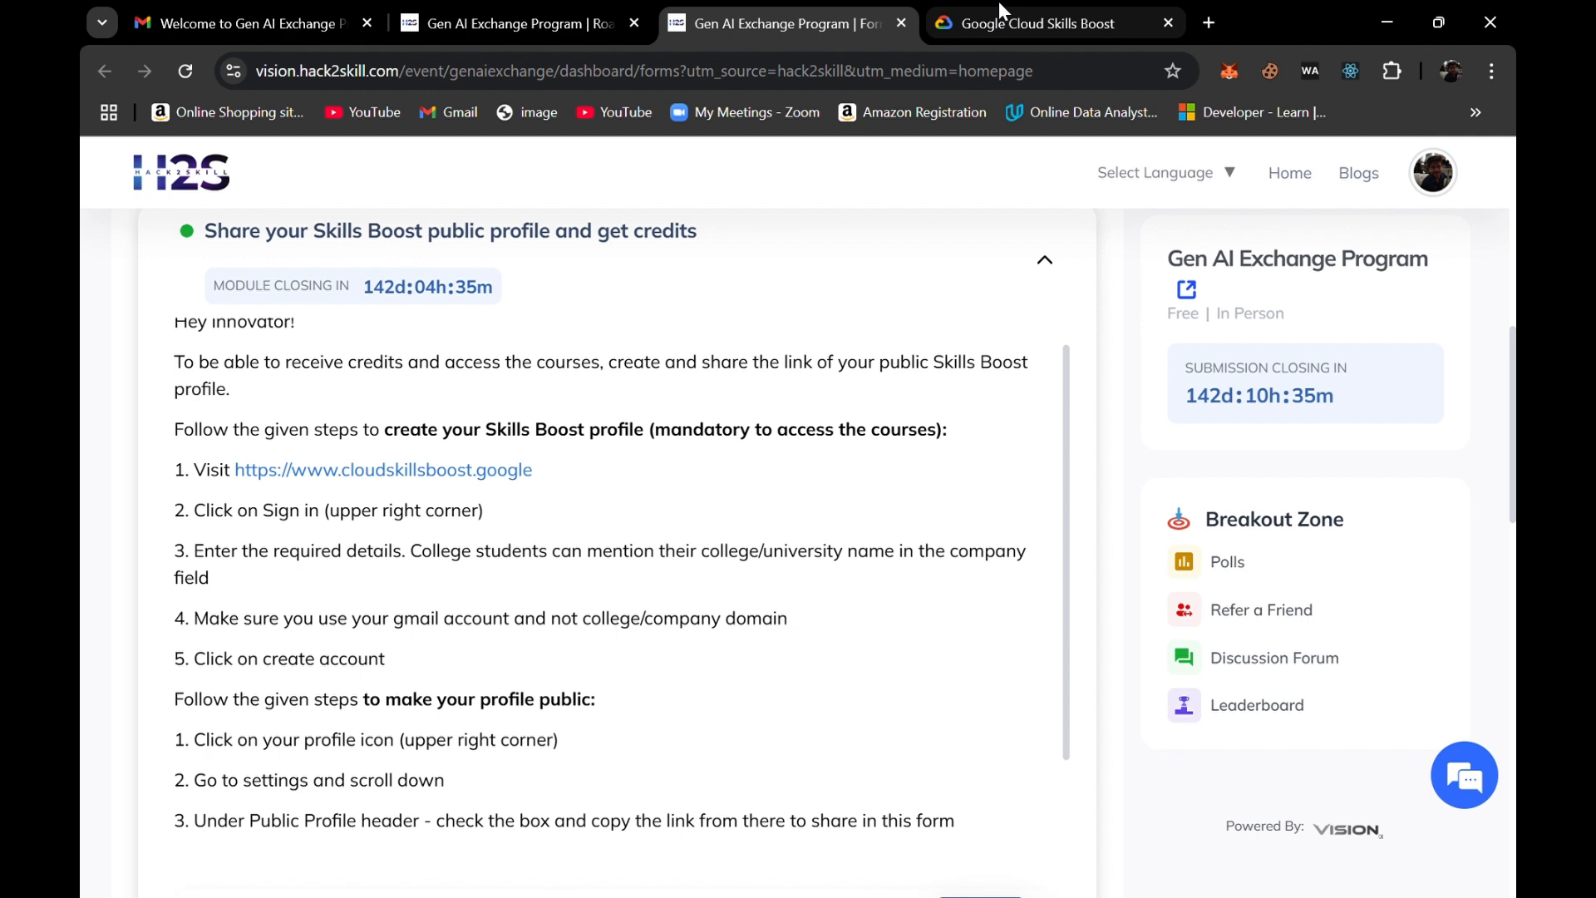
- Sign in to Cloud Skills Boost with Google and view the public profile link in Settings
{"action": "left_click", "coordinate": [1028, 24]}
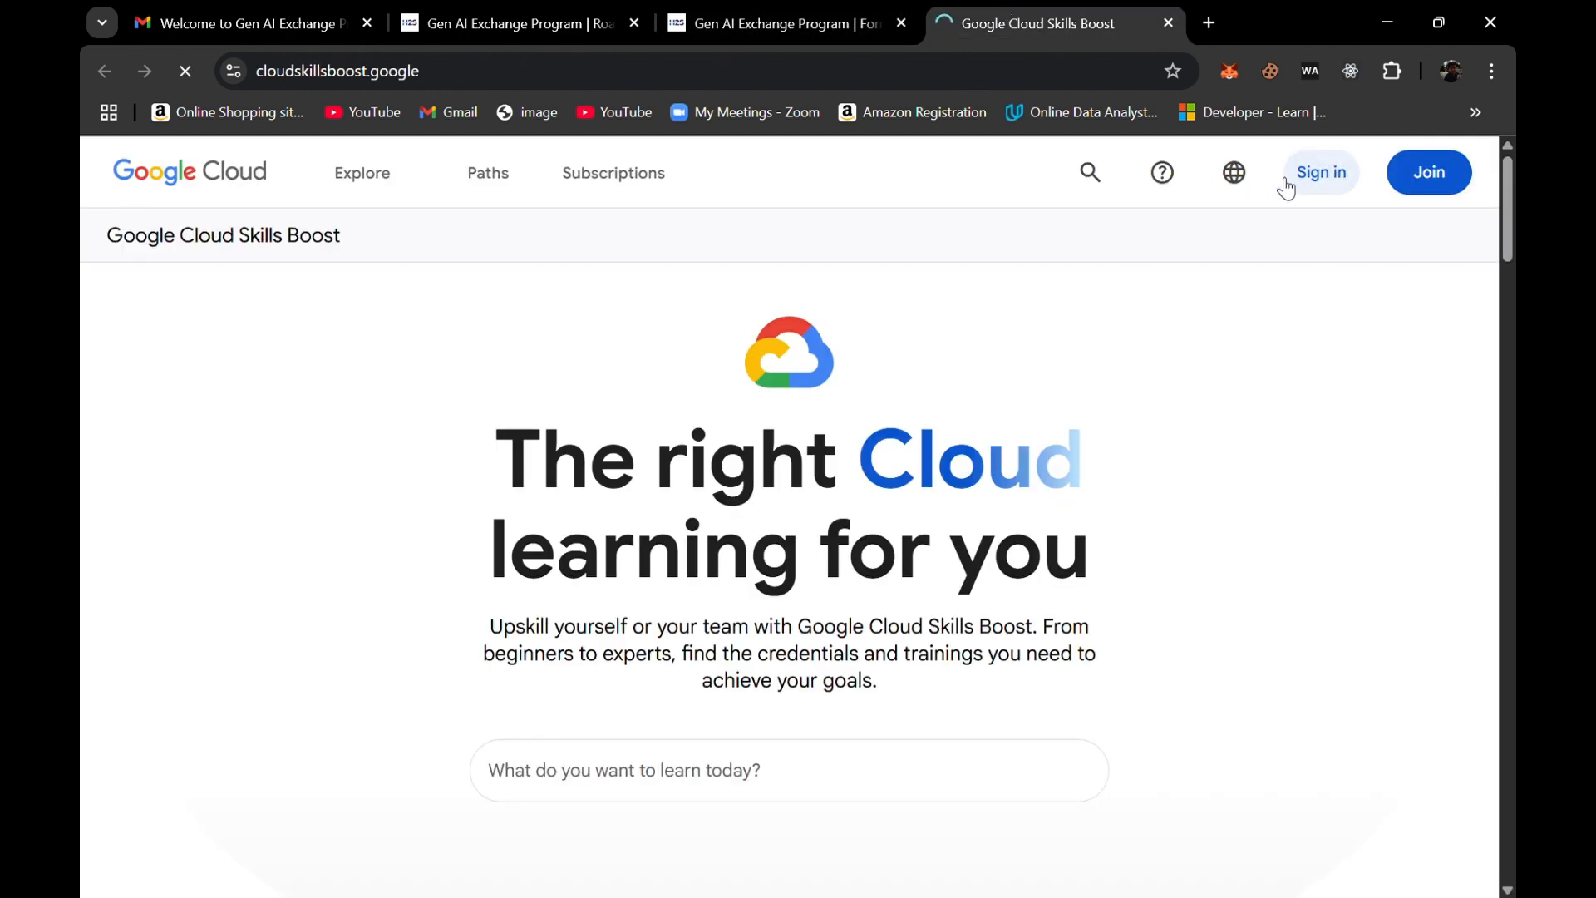
{"action": "left_click", "coordinate": [1319, 172]}
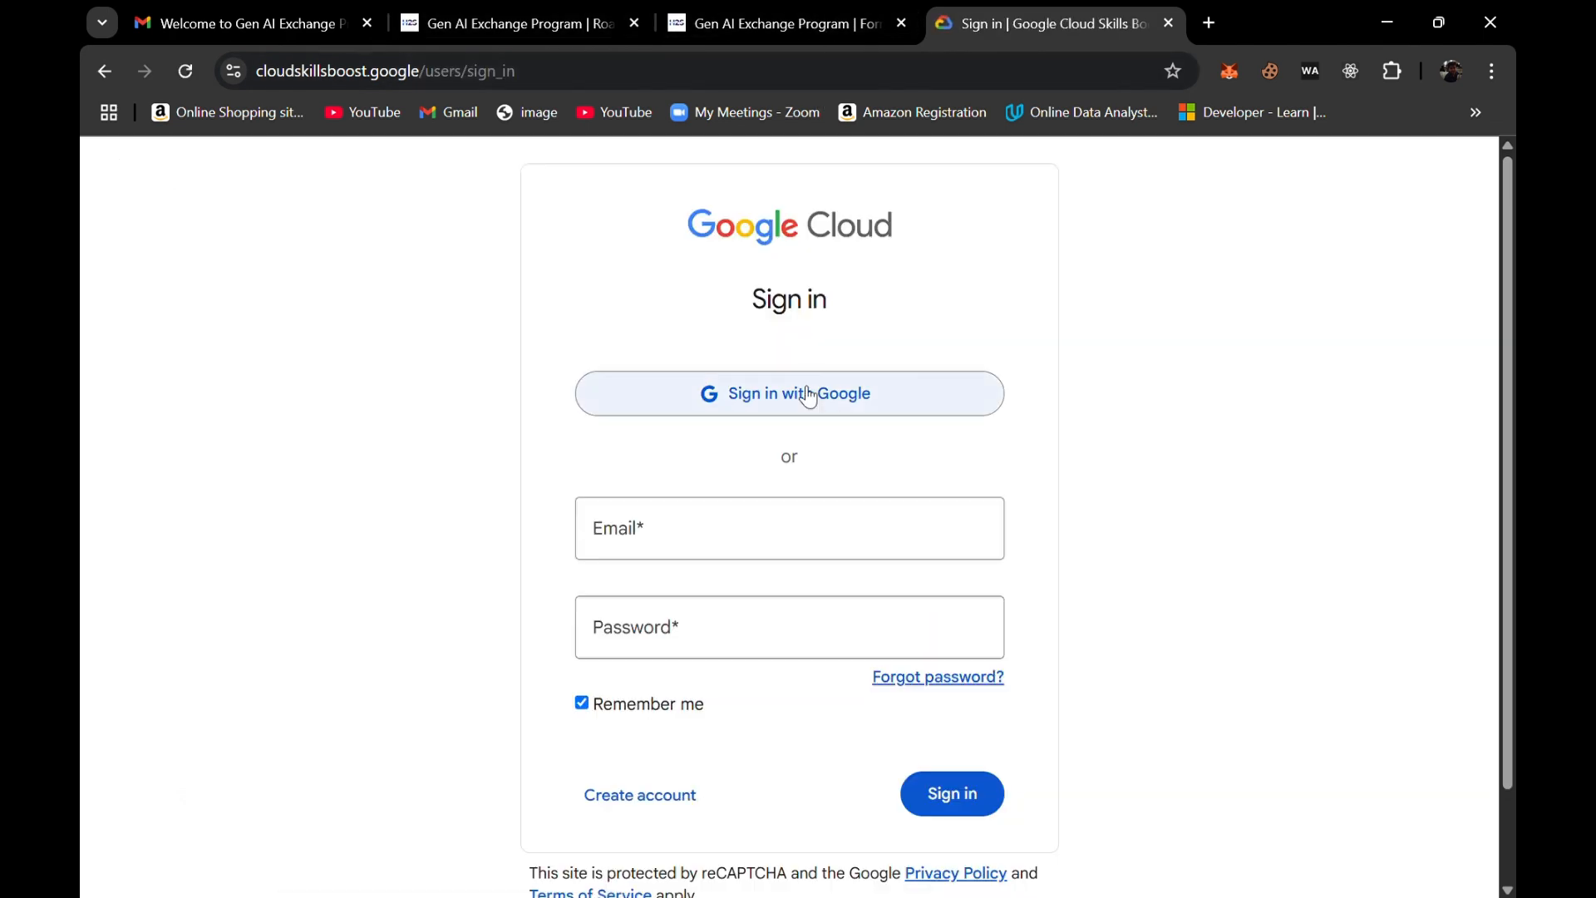
{"action": "left_click", "coordinate": [788, 393]}
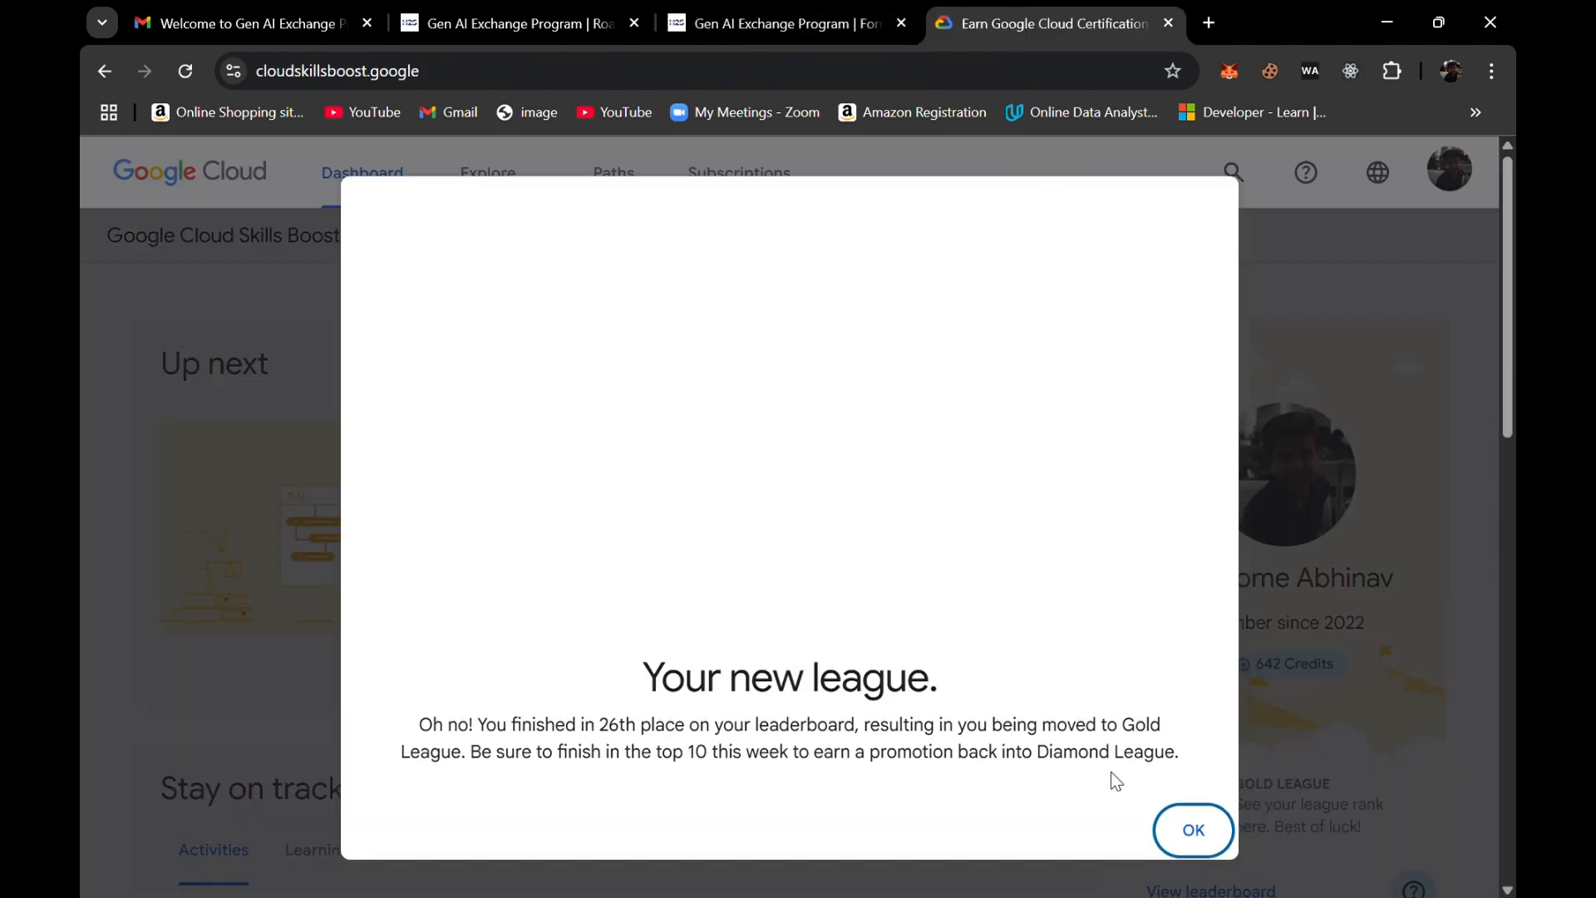
{"action": "left_click", "coordinate": [1192, 830]}
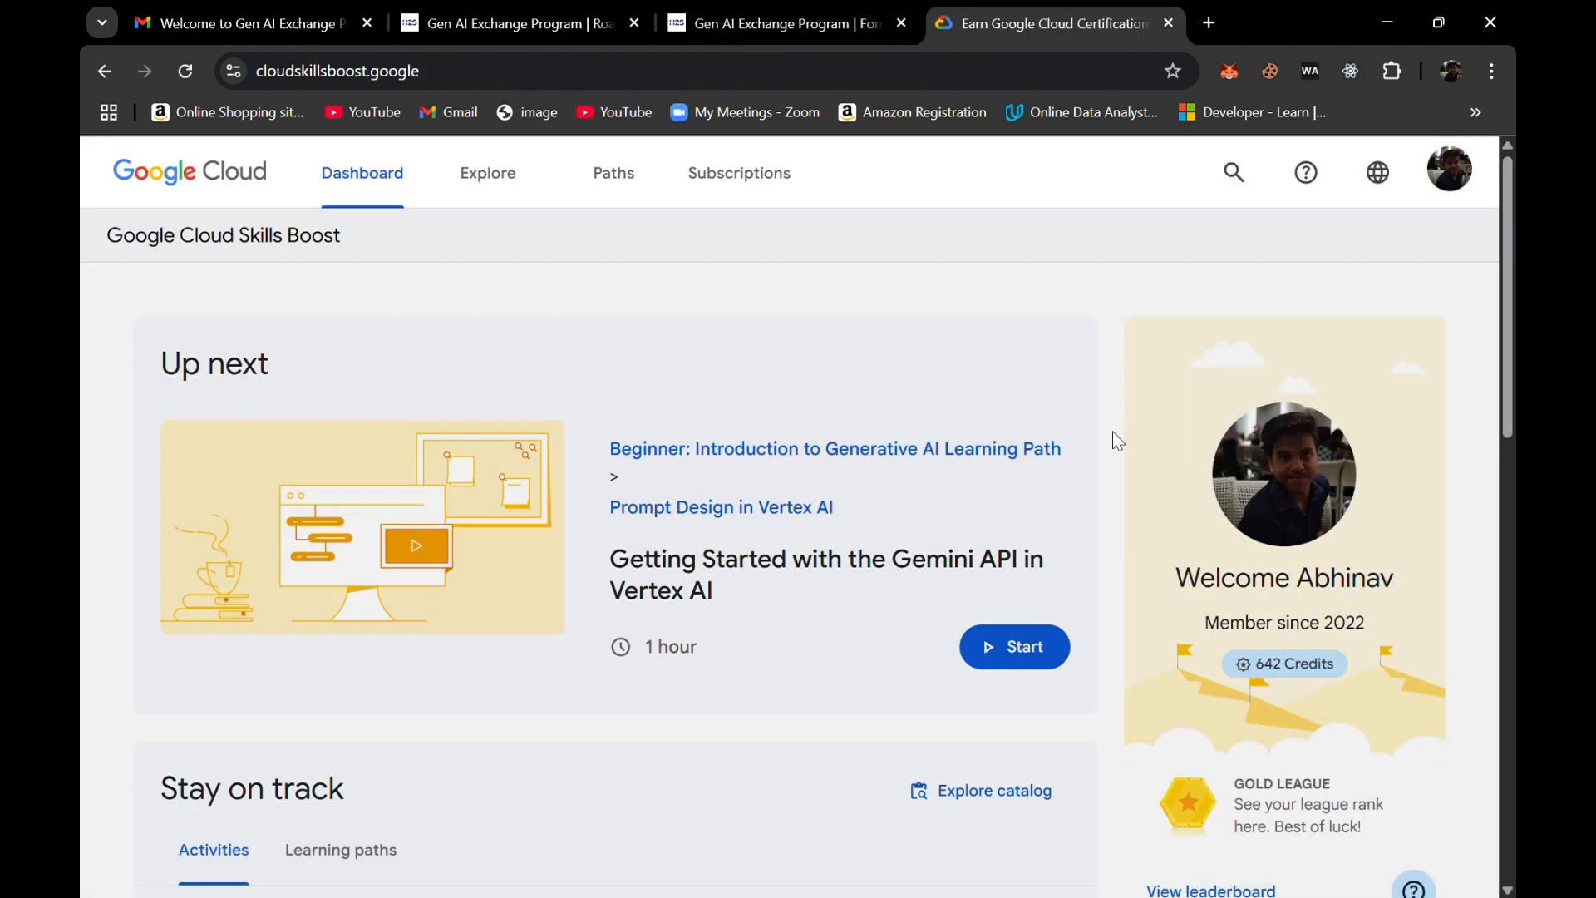
{"action": "left_click", "coordinate": [1447, 169]}
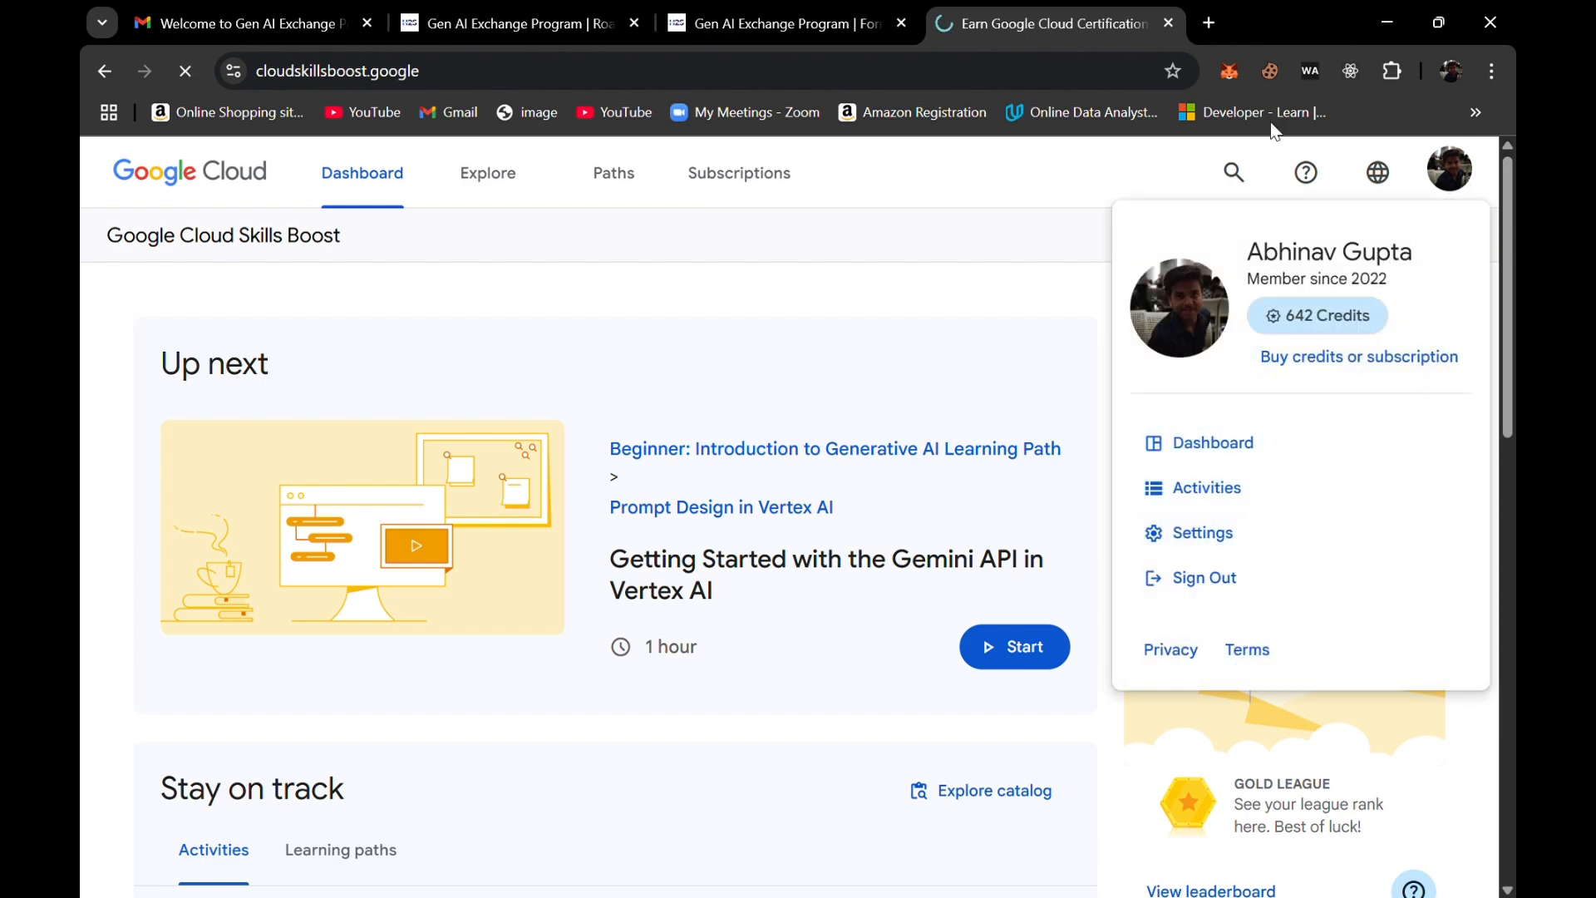
{"action": "left_click", "coordinate": [1200, 532]}
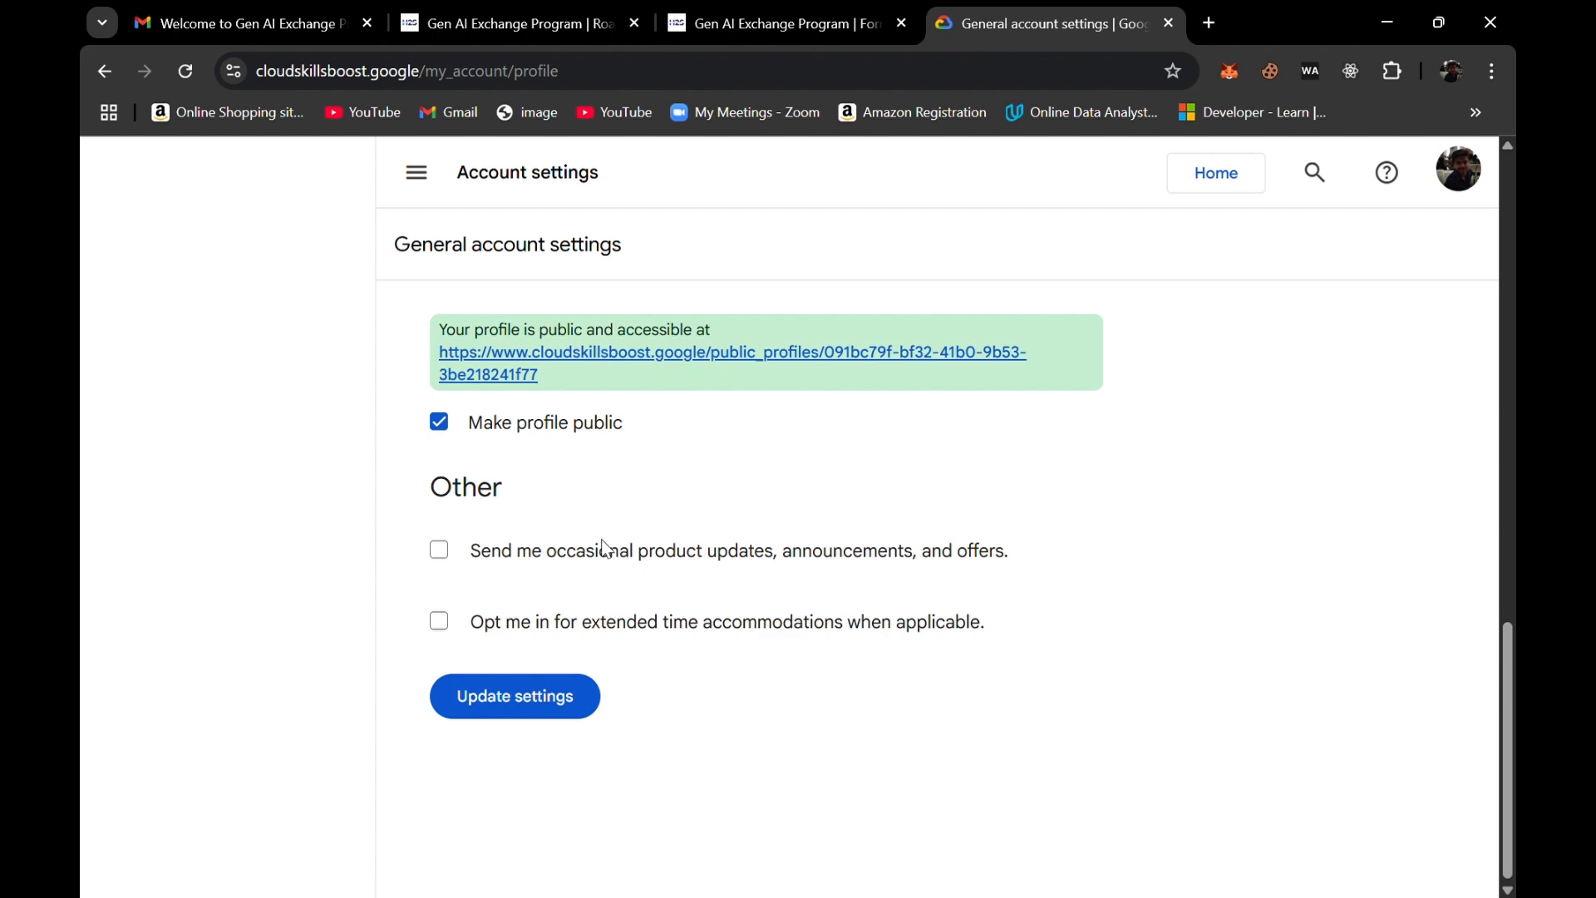
{"action": "left_click", "coordinate": [784, 22]}
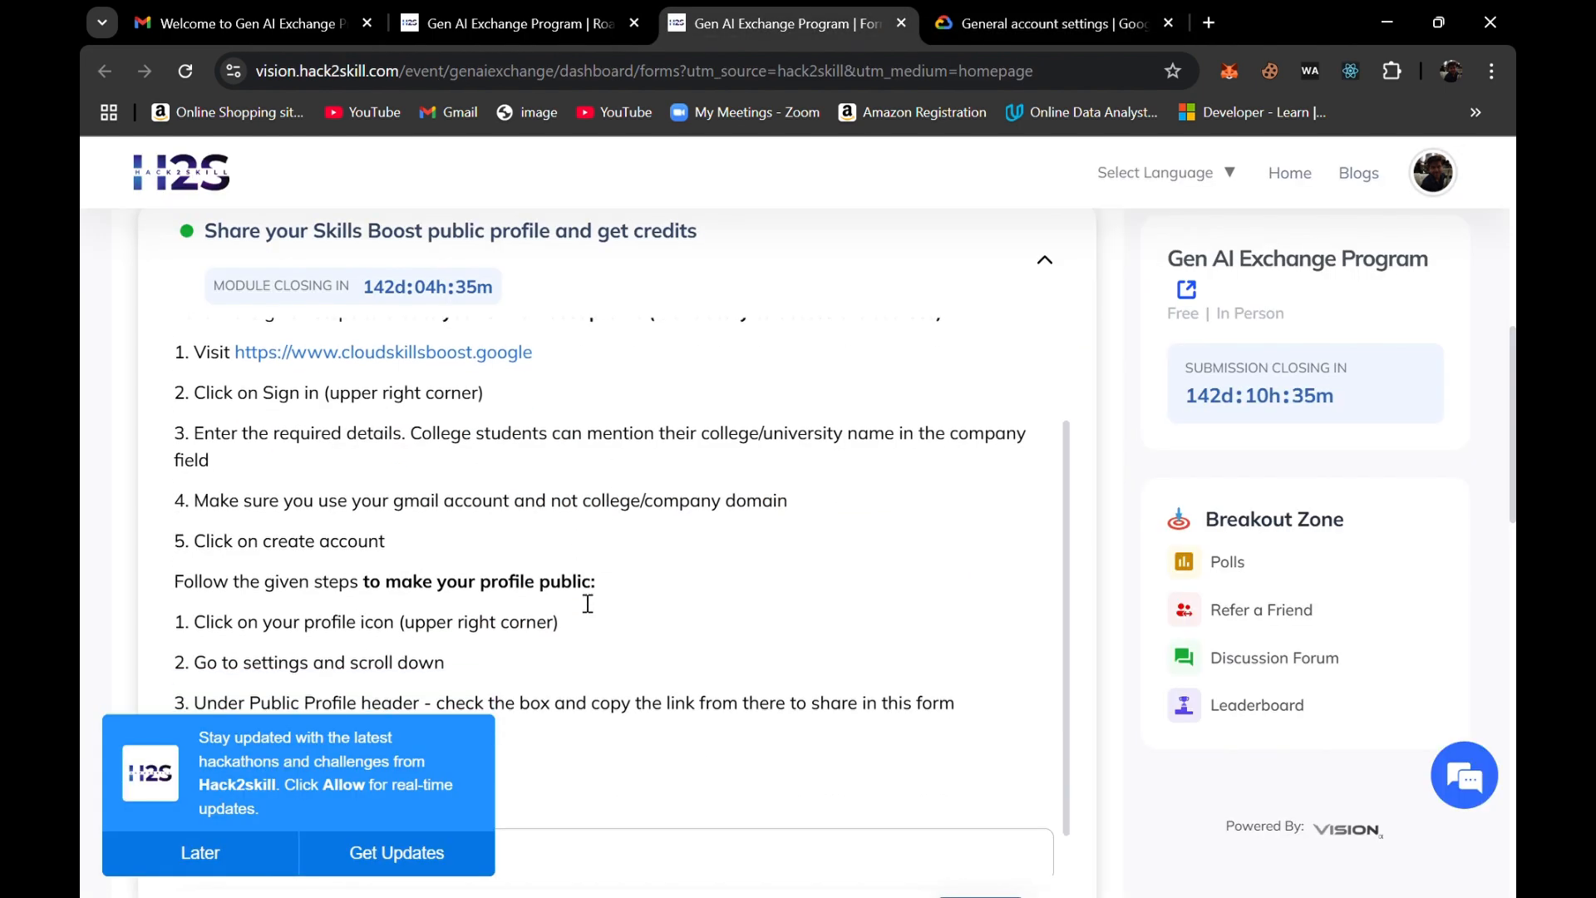
- Submit the form with the abhinav Gmail address and the cloudskillsboost.google public profile URL
{"action": "scroll", "scroll_direction": "down", "scroll_amount": 3}
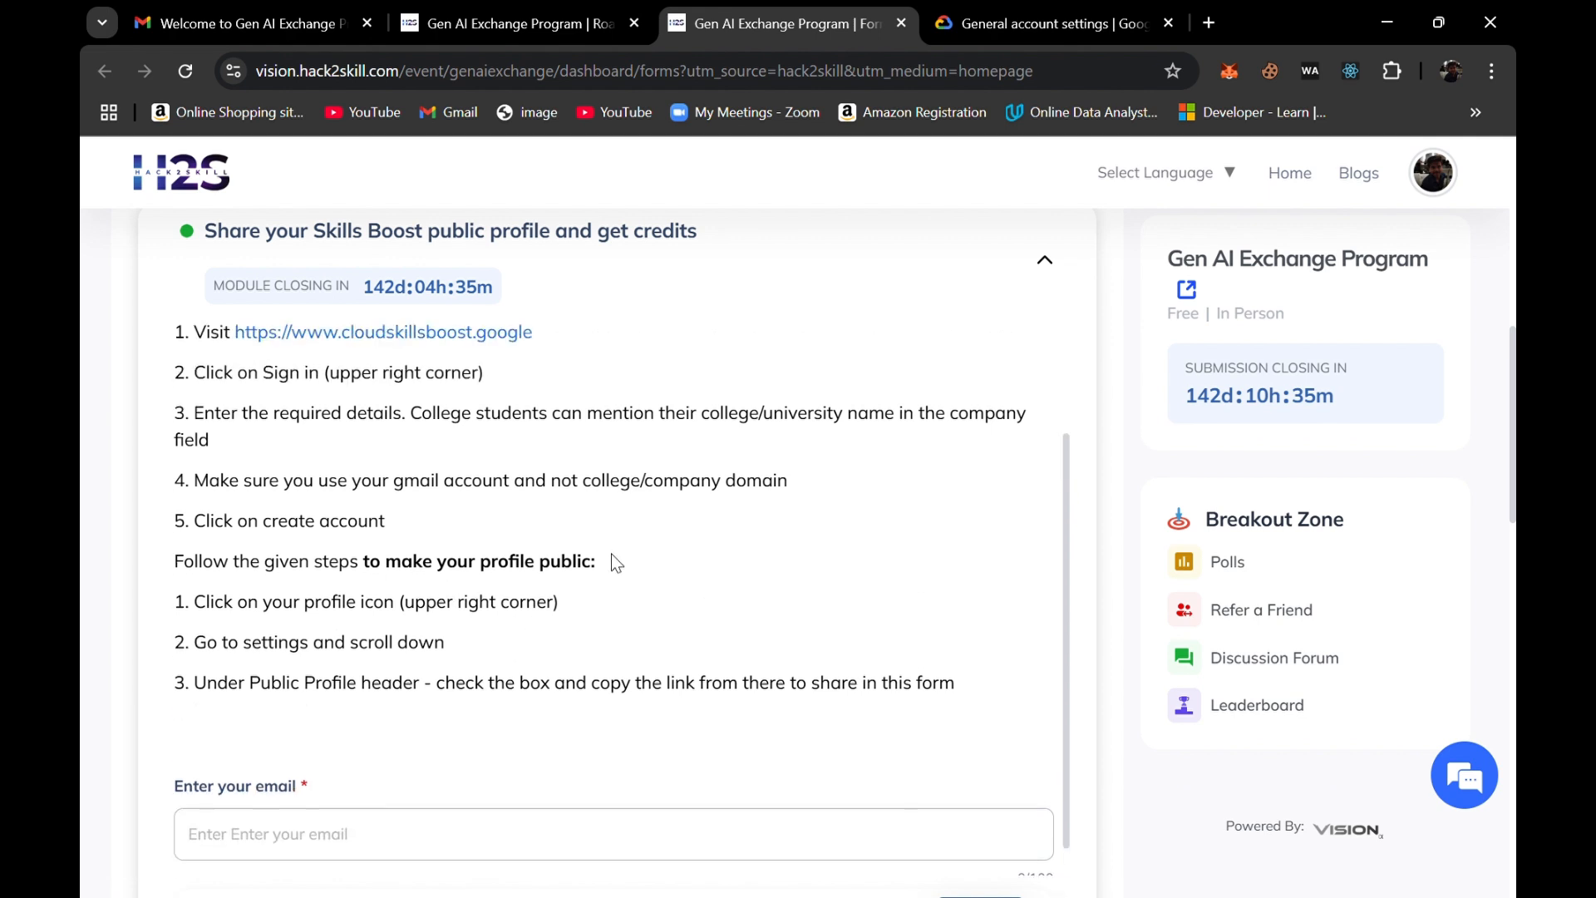
{"action": "left_click_drag", "start_coordinate": [195, 372], "coordinate": [445, 647]}
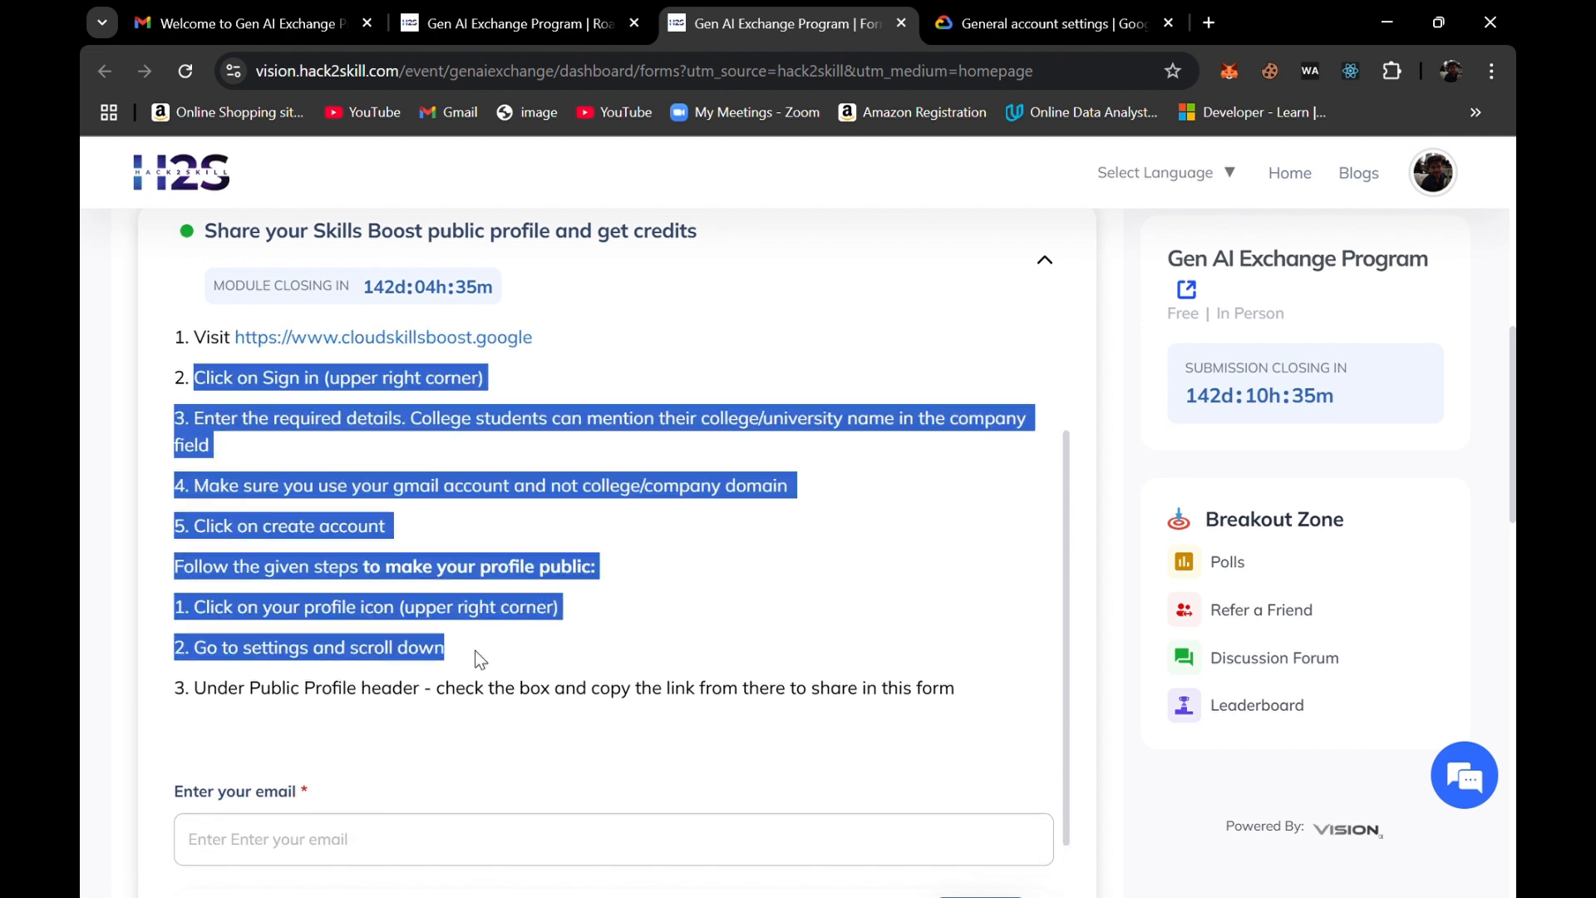
{"action": "scroll", "scroll_direction": "down", "scroll_amount": 3}
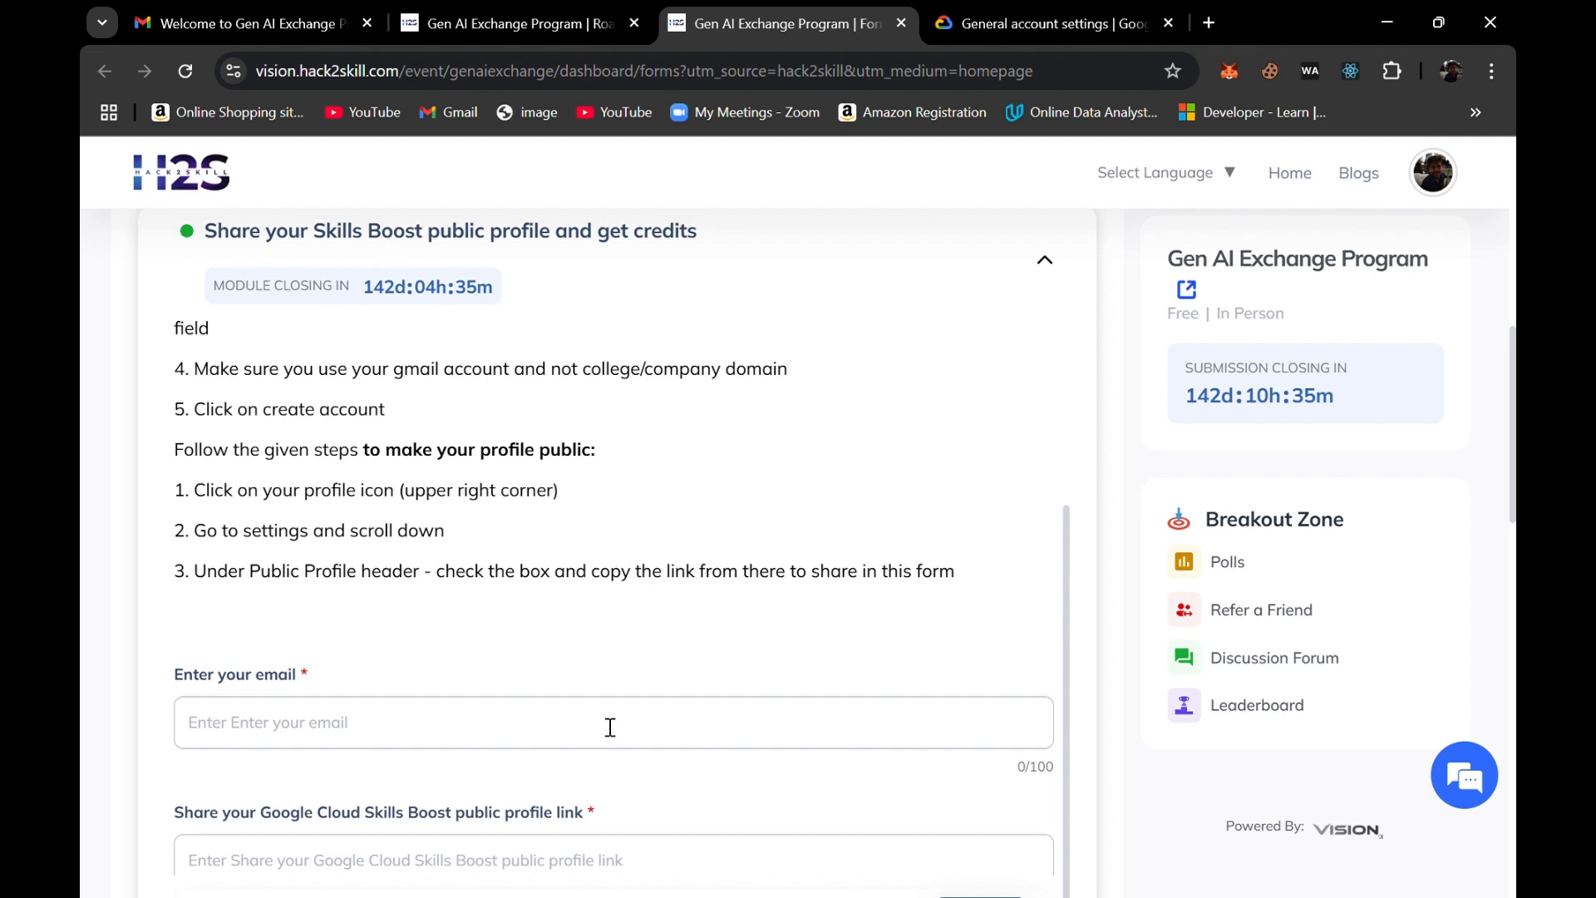
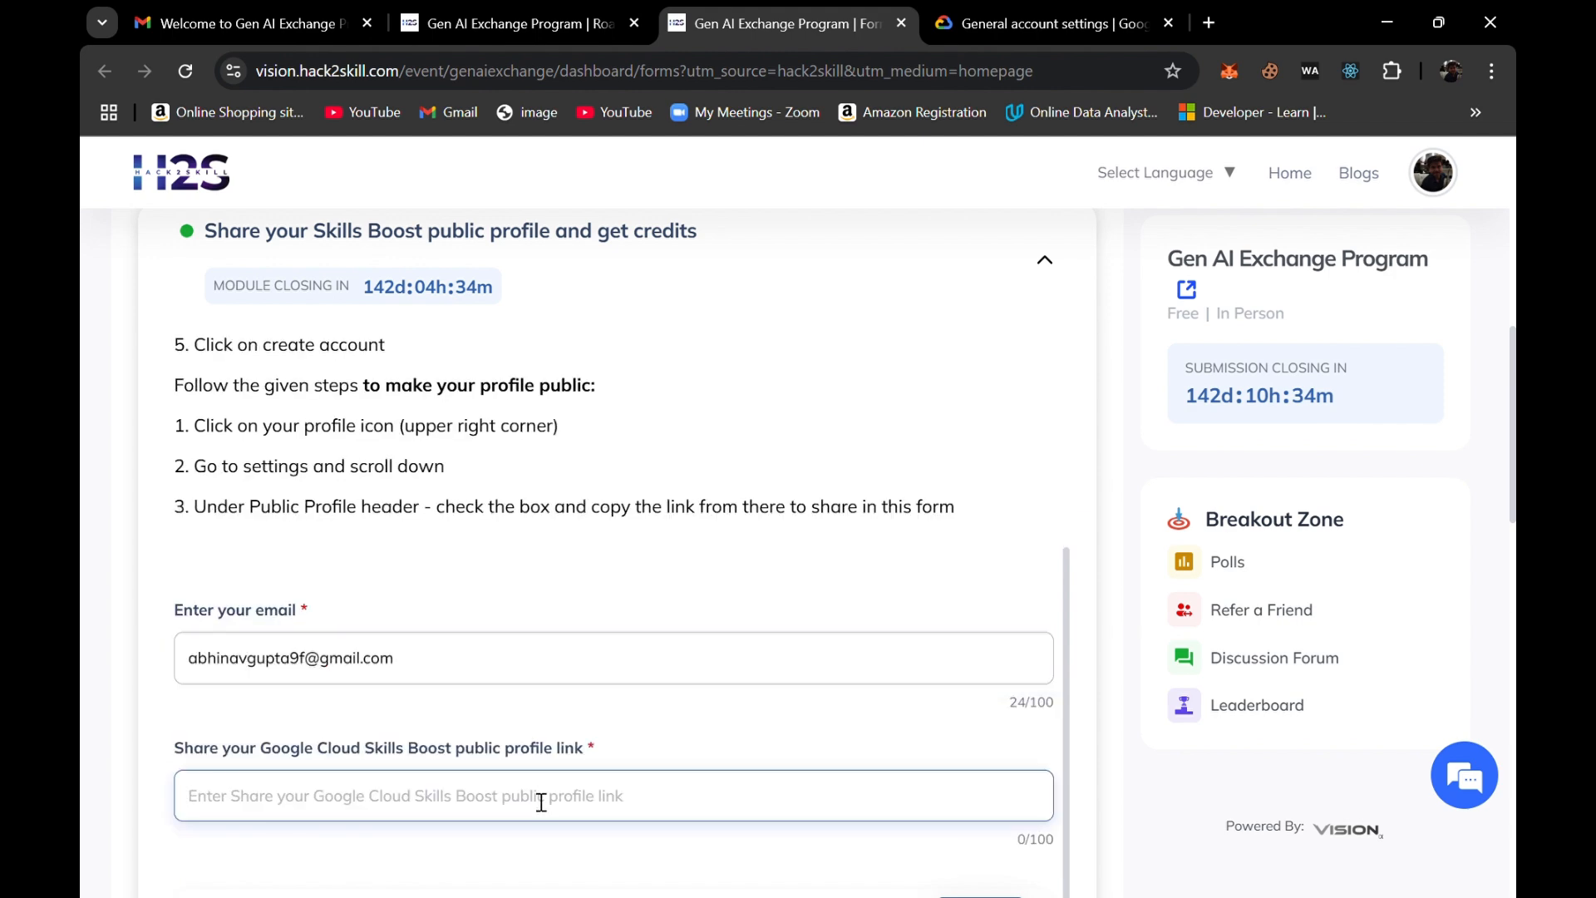
{"action": "type", "text": "https://www.cloudskillsboost.google/public_profiles/091bc79f-bf32-41b0-9b53-3be218241f77"}
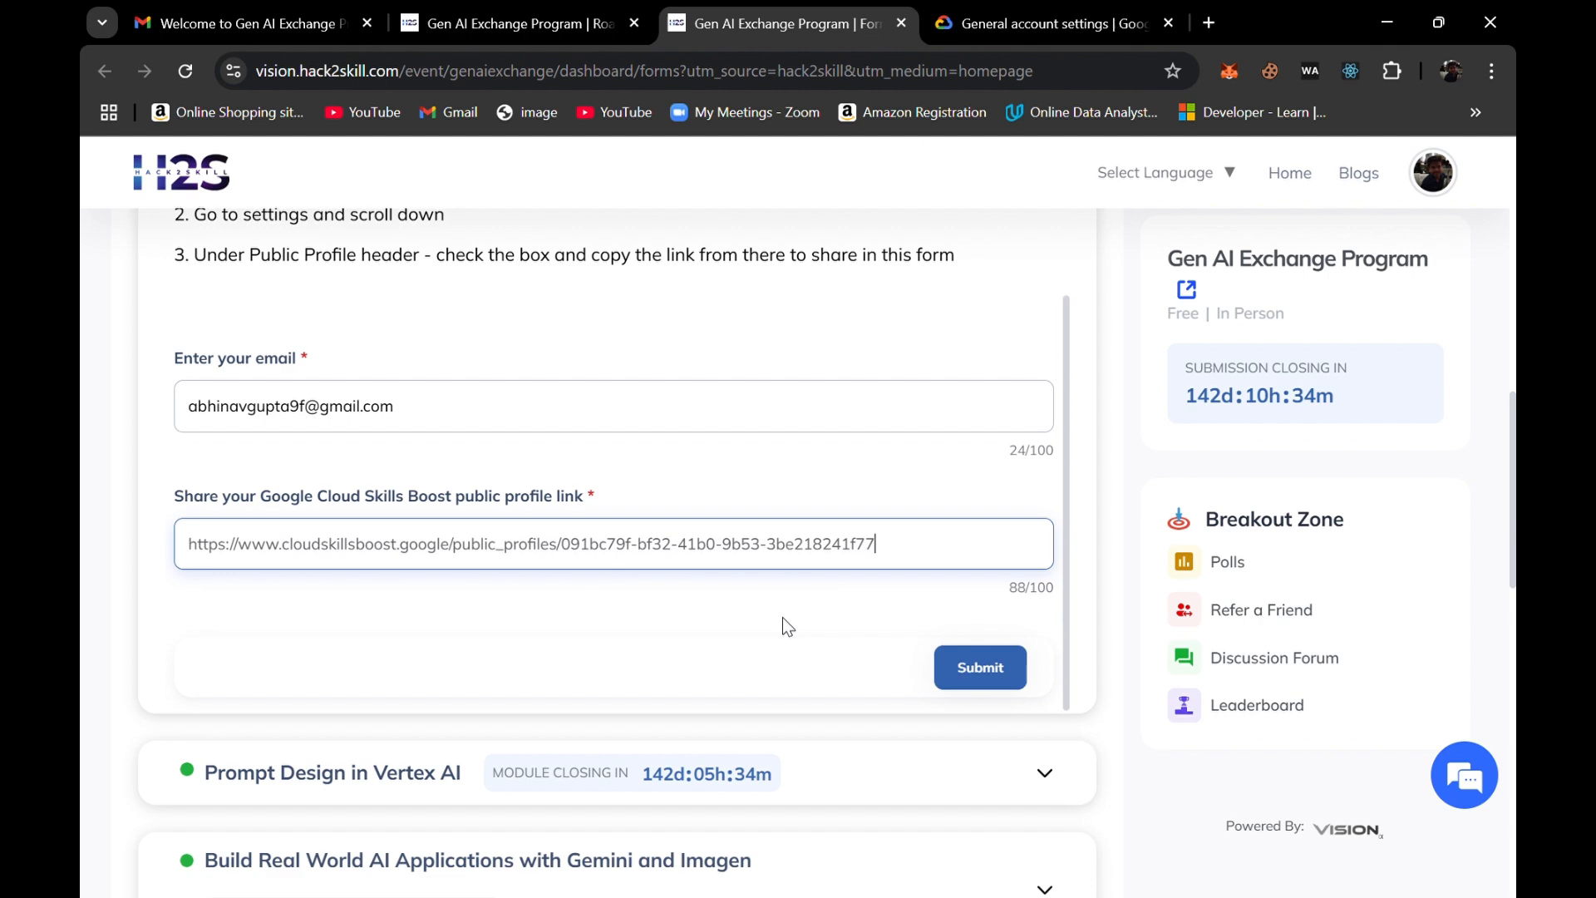
{"action": "left_click", "coordinate": [978, 667]}
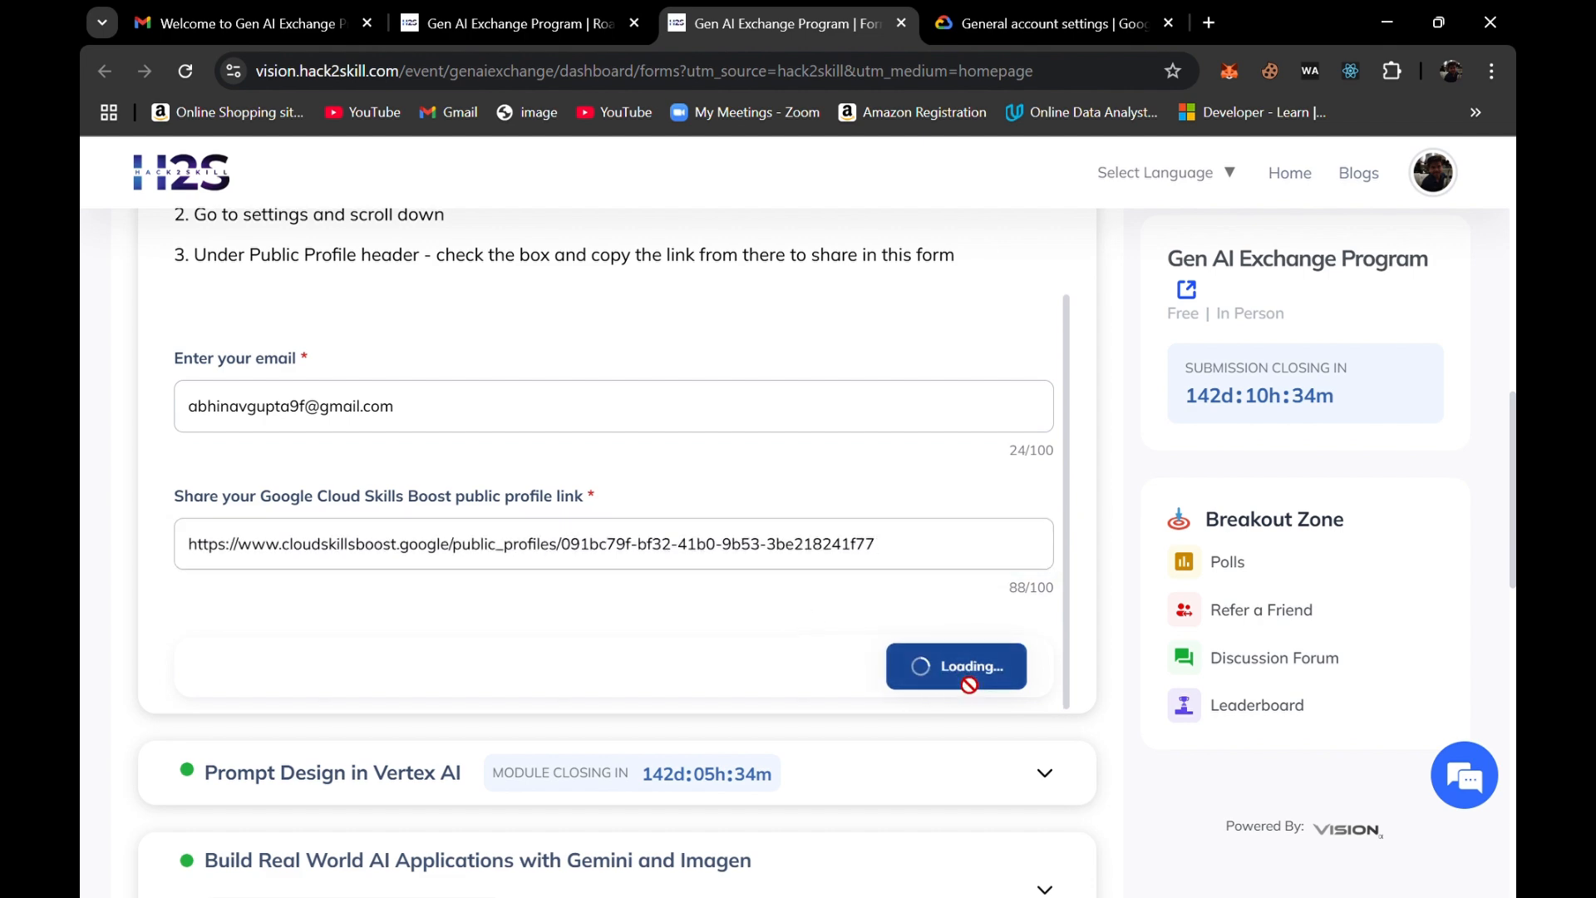
{"action": "scroll", "scroll_direction": "down", "scroll_amount": 3}
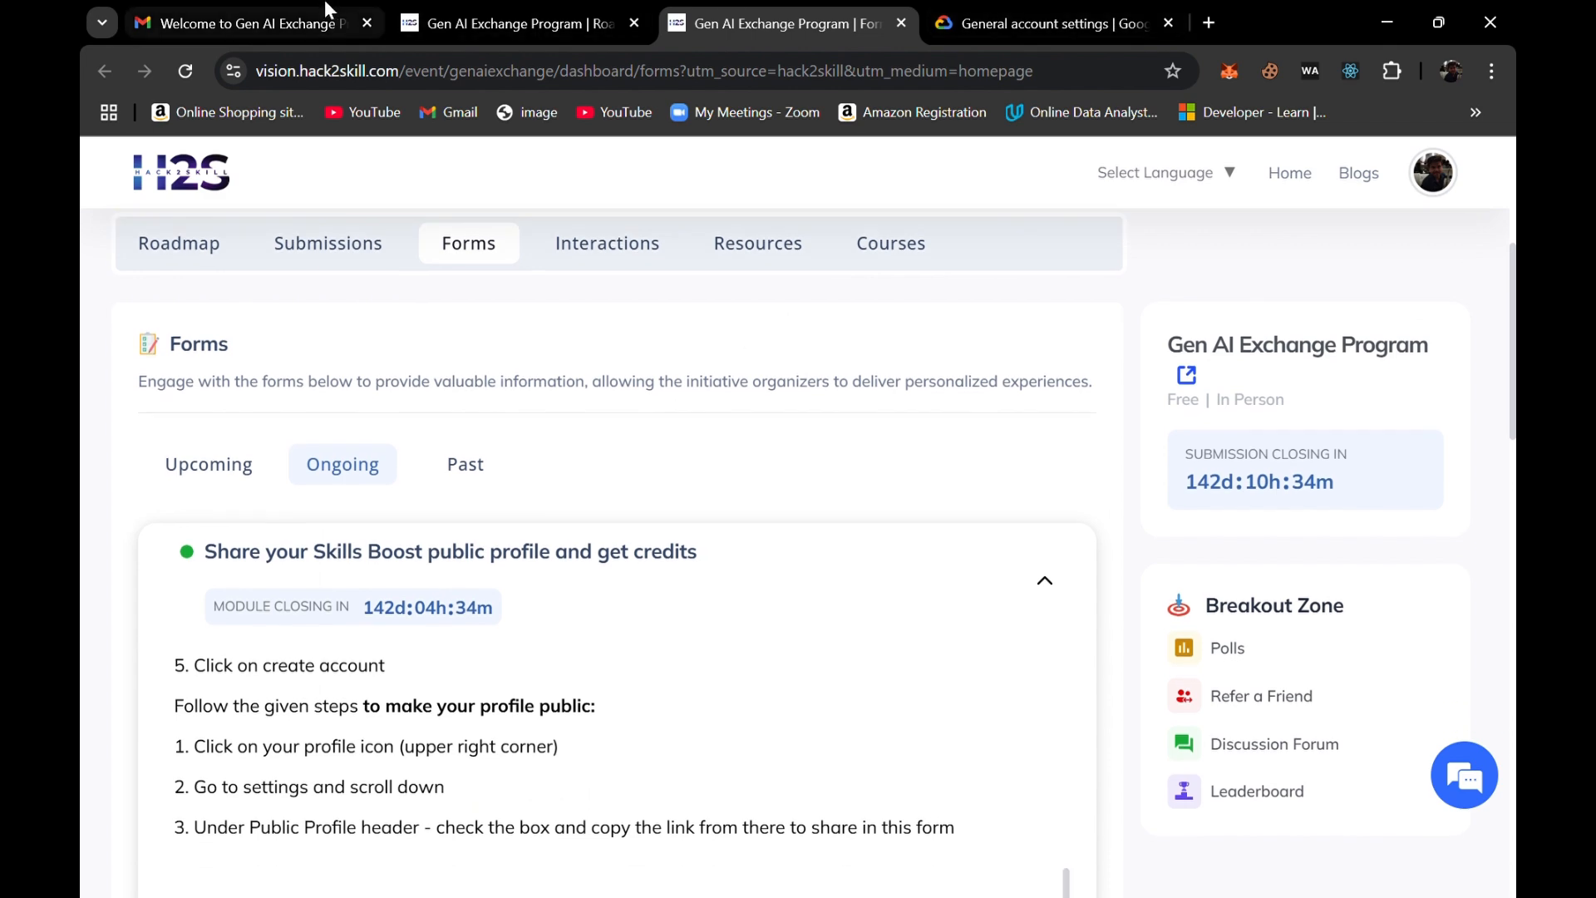
{"action": "scroll", "scroll_direction": "down", "scroll_amount": 3}
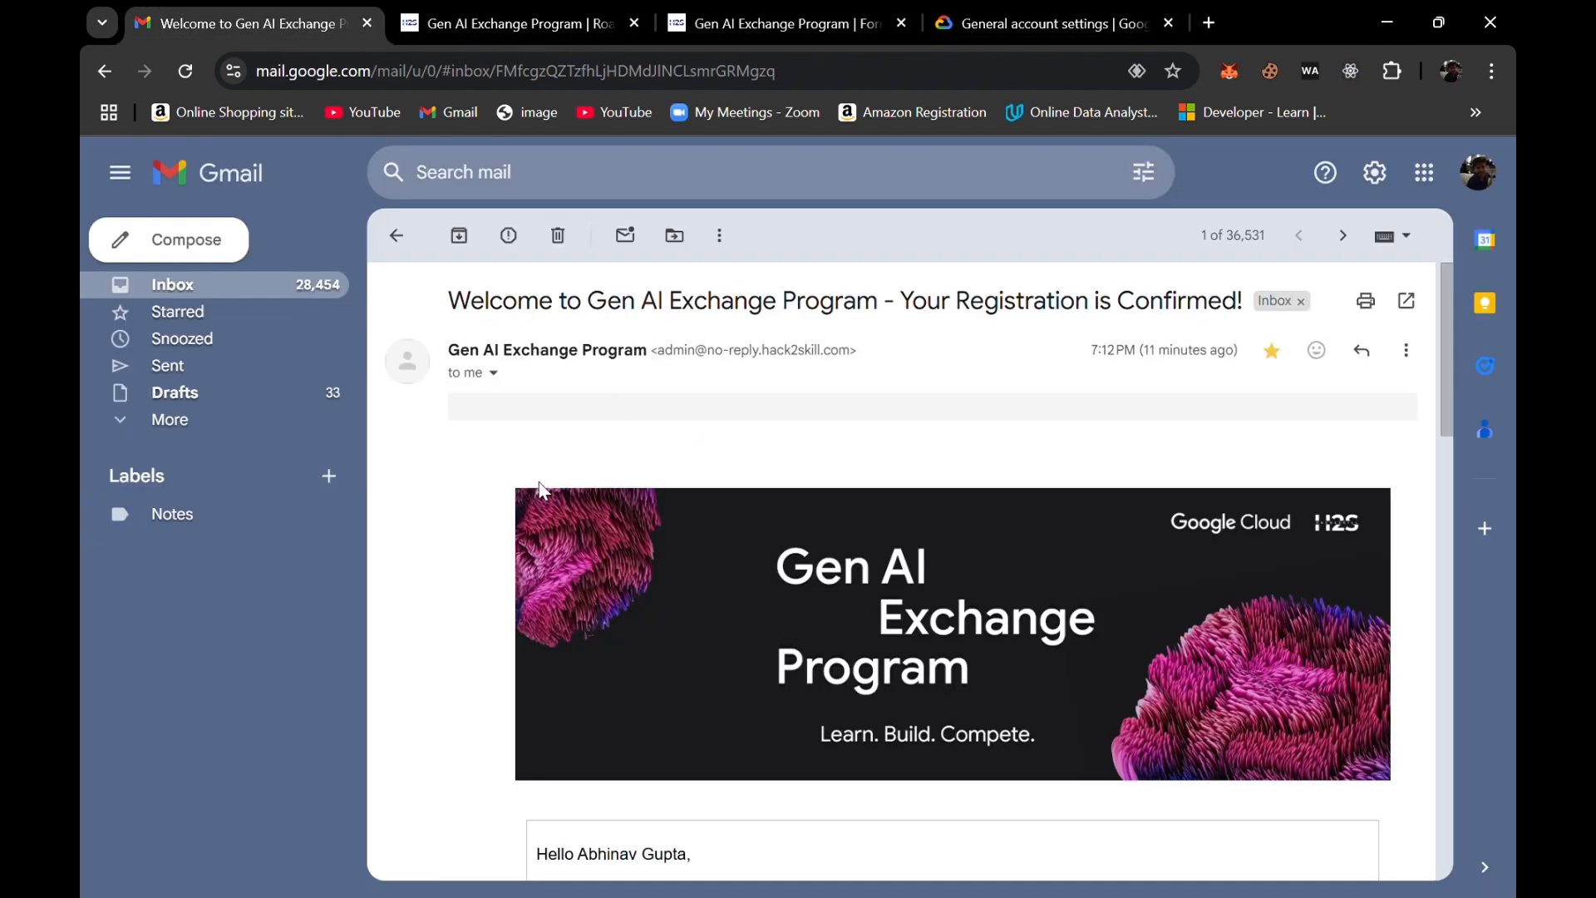
- Read the form submission confirmation email listing the profile link, then return to Forms
{"action": "left_click", "coordinate": [1342, 235]}
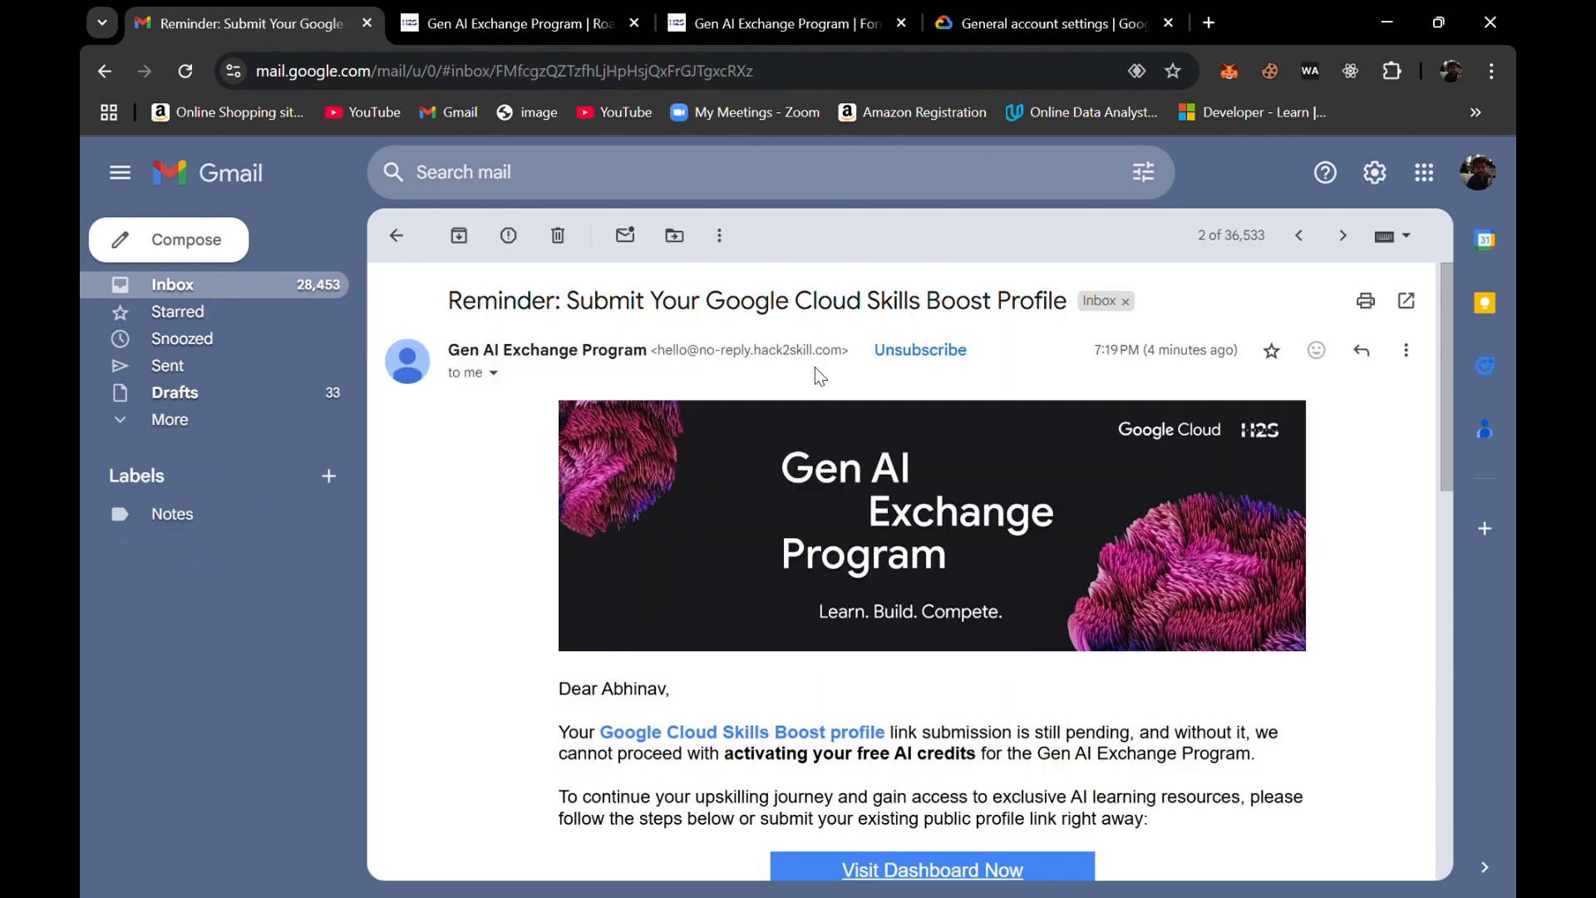
{"action": "scroll", "scroll_direction": "down", "scroll_amount": 3}
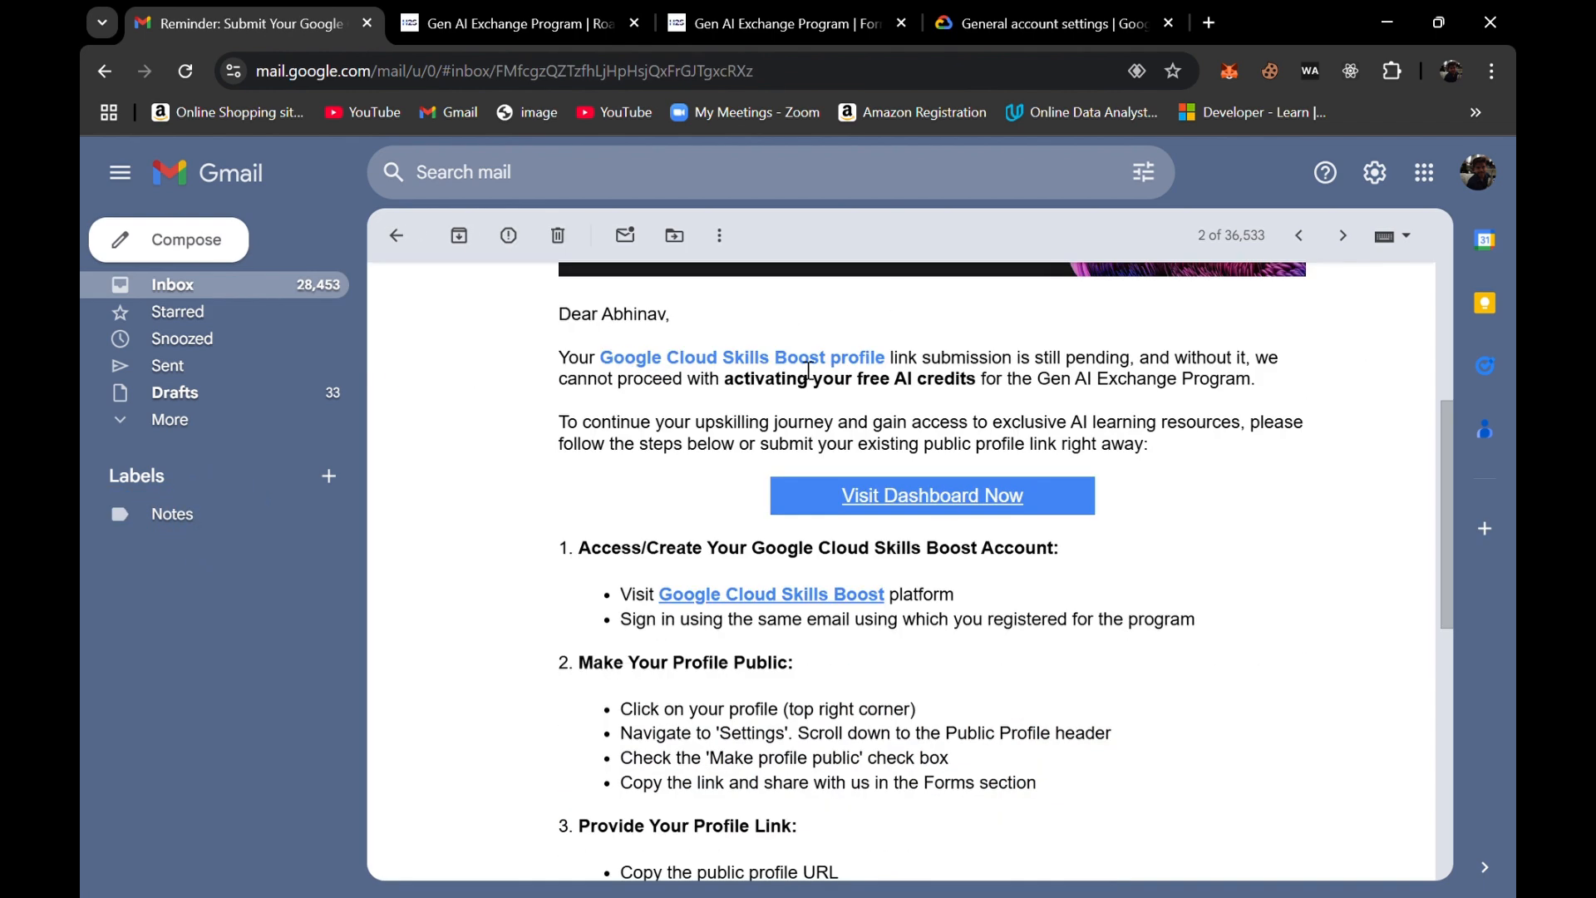
{"action": "mouse_move", "coordinate": [1069, 377]}
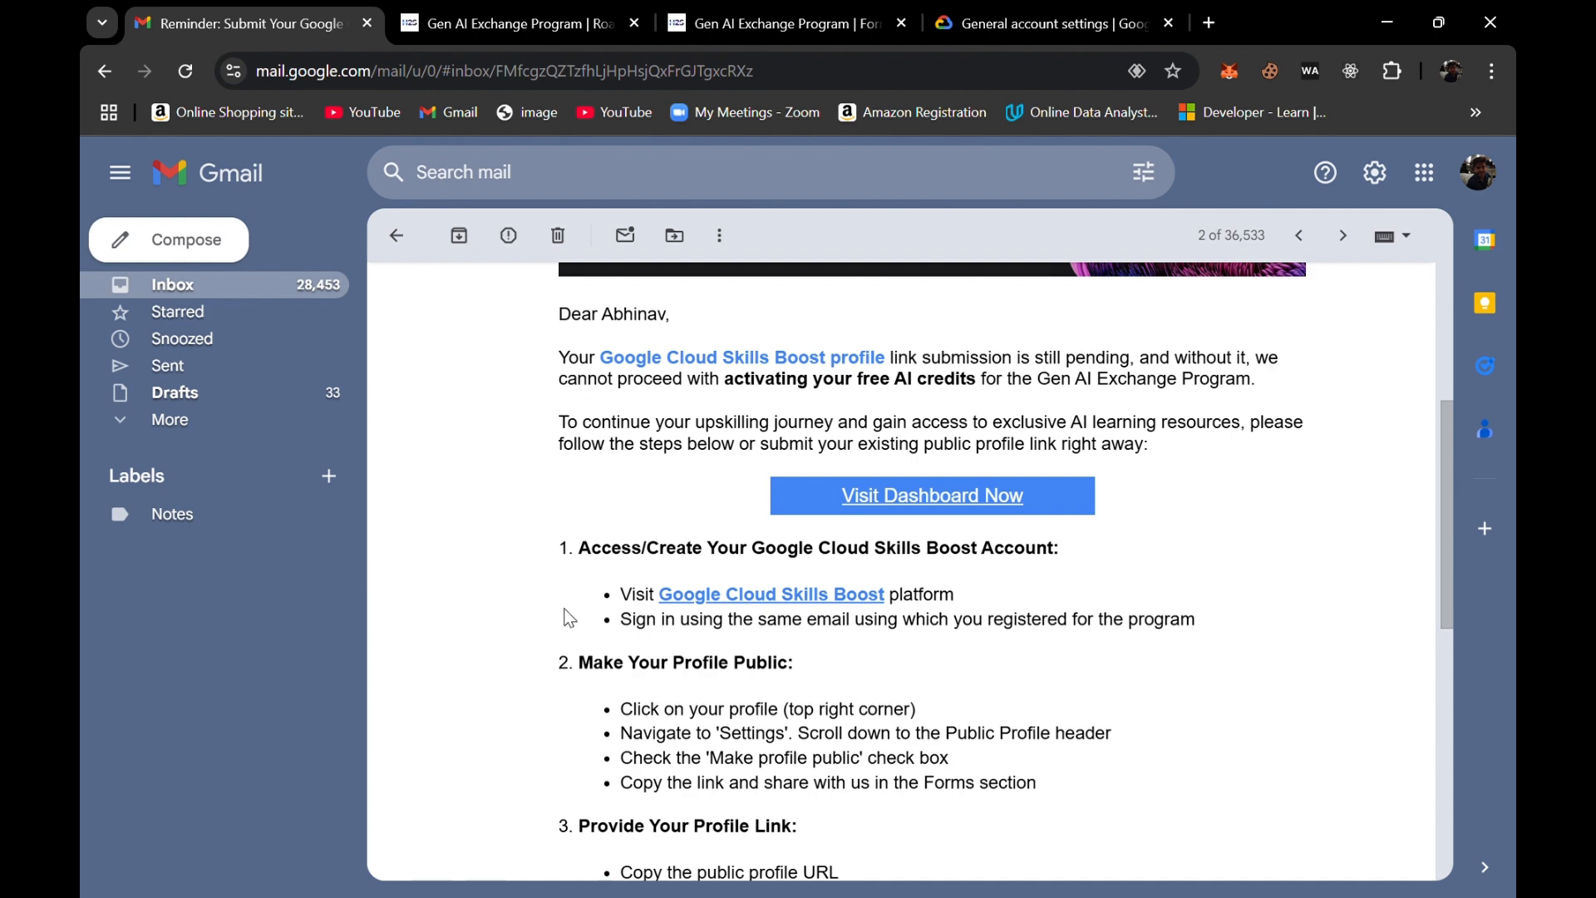
{"action": "left_click", "coordinate": [1342, 235]}
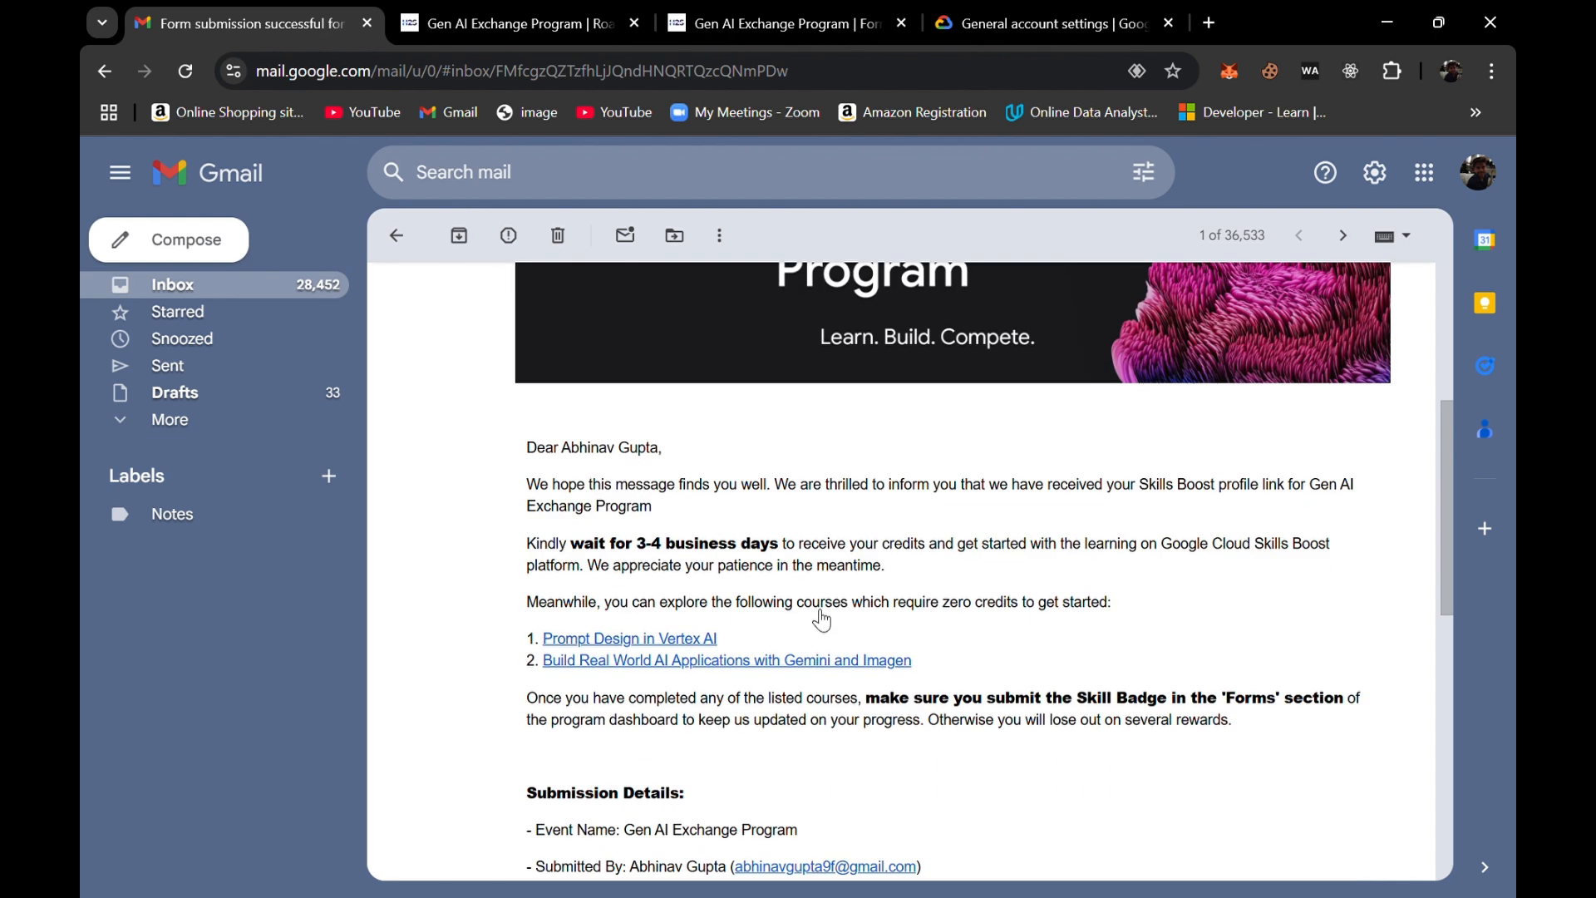
{"action": "scroll", "scroll_direction": "down", "scroll_amount": 3}
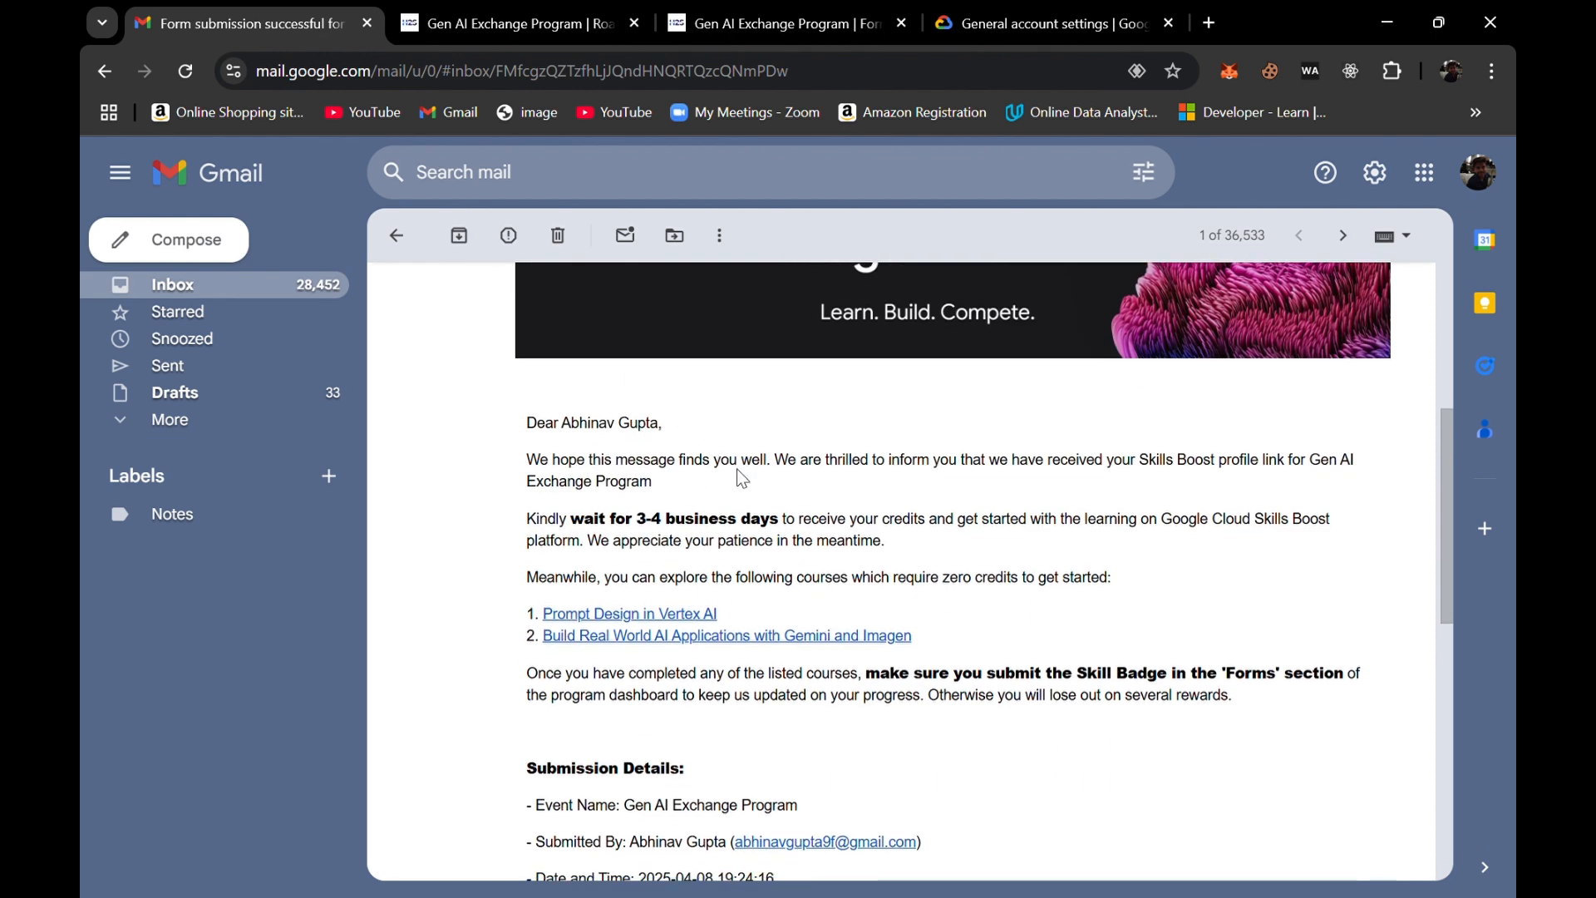
{"action": "mouse_move", "coordinate": [633, 527]}
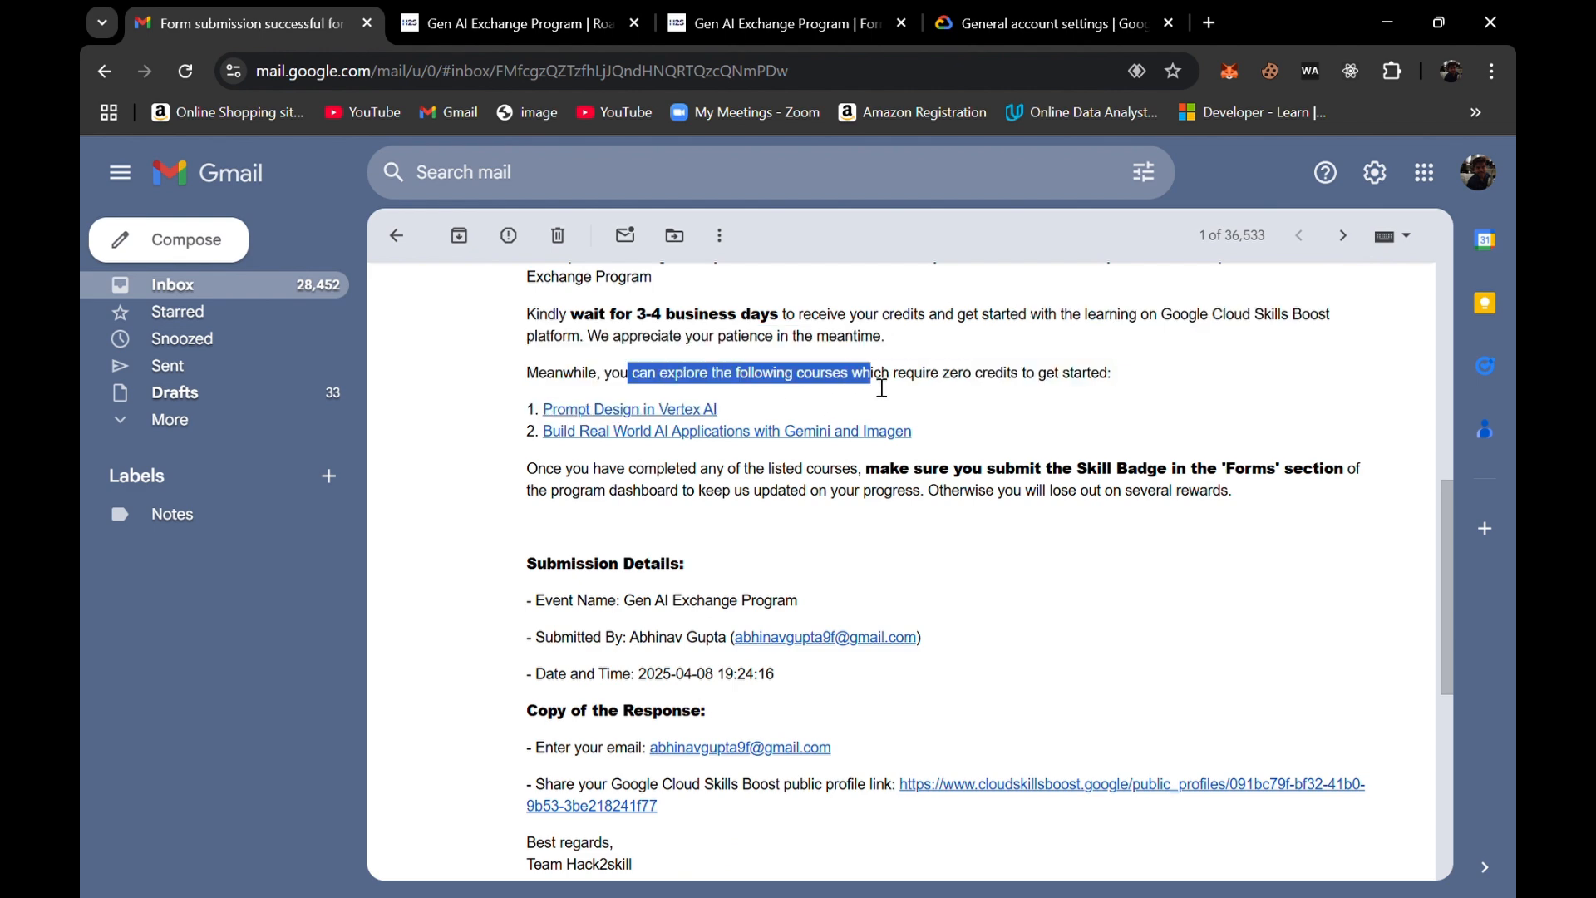
{"action": "scroll", "scroll_direction": "down", "scroll_amount": 3}
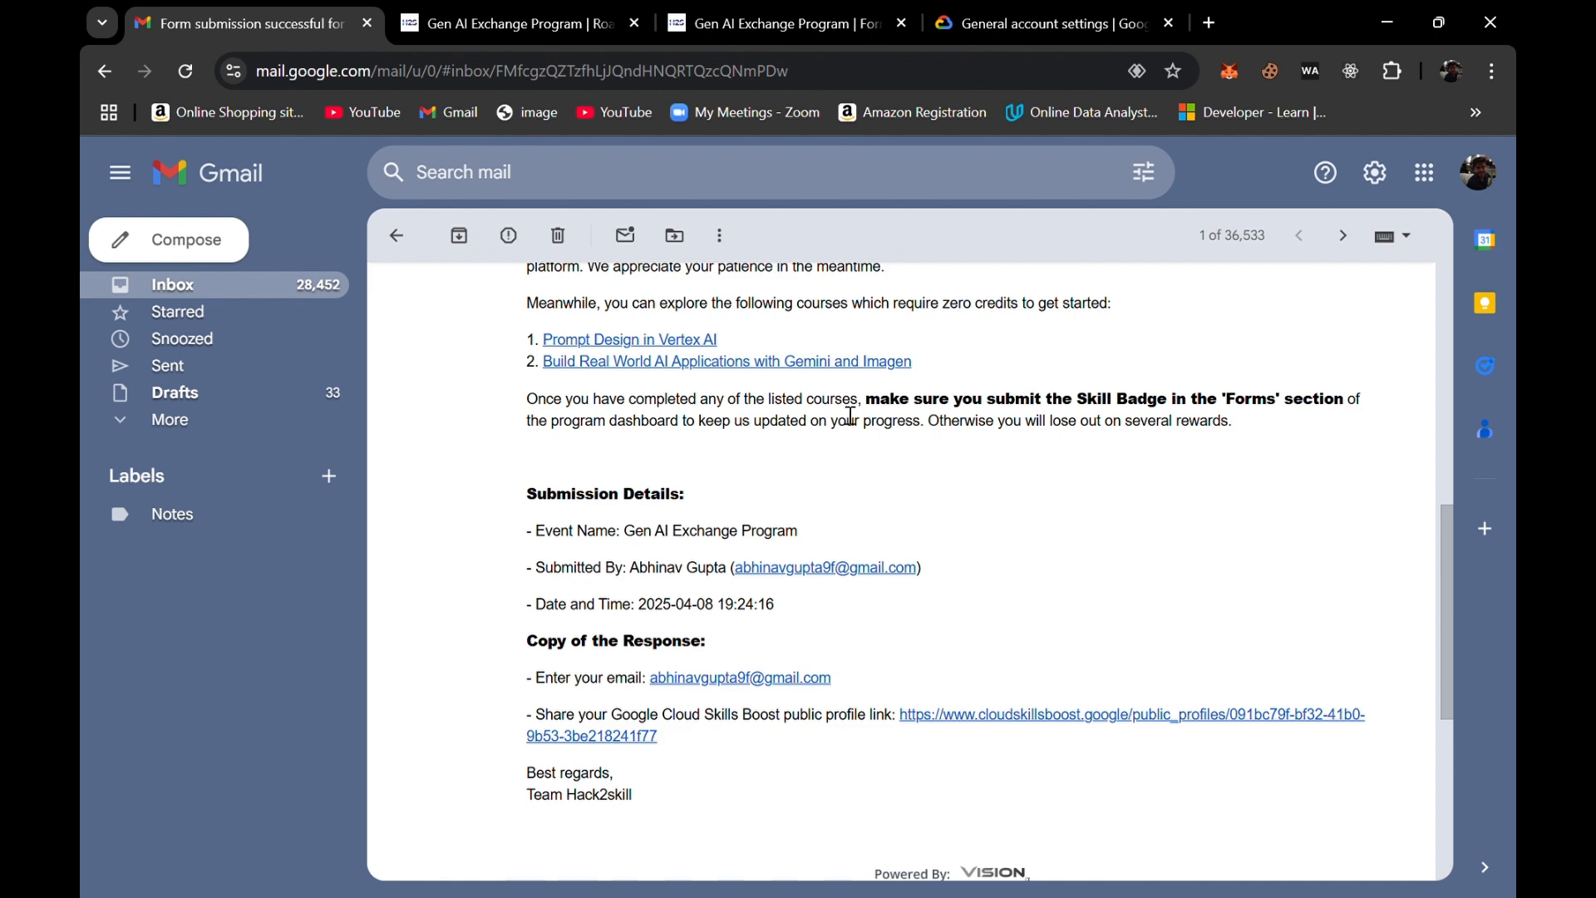
{"action": "left_click", "coordinate": [1048, 23]}
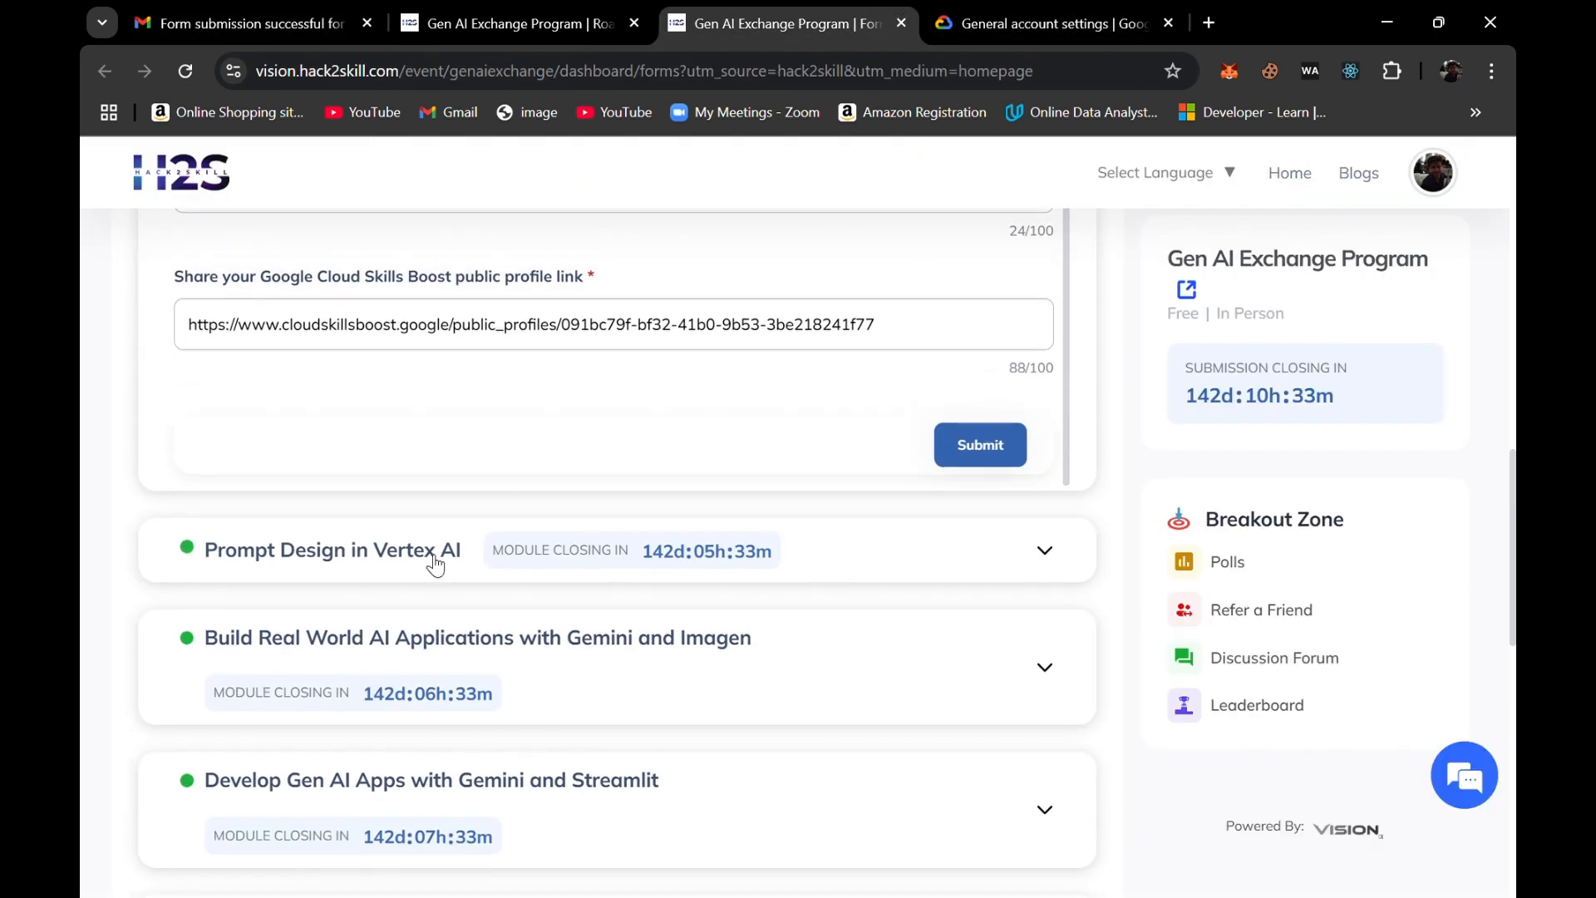
- Expand Prompt Design in Vertex AI and Build Real World AI Applications to review Skill Badge fields
{"action": "left_click", "coordinate": [331, 549]}
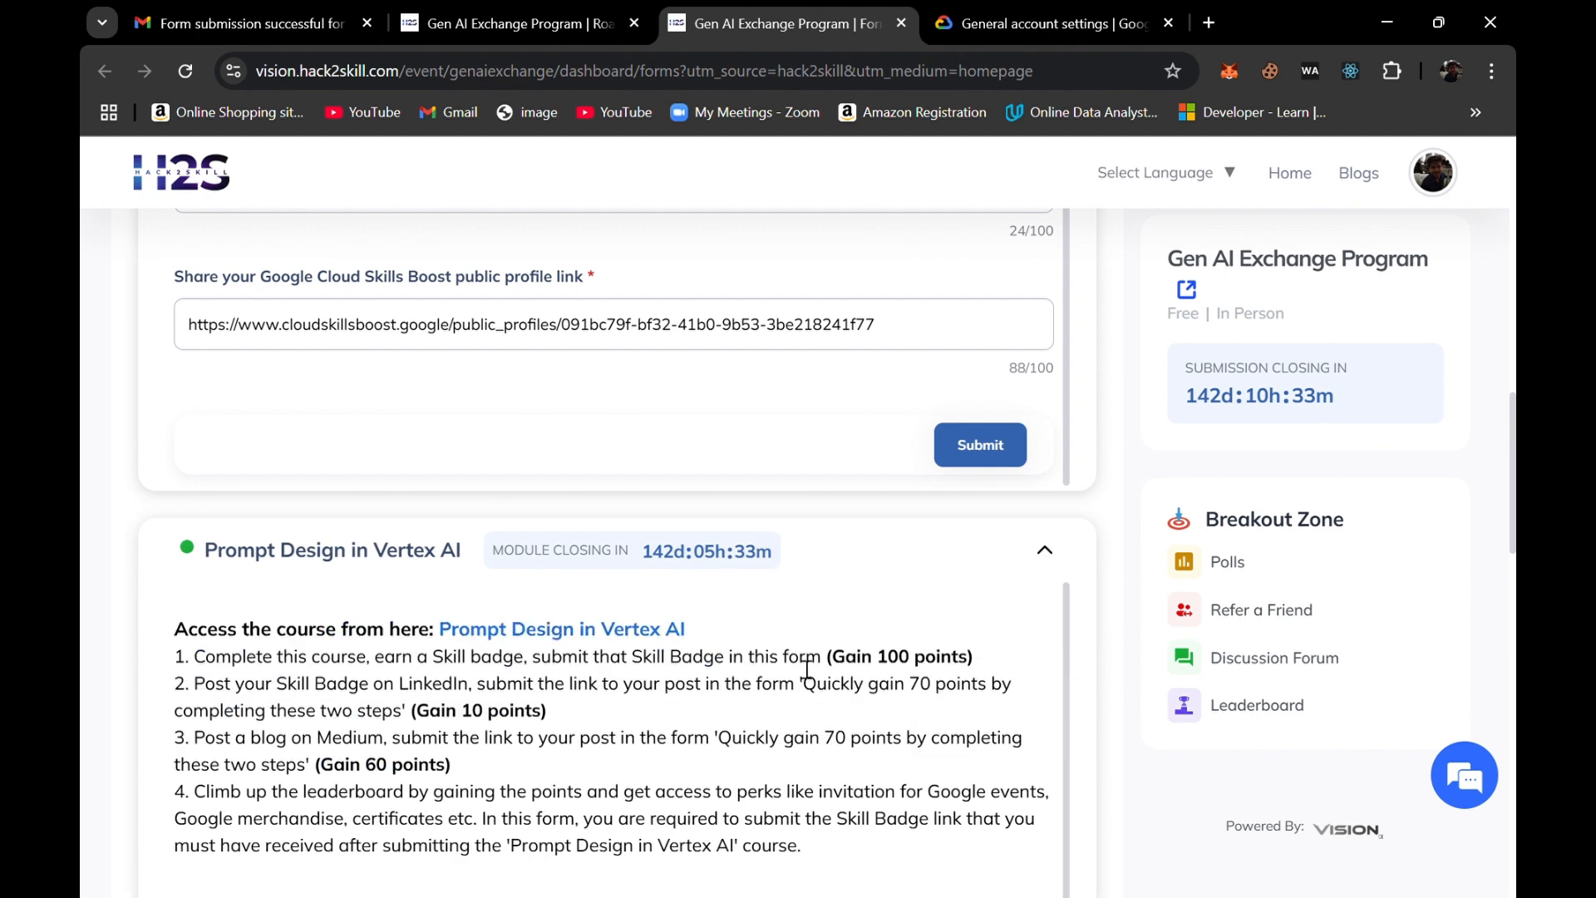
{"action": "scroll", "scroll_direction": "down", "scroll_amount": 3}
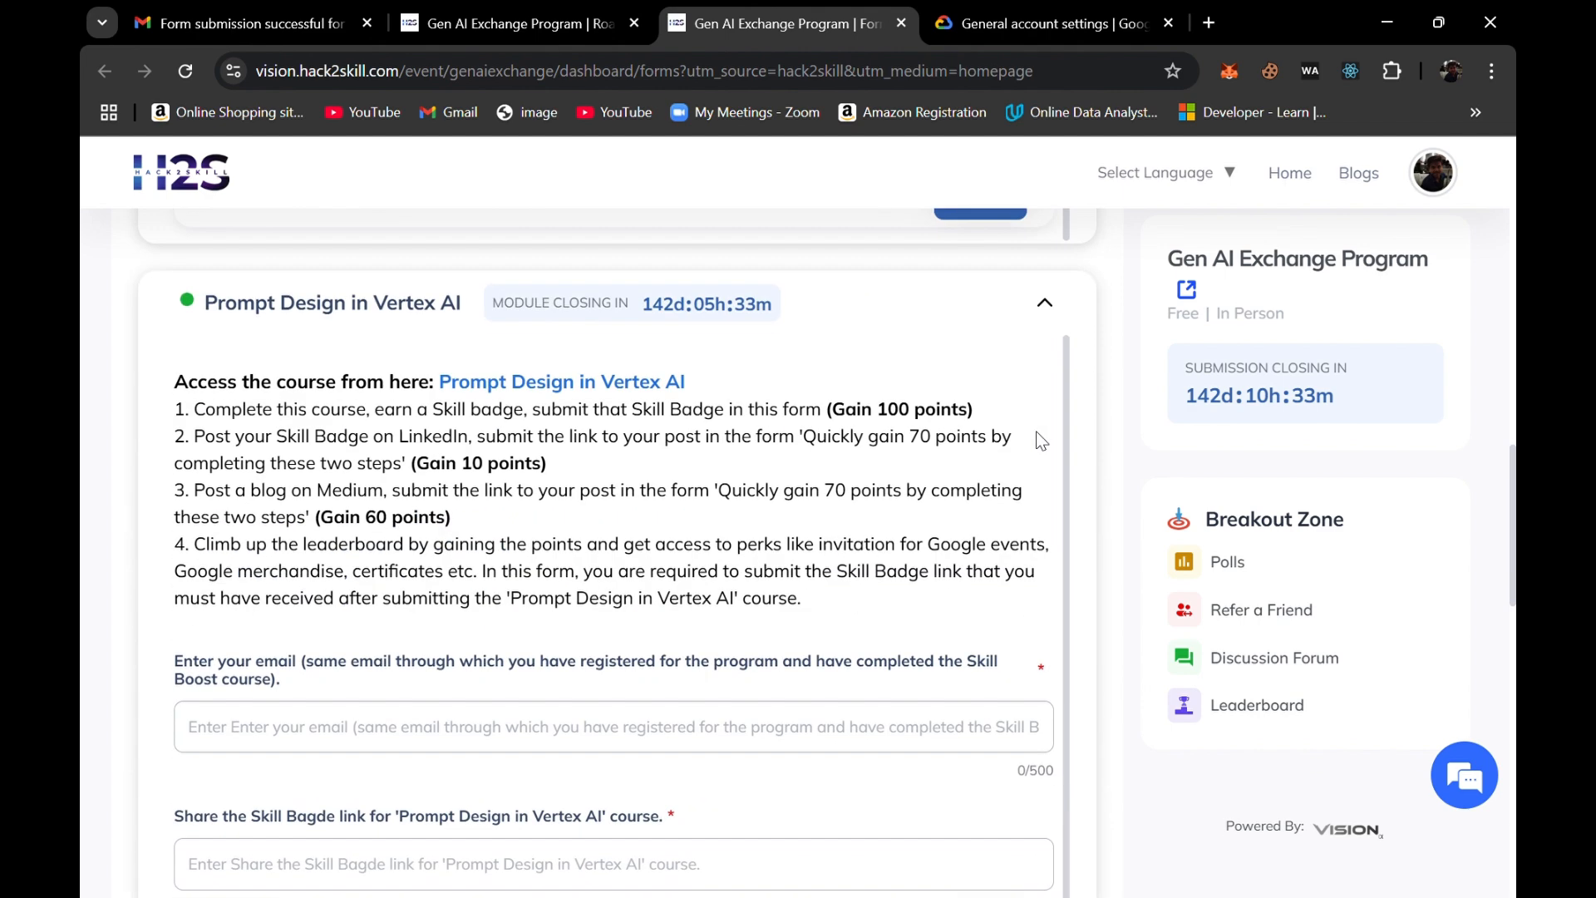
{"action": "scroll", "scroll_direction": "down", "scroll_amount": 3}
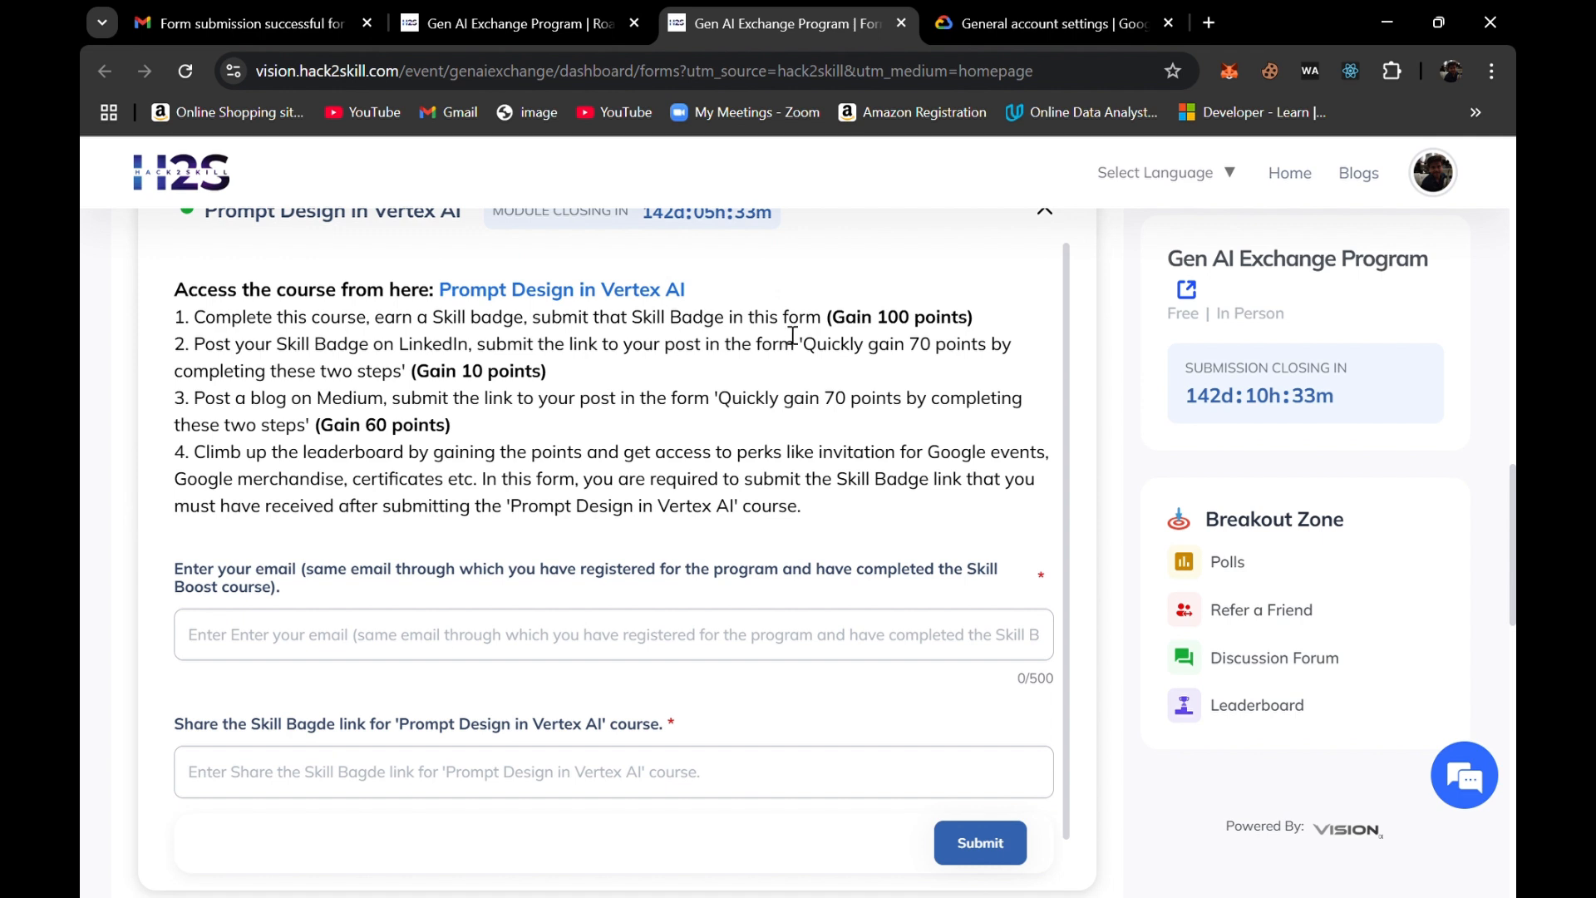
{"action": "left_click", "coordinate": [613, 634]}
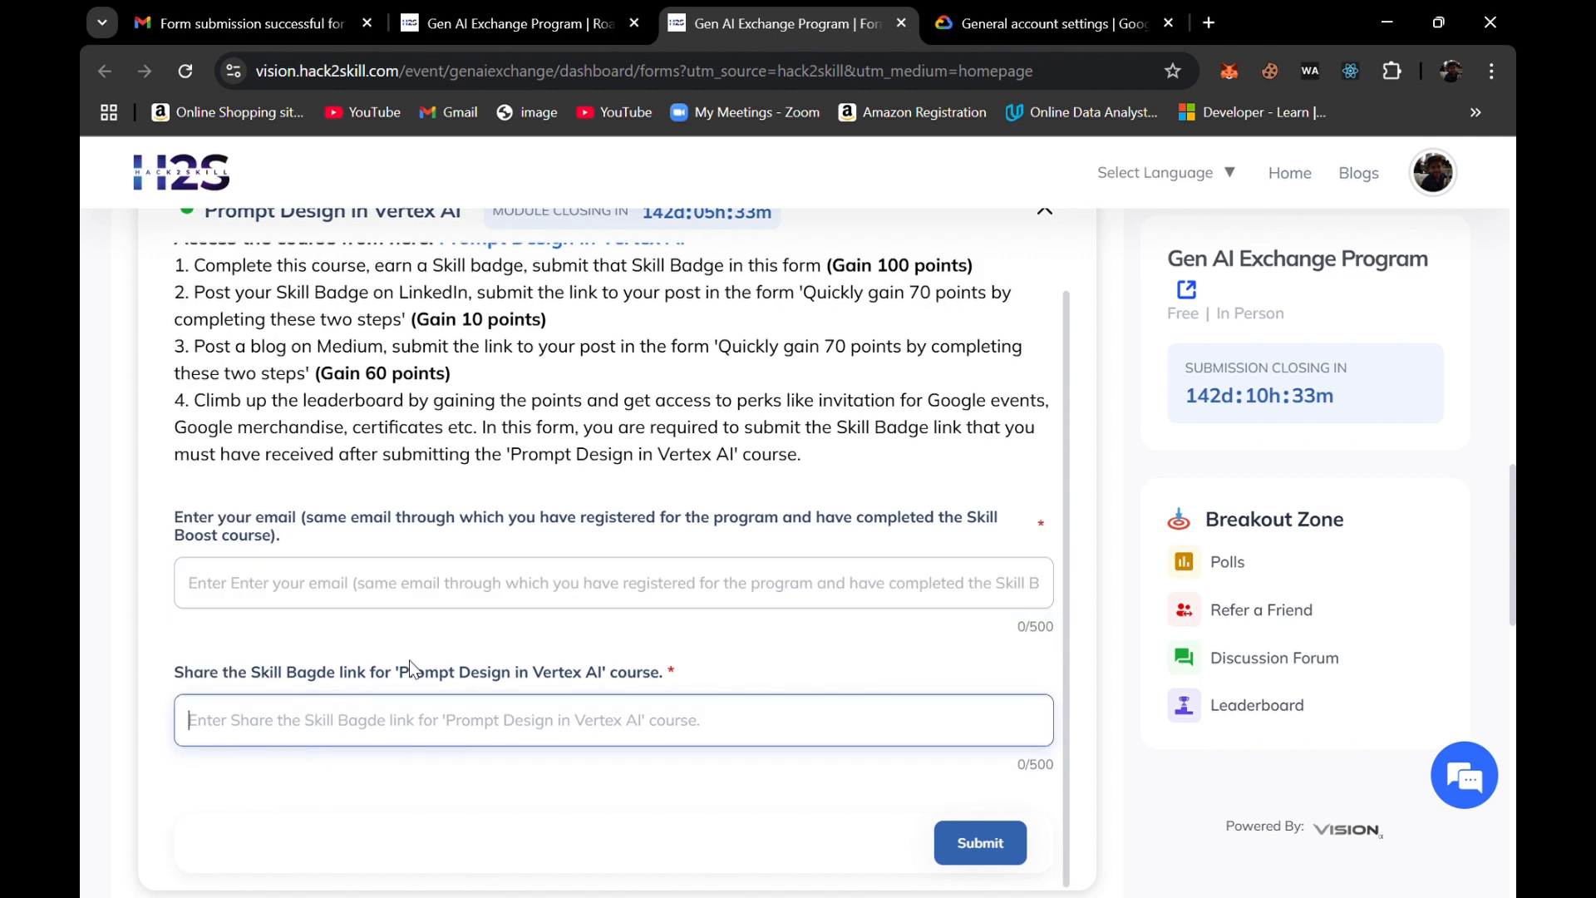
{"action": "scroll", "scroll_direction": "down", "scroll_amount": 3}
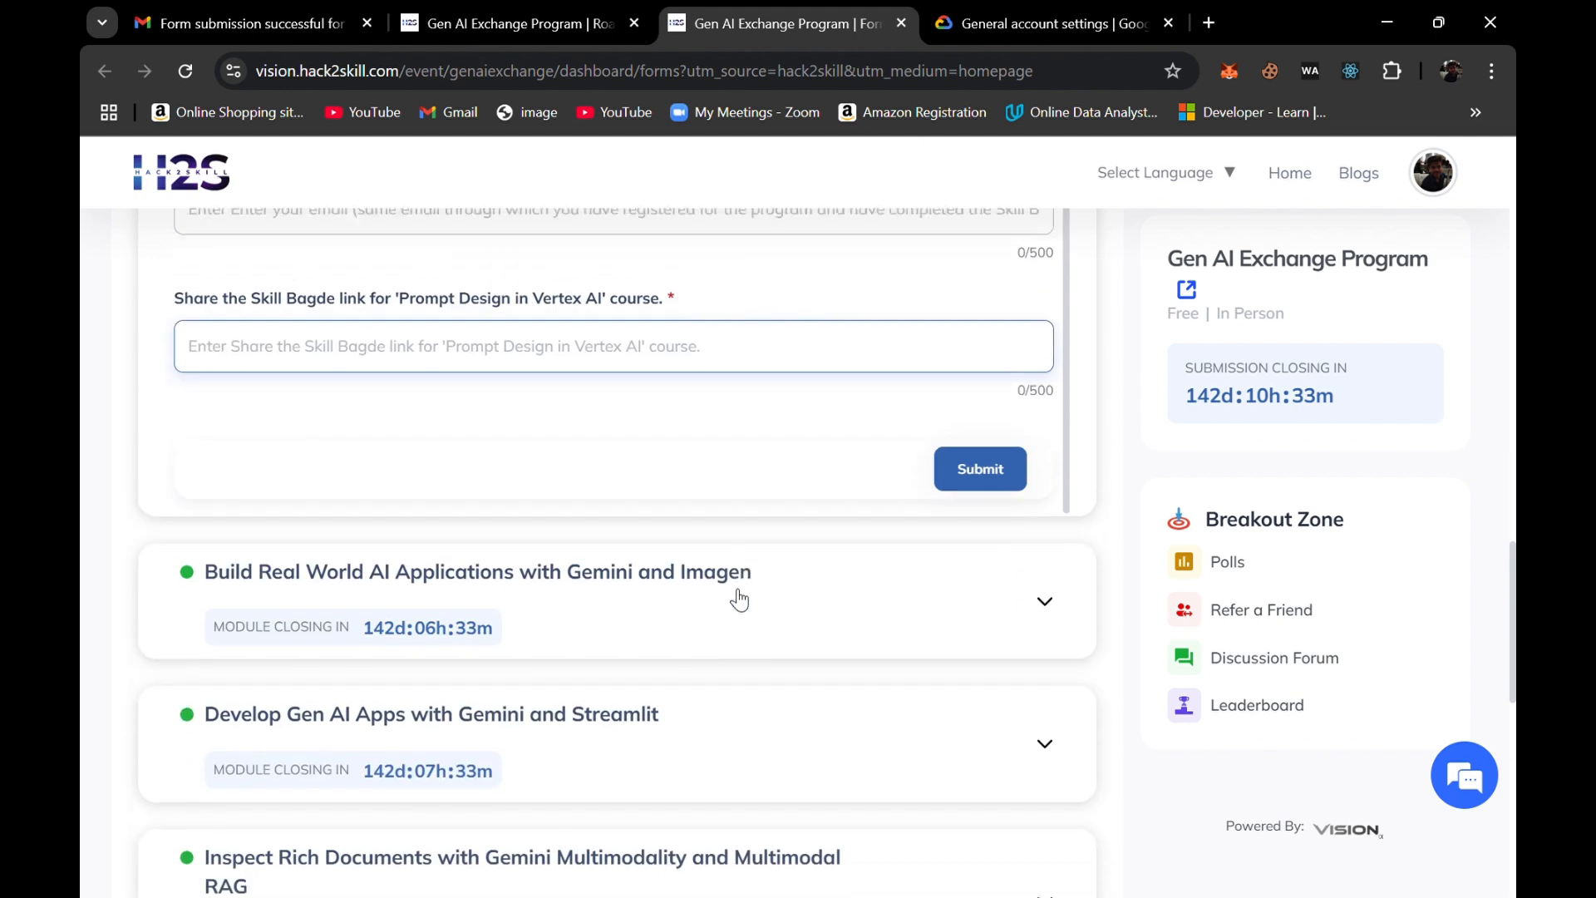
{"action": "scroll", "scroll_direction": "down", "scroll_amount": 3}
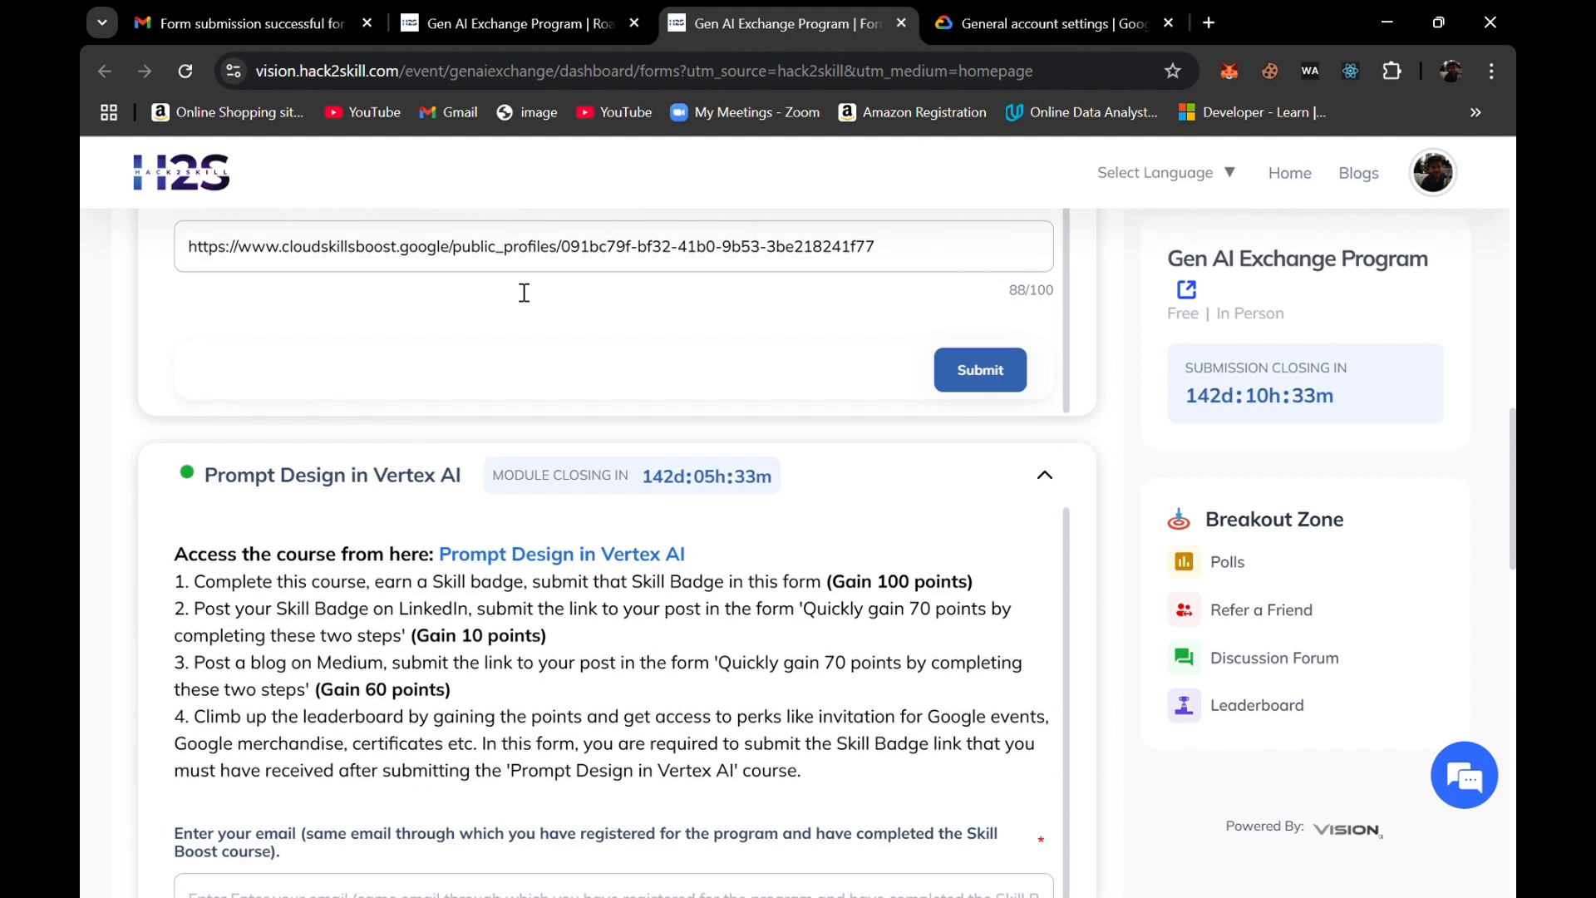
{"action": "mouse_move", "coordinate": [885, 598]}
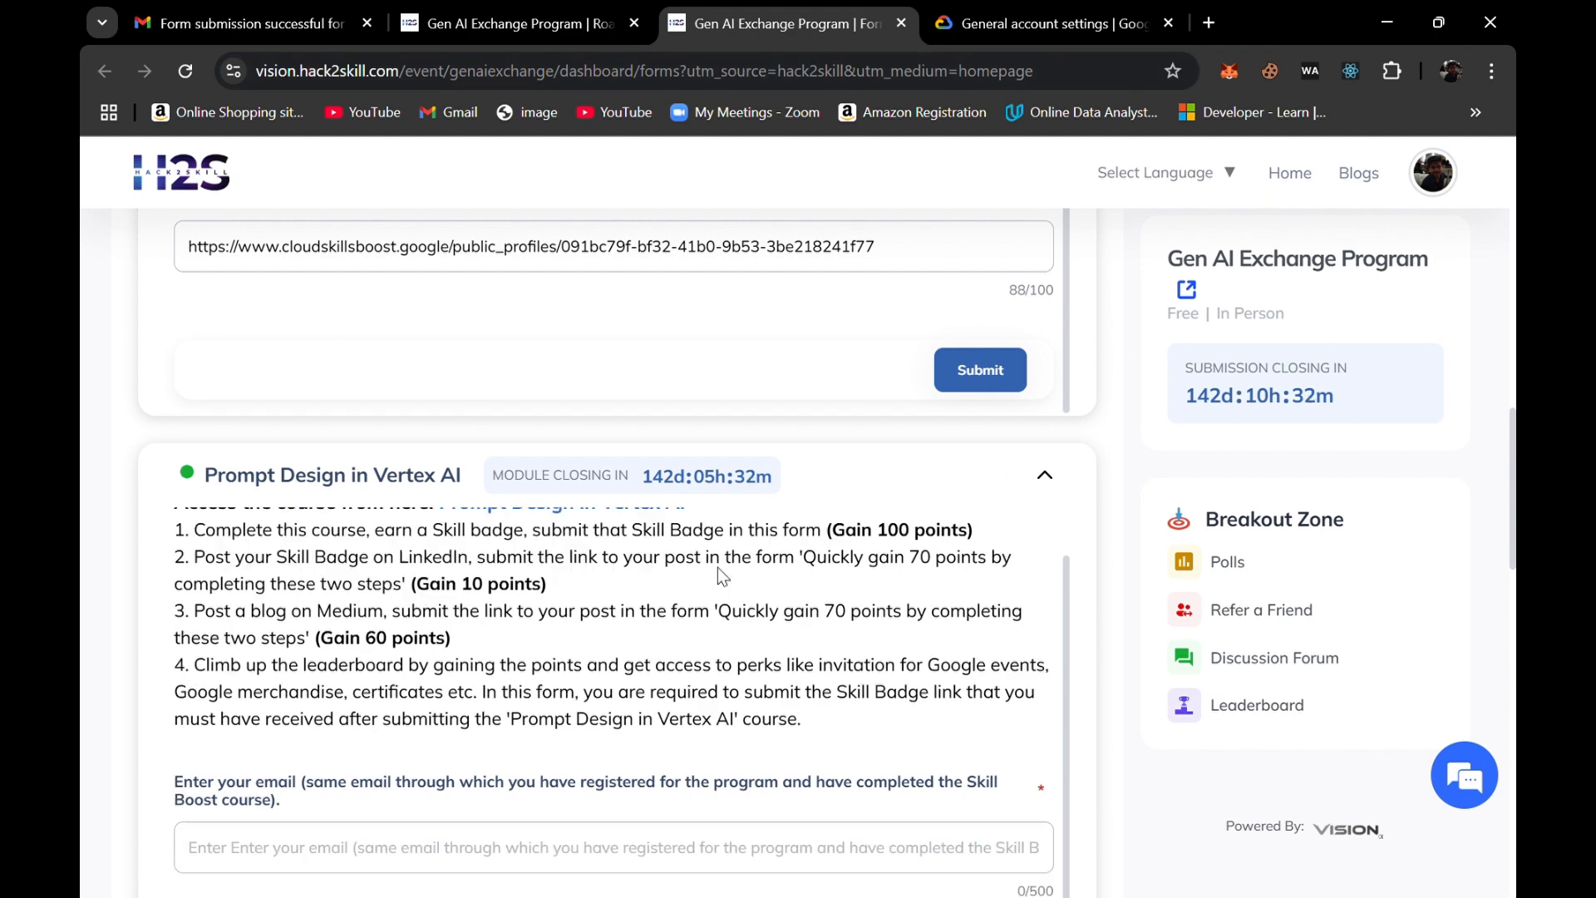
{"action": "scroll", "scroll_direction": "down", "scroll_amount": 3}
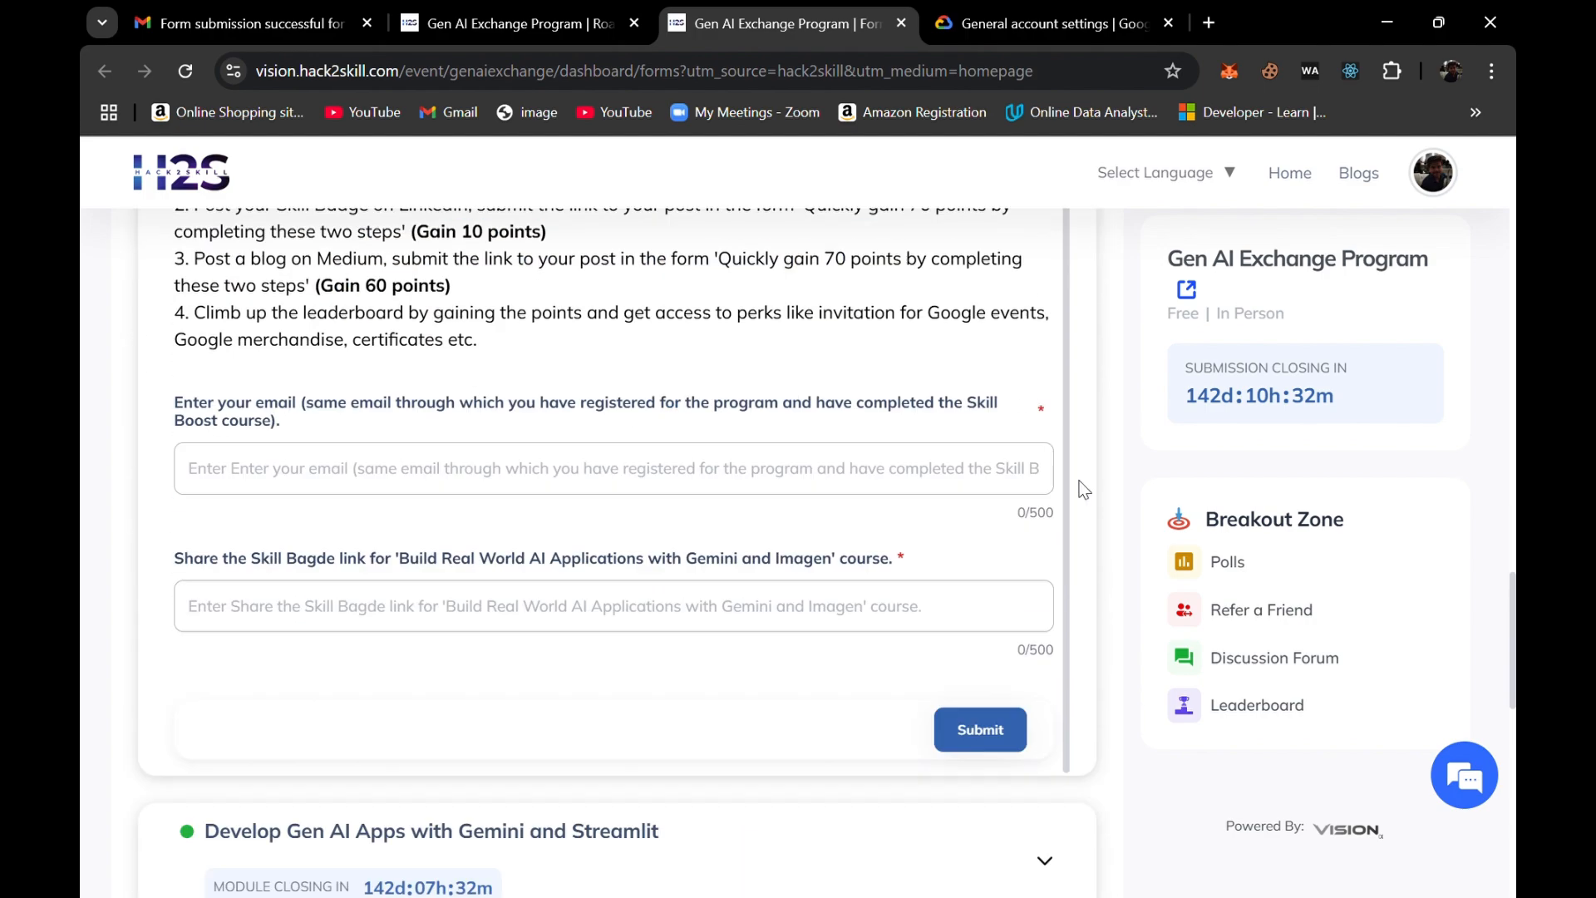
{"action": "scroll", "scroll_direction": "down", "scroll_amount": 3}
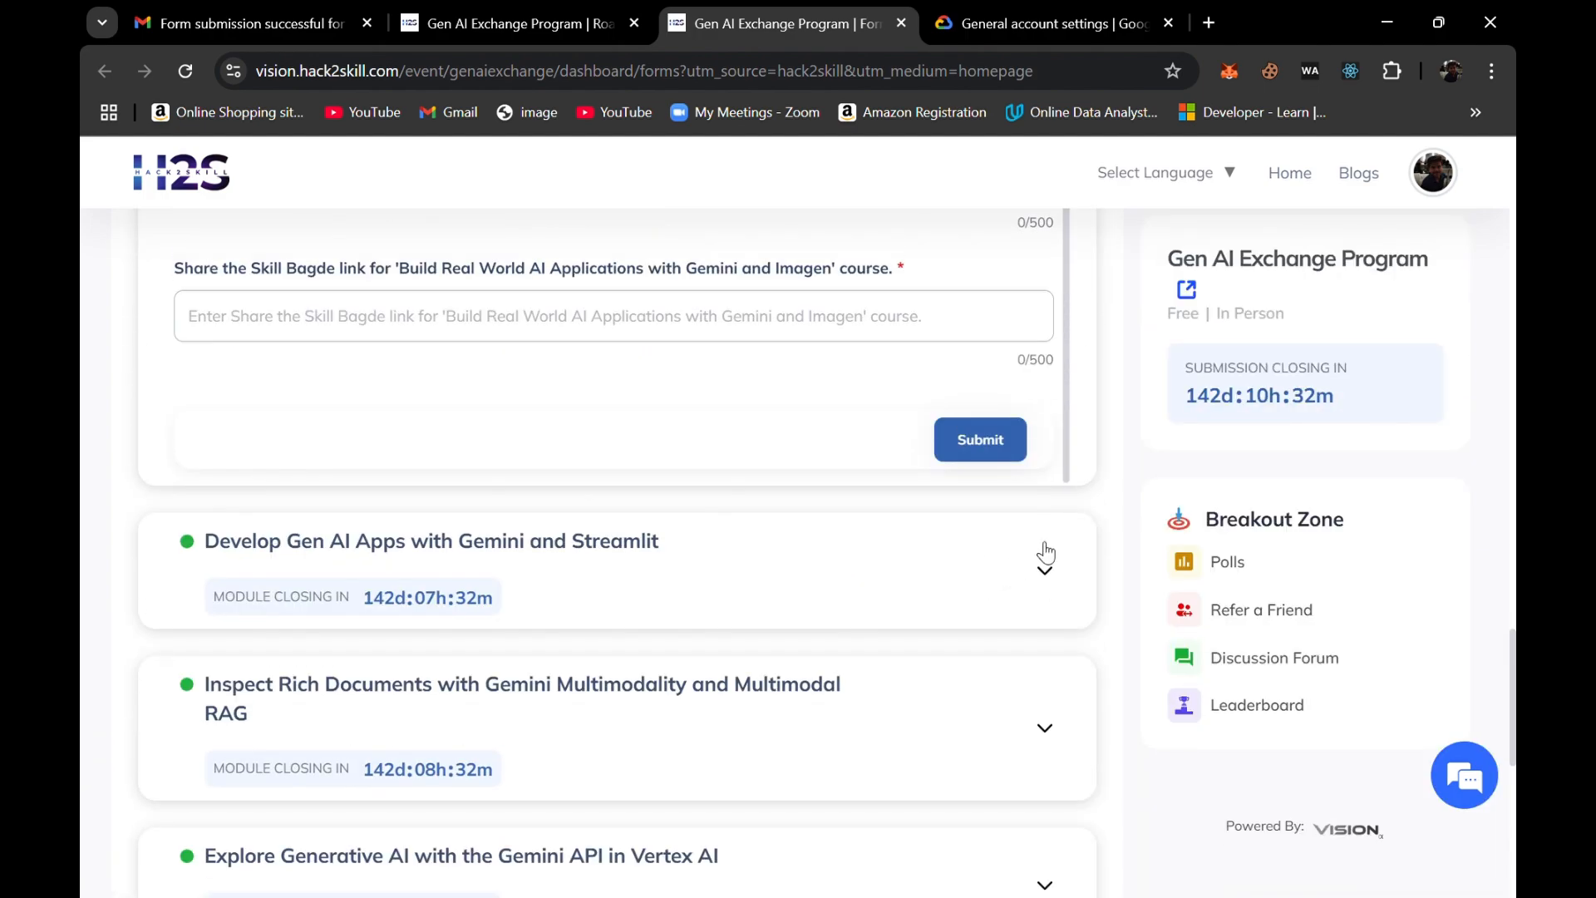
{"action": "scroll", "scroll_direction": "down", "scroll_amount": 3}
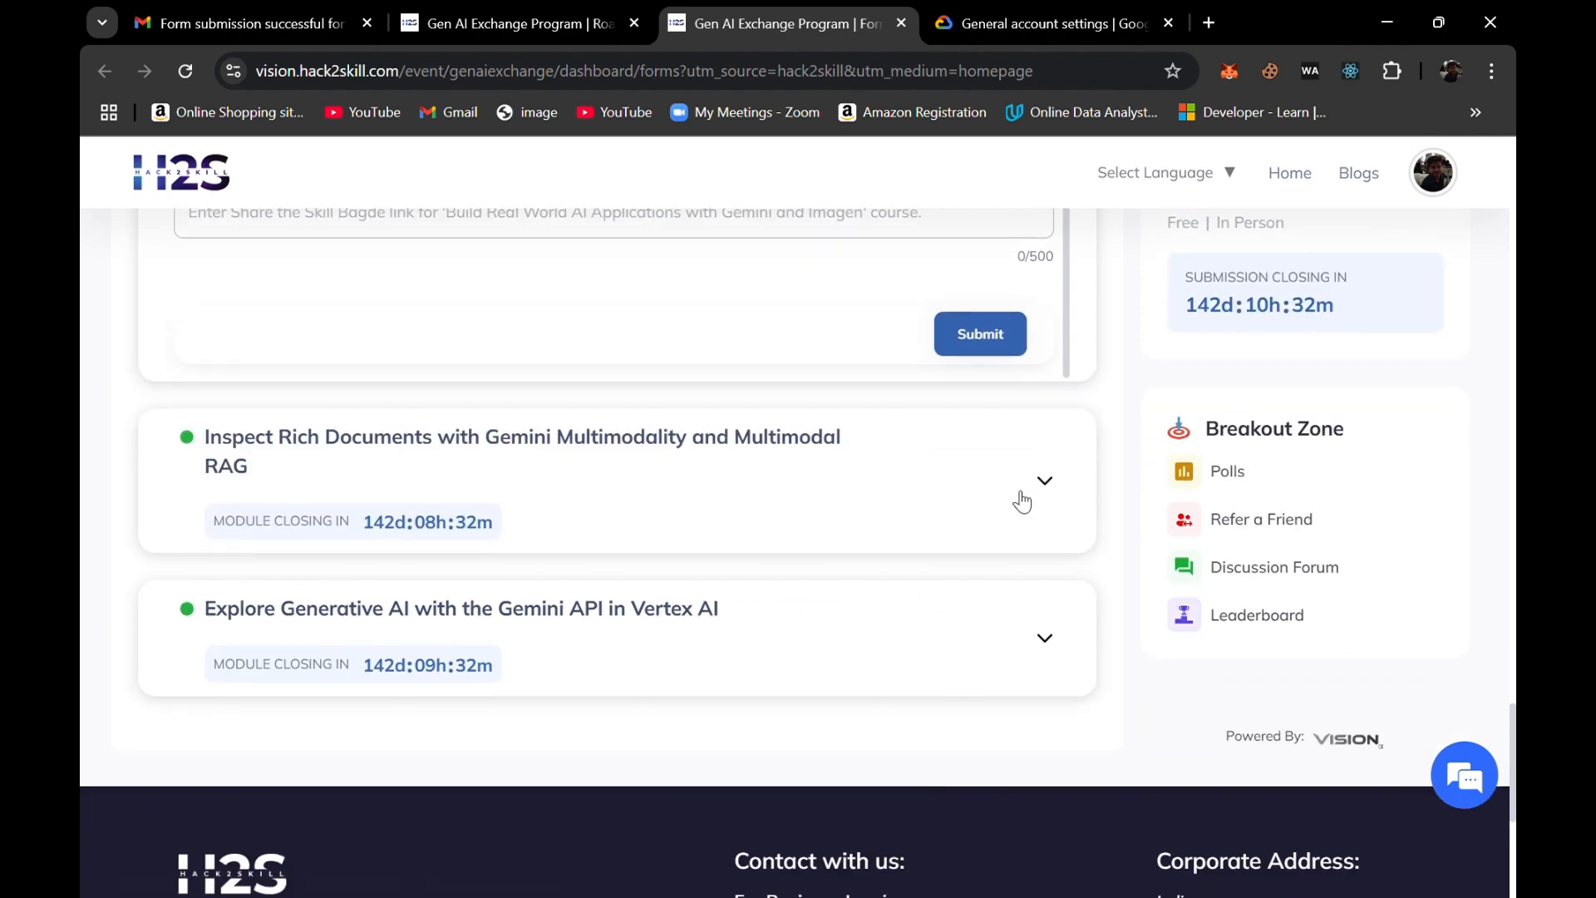
{"action": "left_click", "coordinate": [1043, 480]}
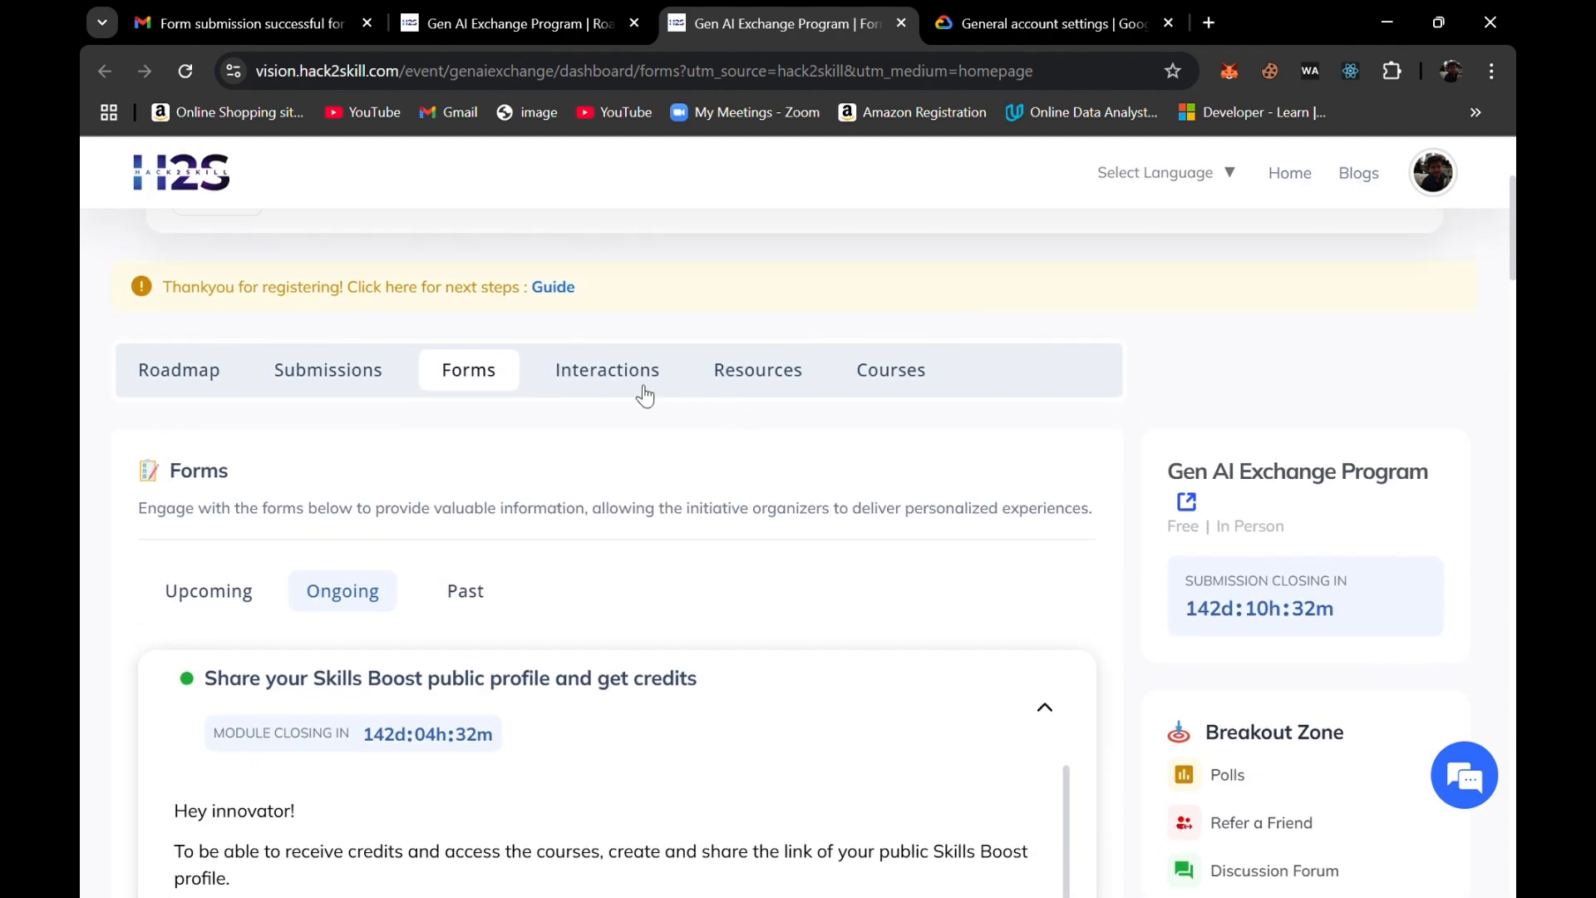
{"action": "mouse_move", "coordinate": [595, 384]}
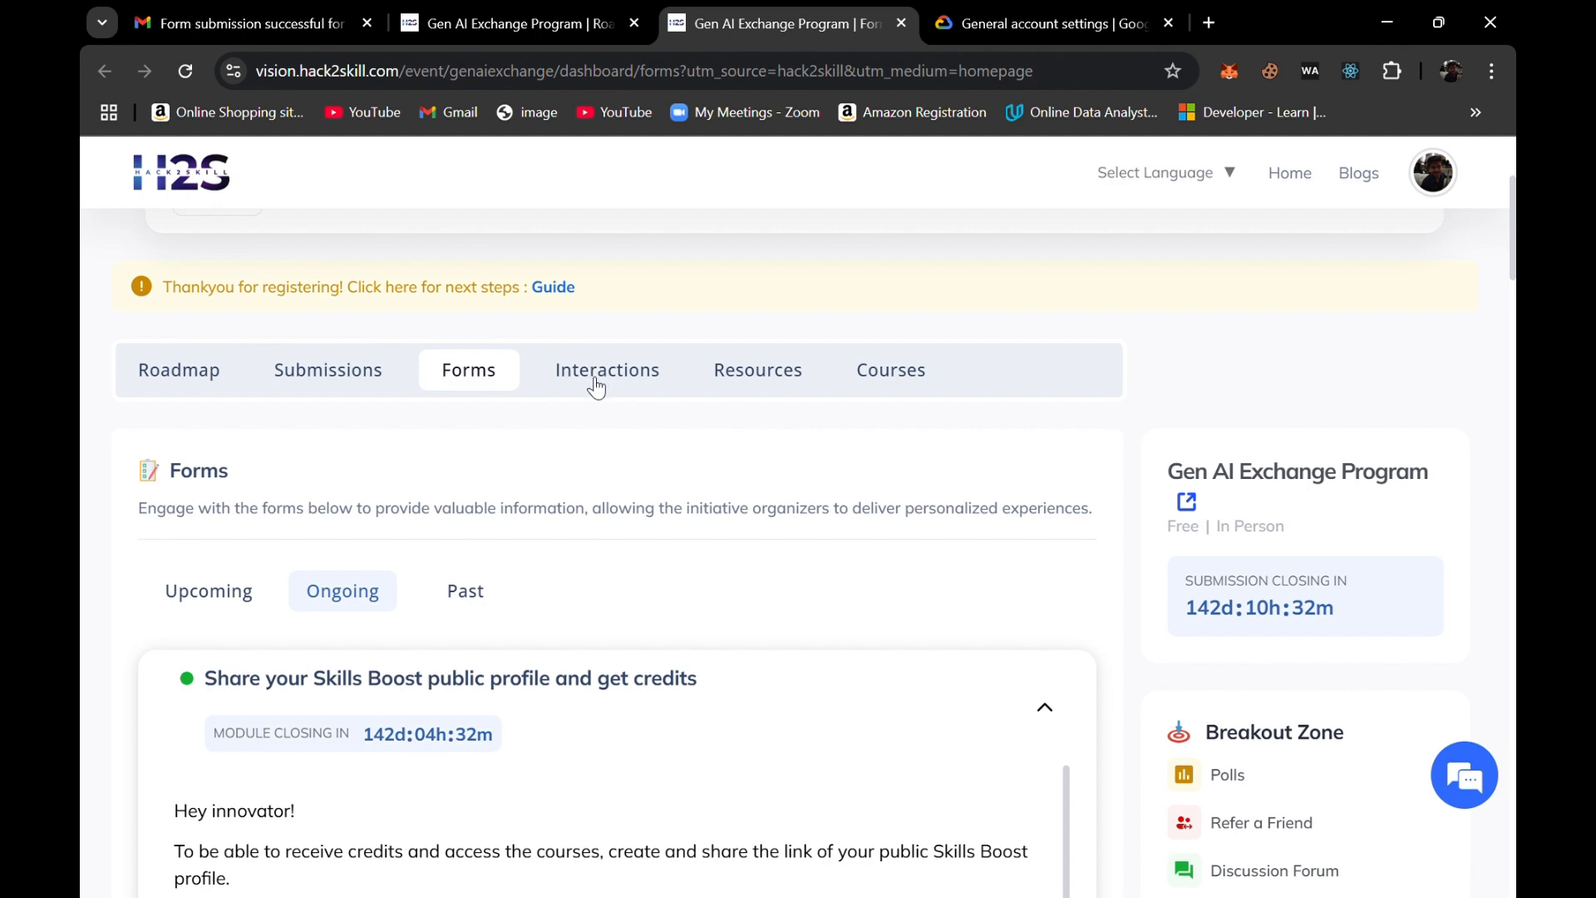
- Browse the Interactions and Resources tabs, then list the five assigned courses
{"action": "left_click", "coordinate": [606, 369]}
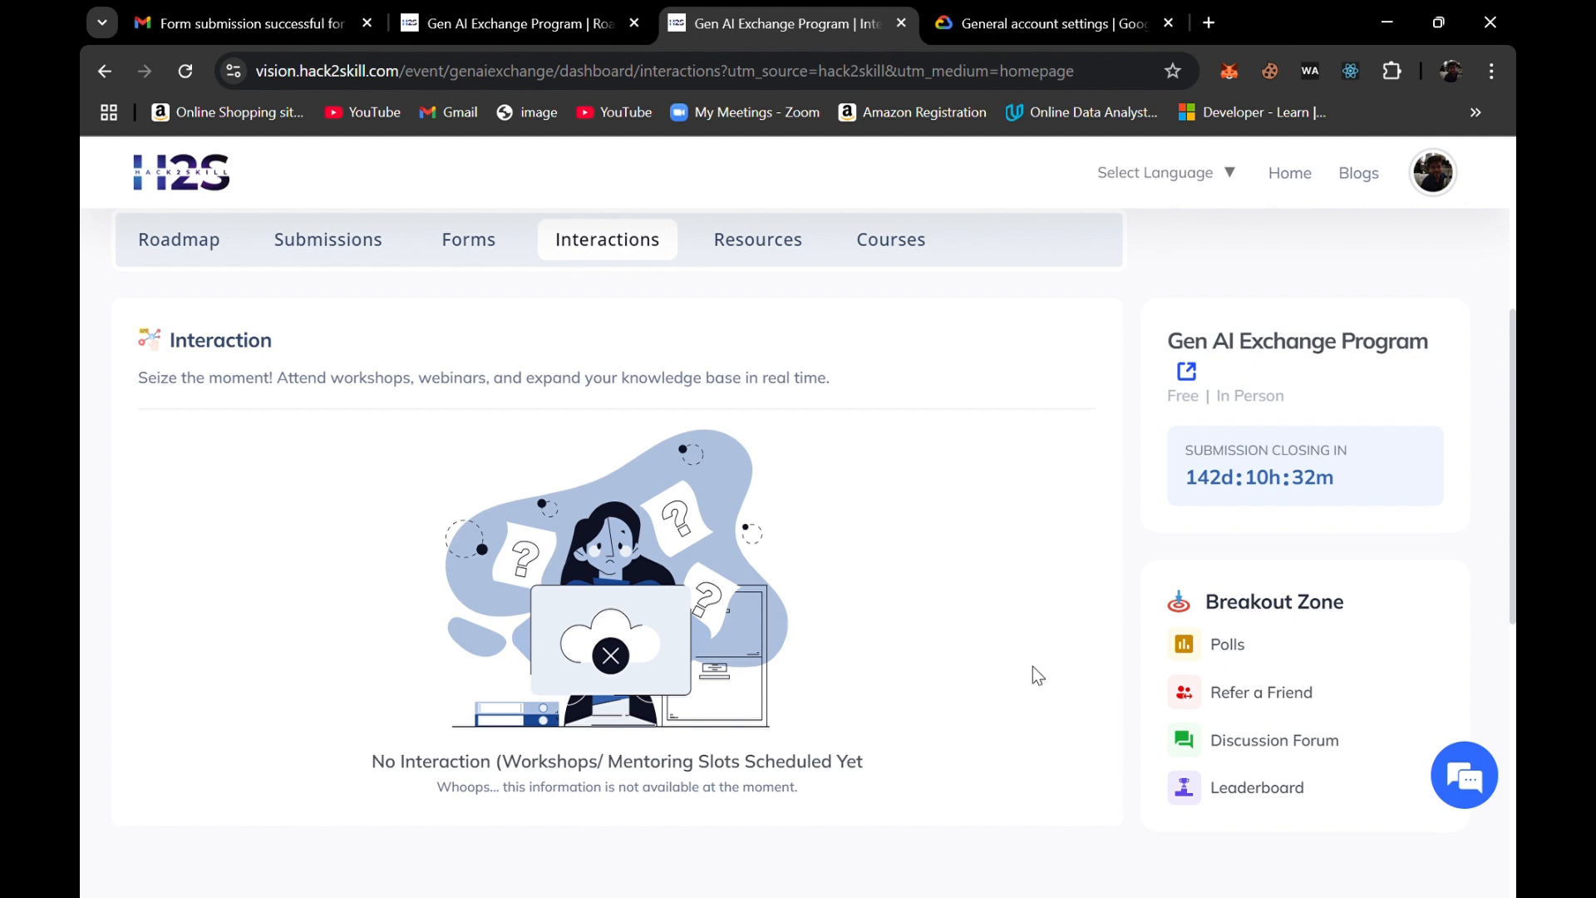
{"action": "left_click", "coordinate": [757, 239]}
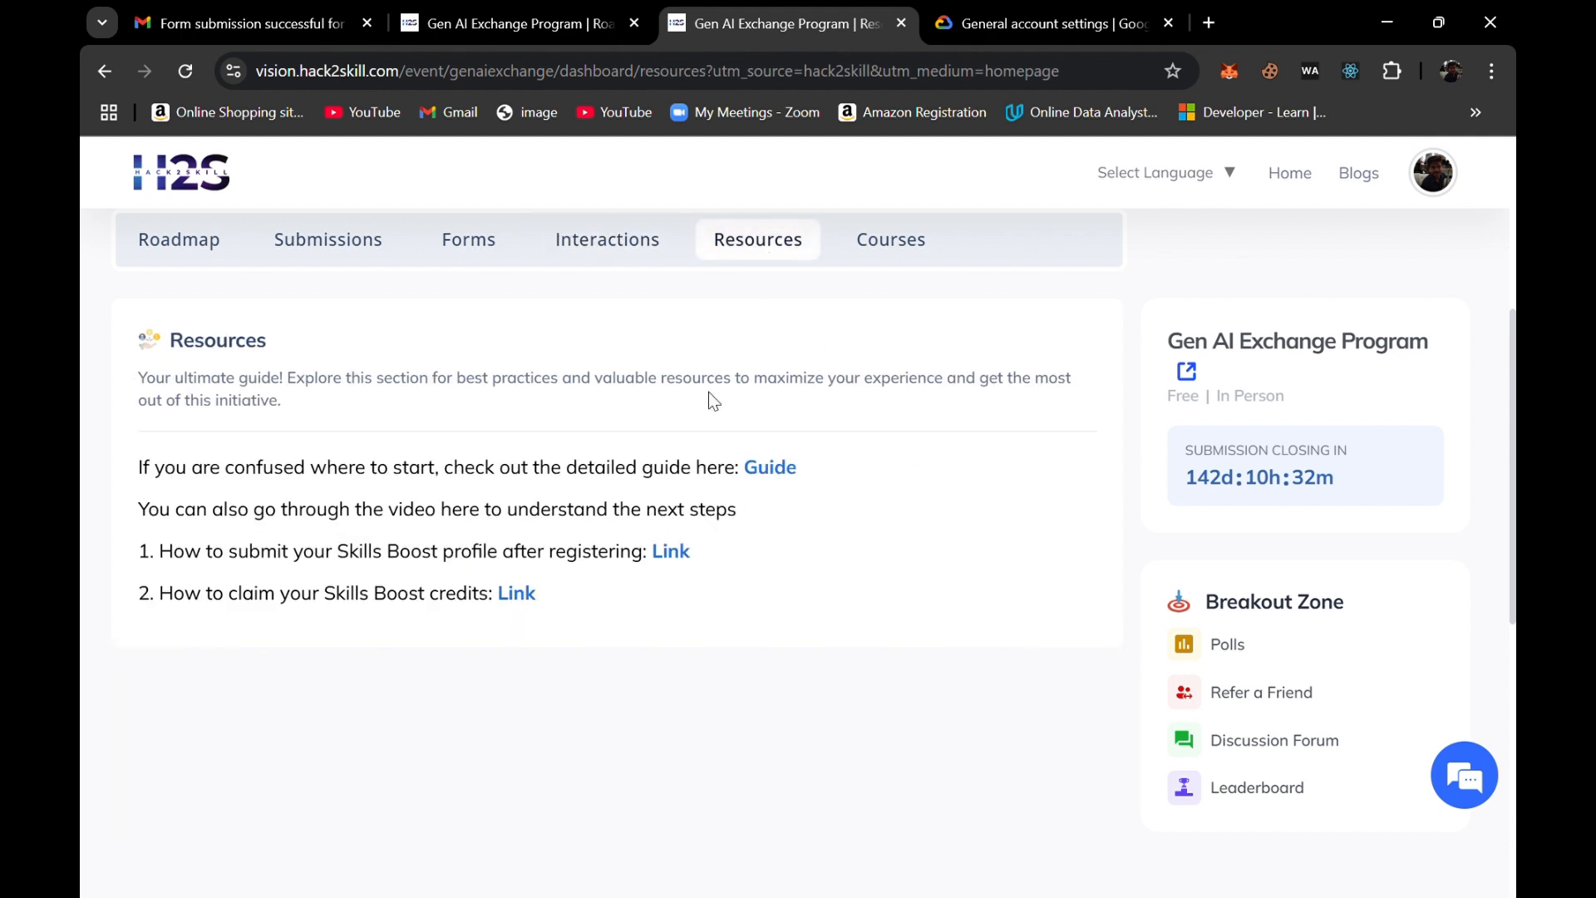
{"action": "mouse_move", "coordinate": [514, 562]}
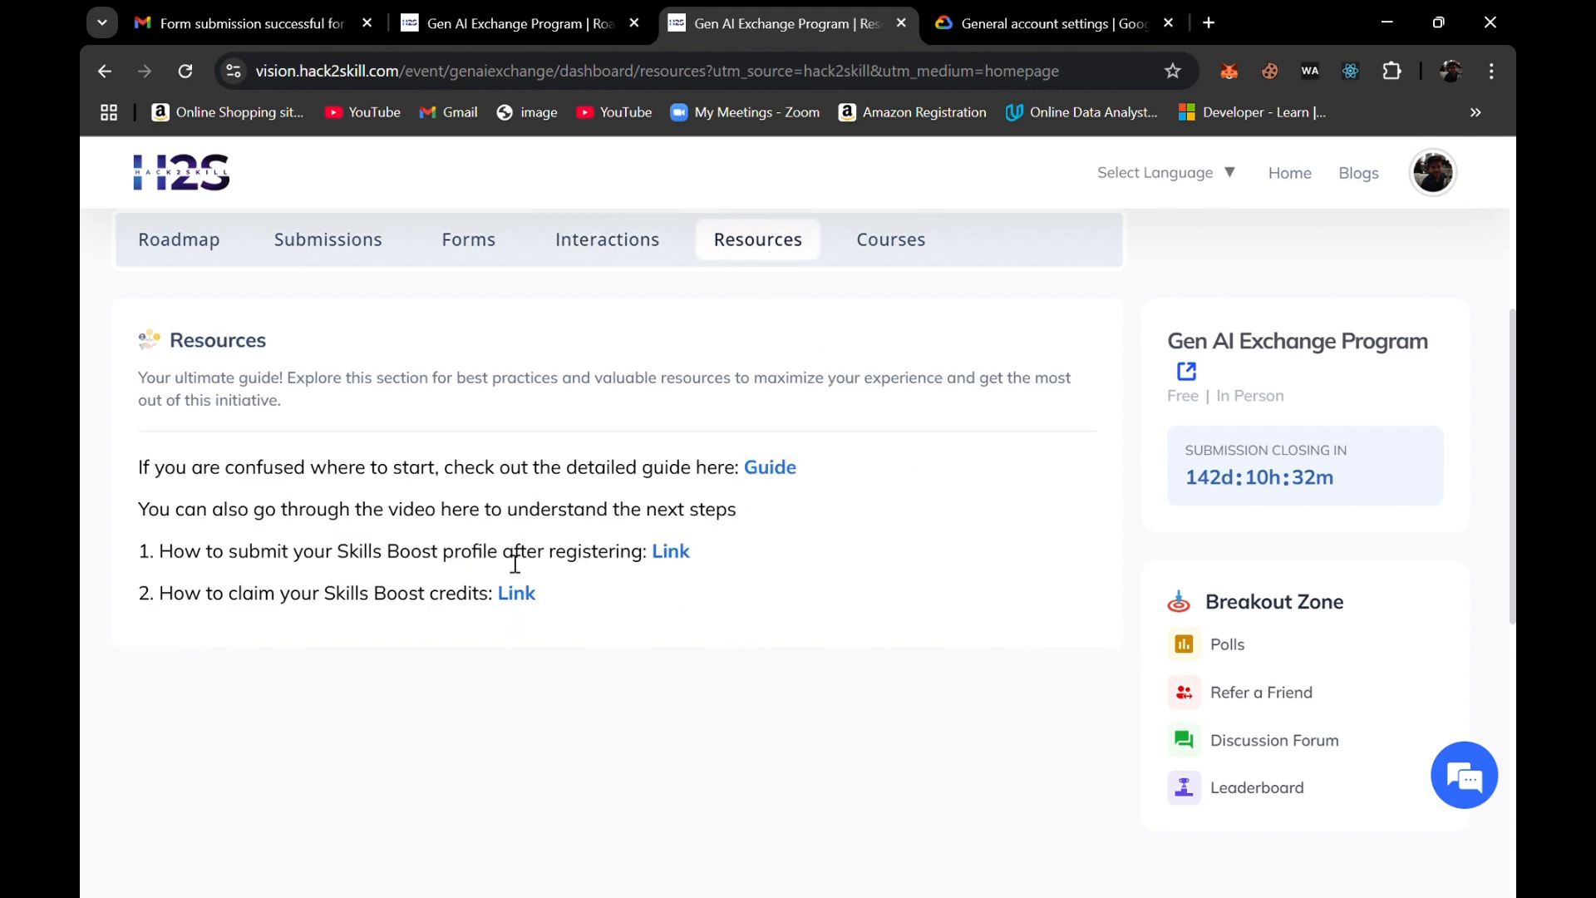
{"action": "mouse_move", "coordinate": [937, 508]}
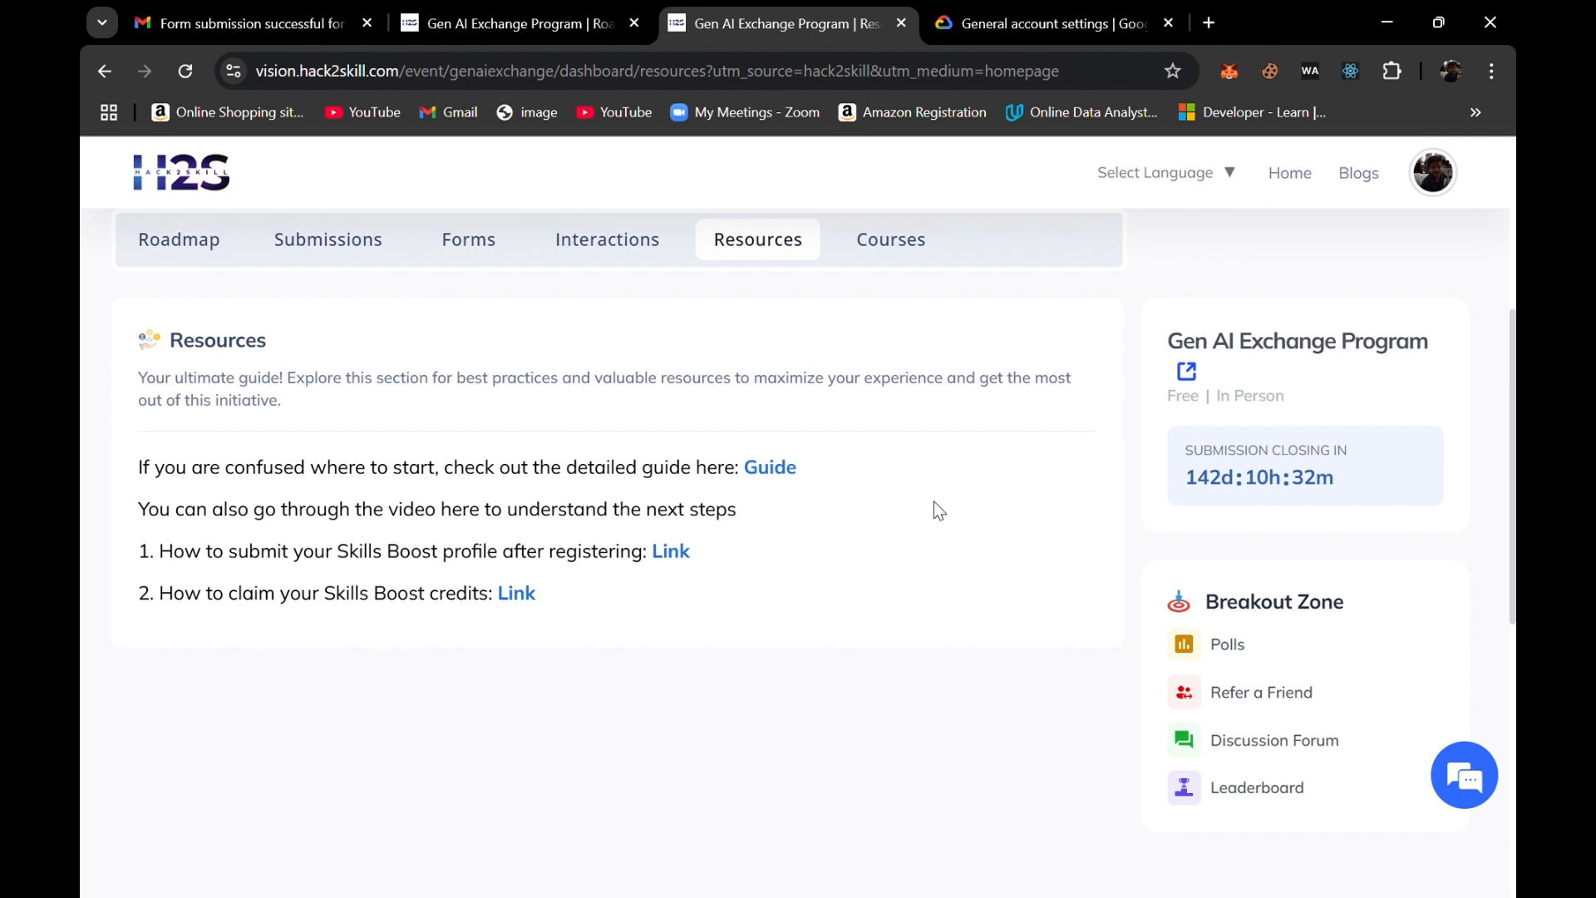
{"action": "left_click_drag", "start_coordinate": [336, 550], "coordinate": [486, 550]}
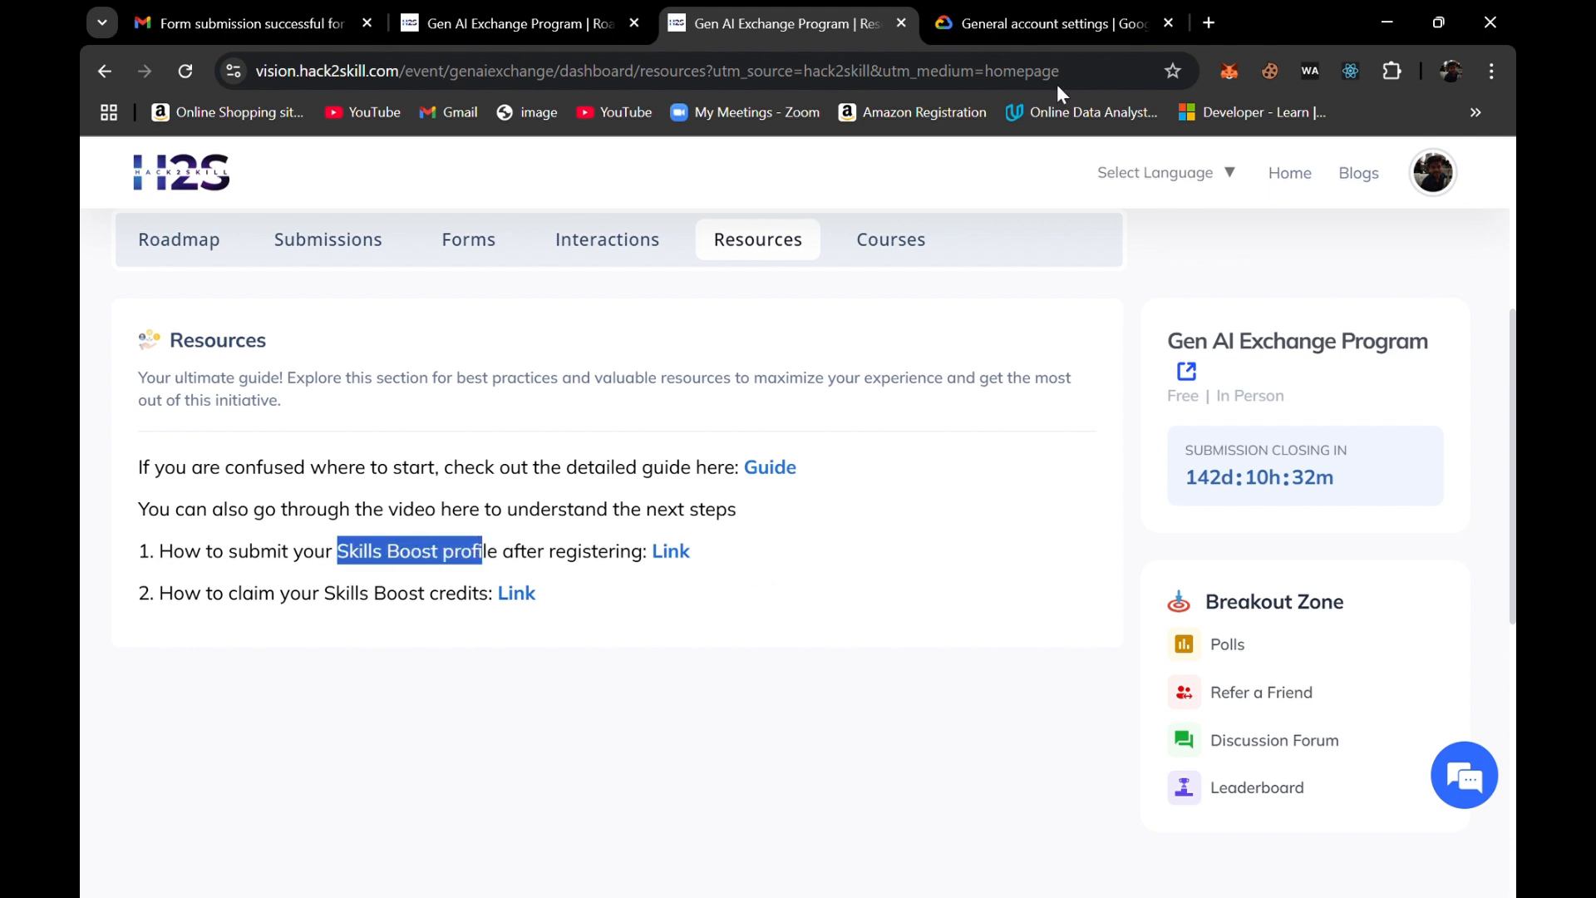
{"action": "mouse_move", "coordinate": [464, 606]}
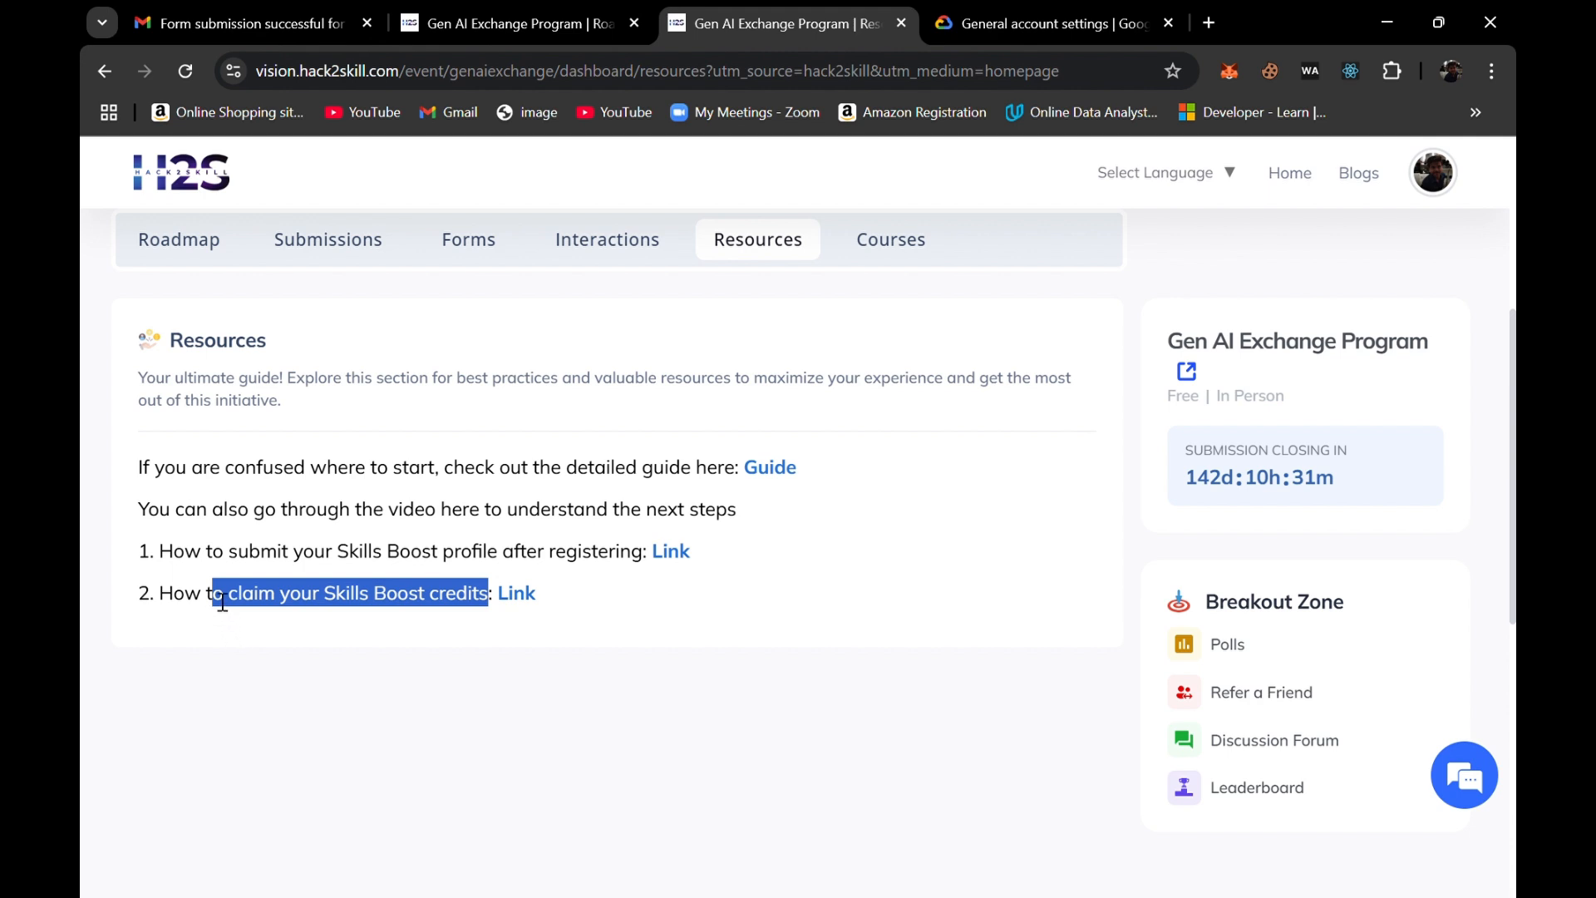
{"action": "left_click", "coordinate": [888, 239]}
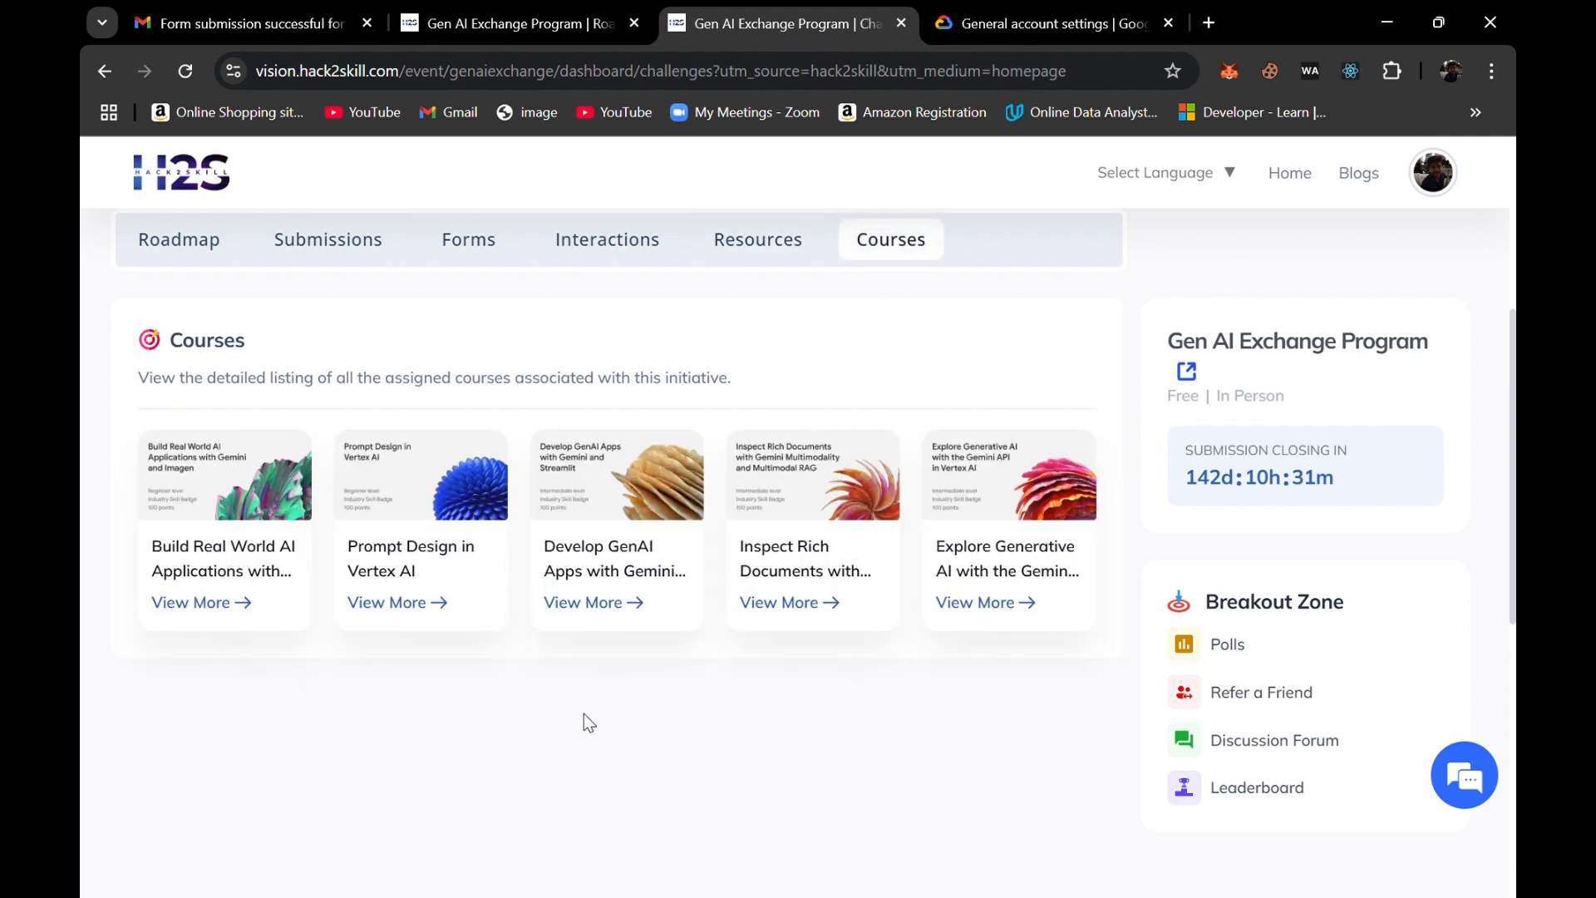
{"action": "mouse_move", "coordinate": [776, 525]}
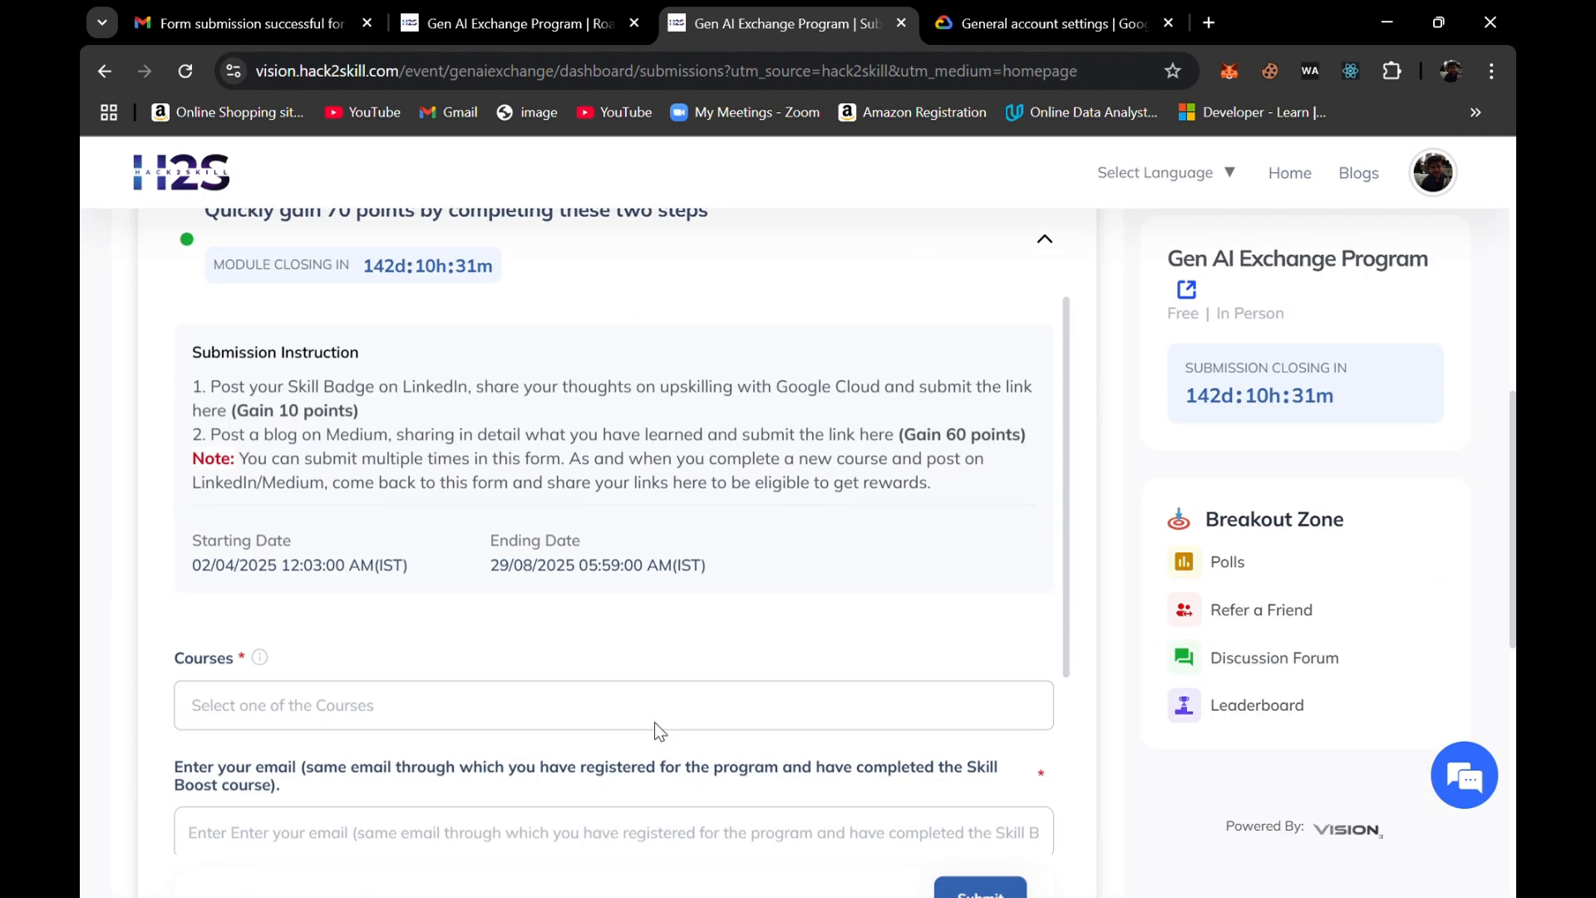
- Open the Submissions tab's 70-point LinkedIn and Medium form
{"action": "scroll", "scroll_direction": "up", "scroll_amount": 3}
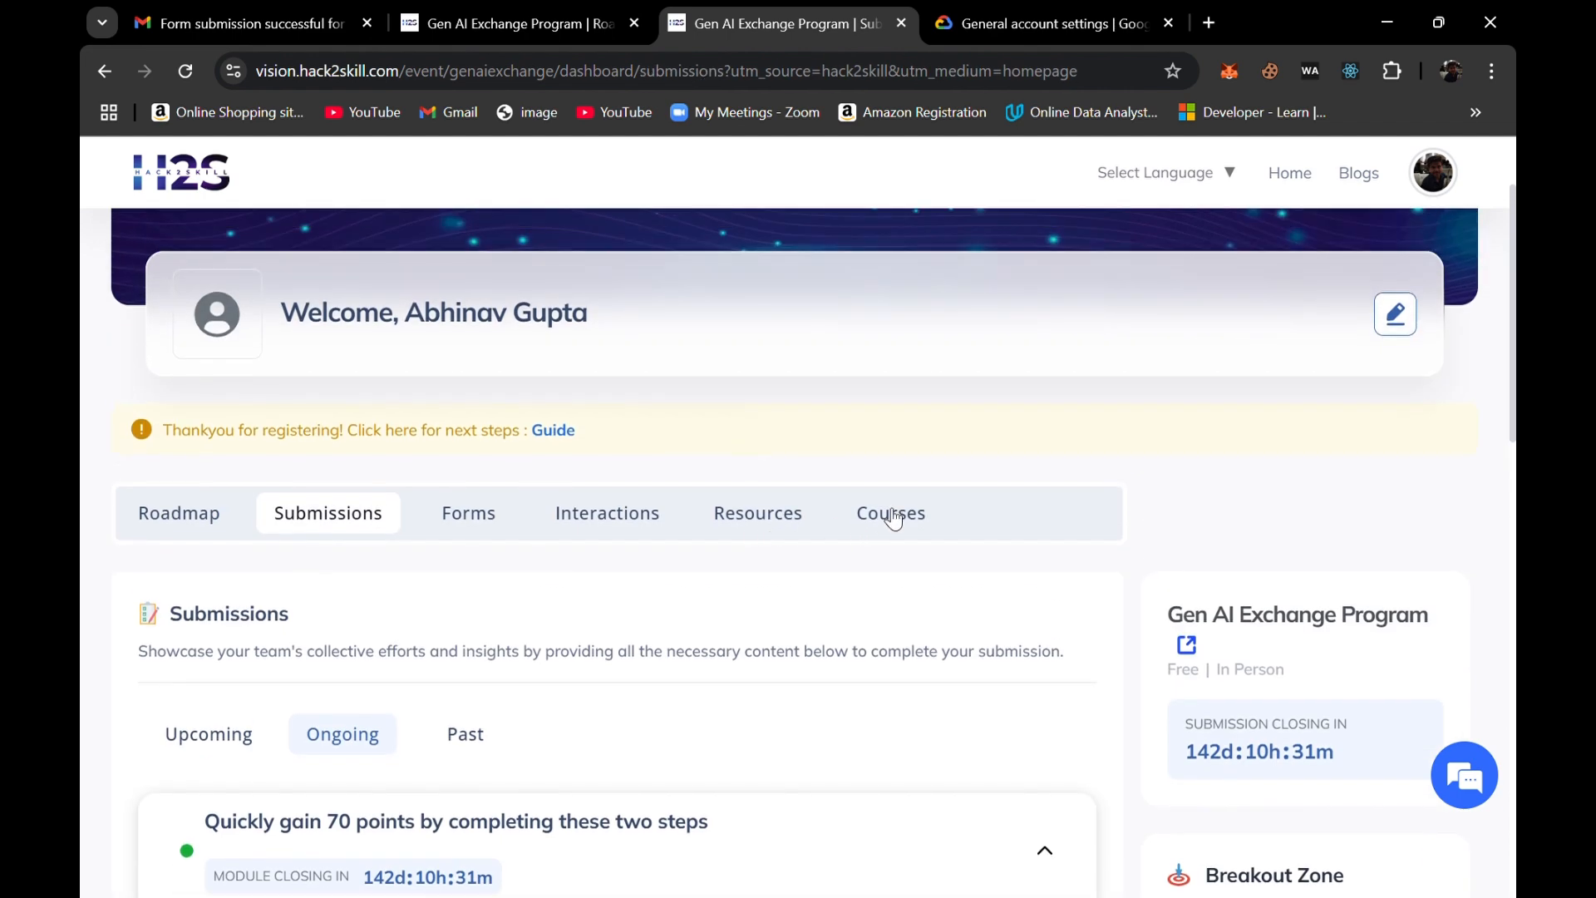
{"action": "left_click", "coordinate": [889, 513]}
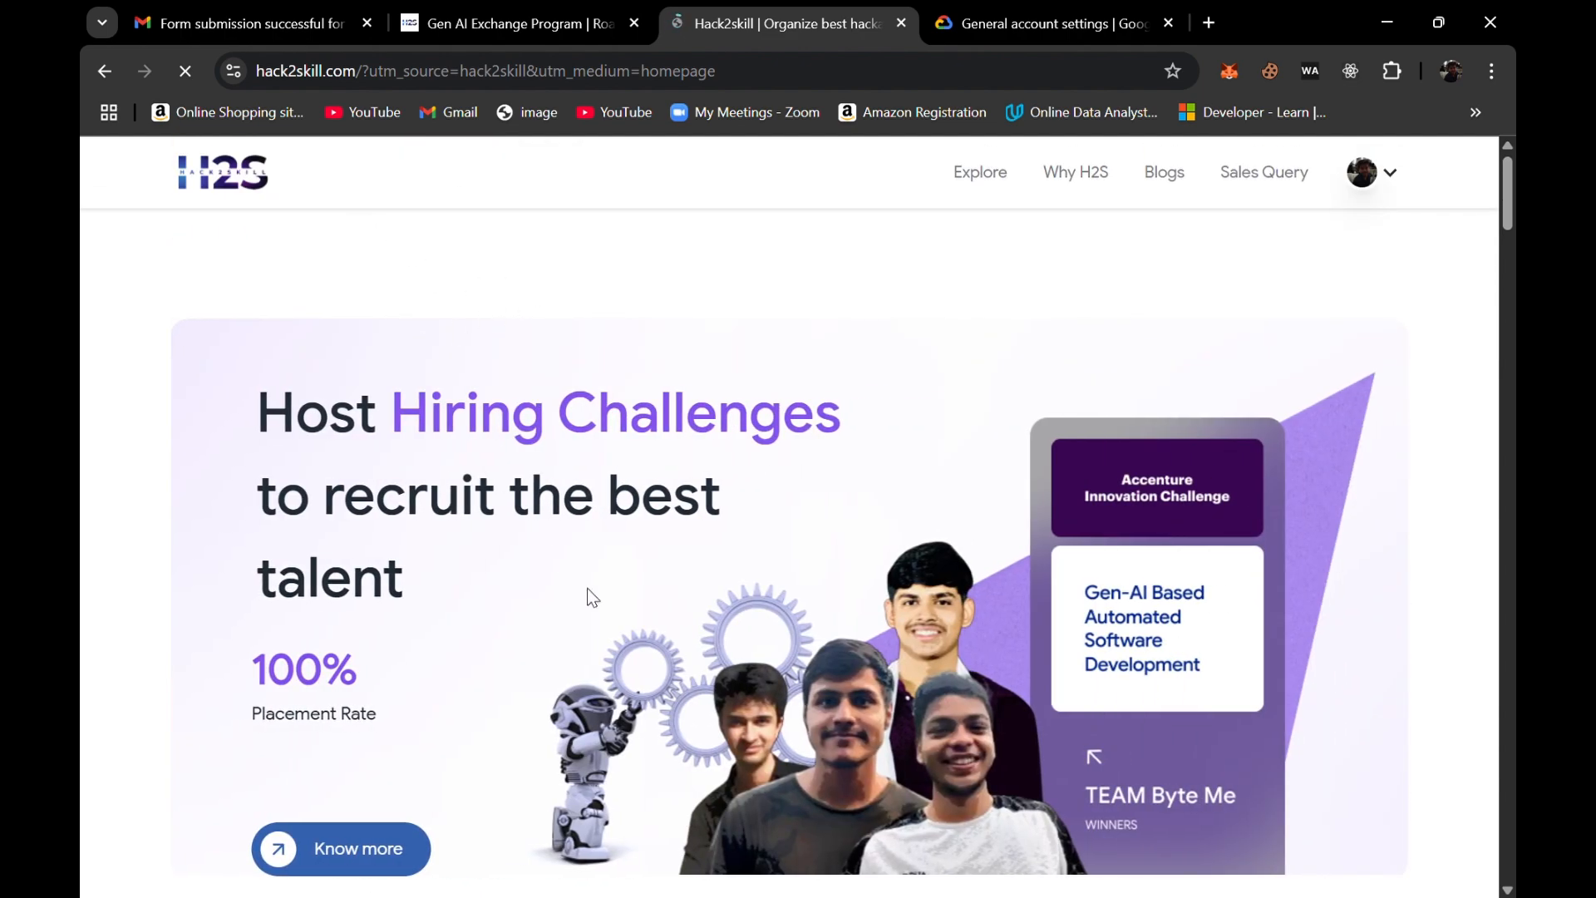
- Scroll the hack2skill homepage past its client logos and statistics
{"action": "scroll", "scroll_direction": "down", "scroll_amount": 3}
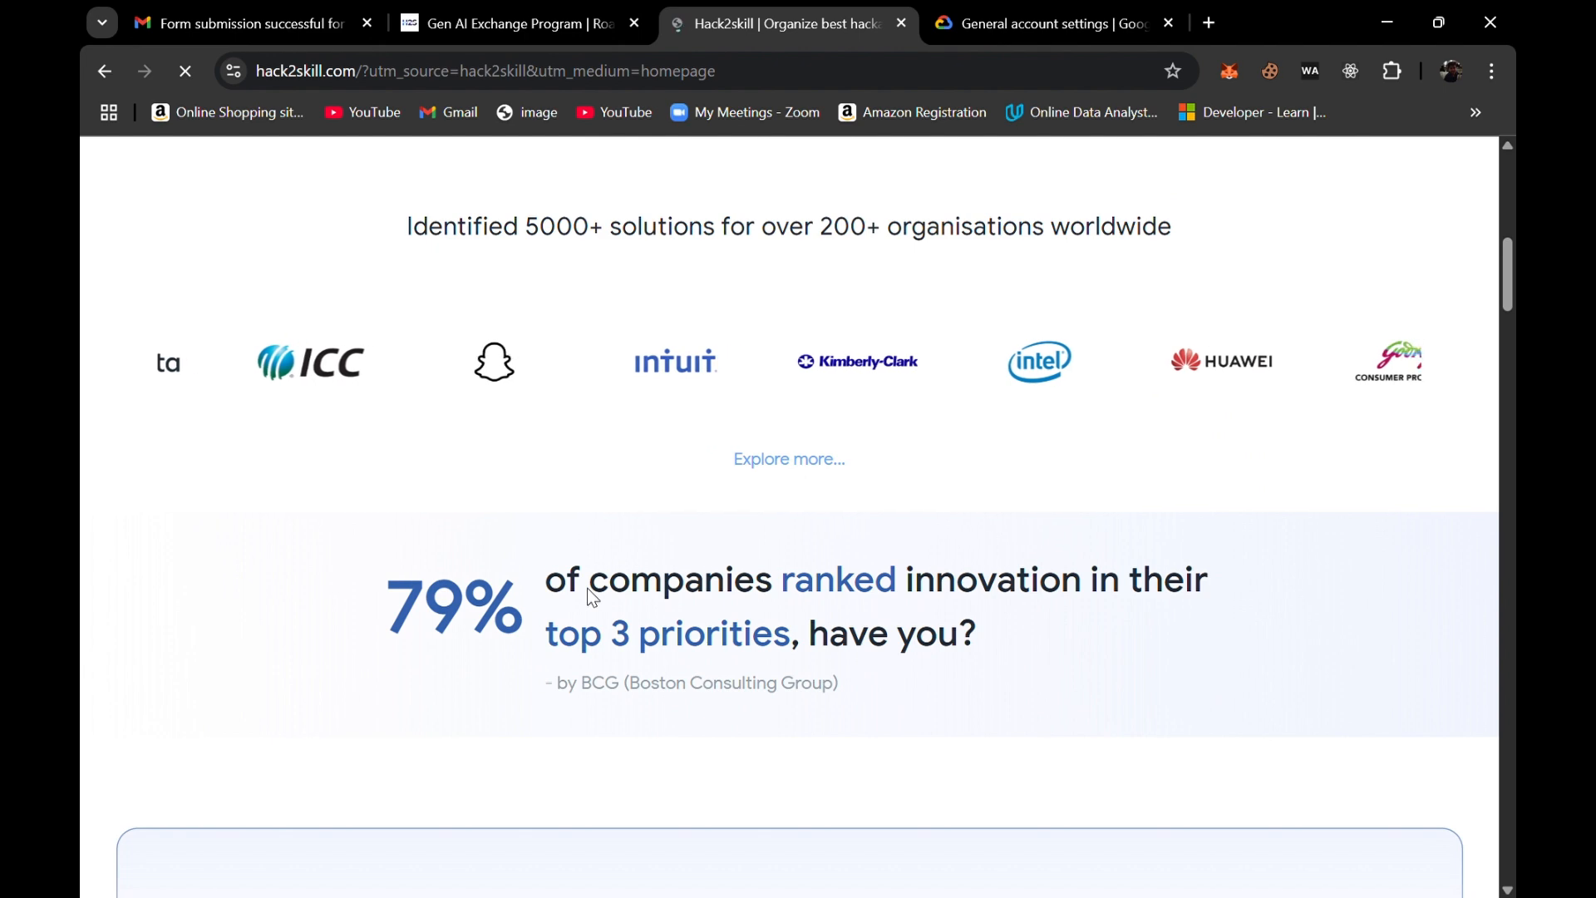